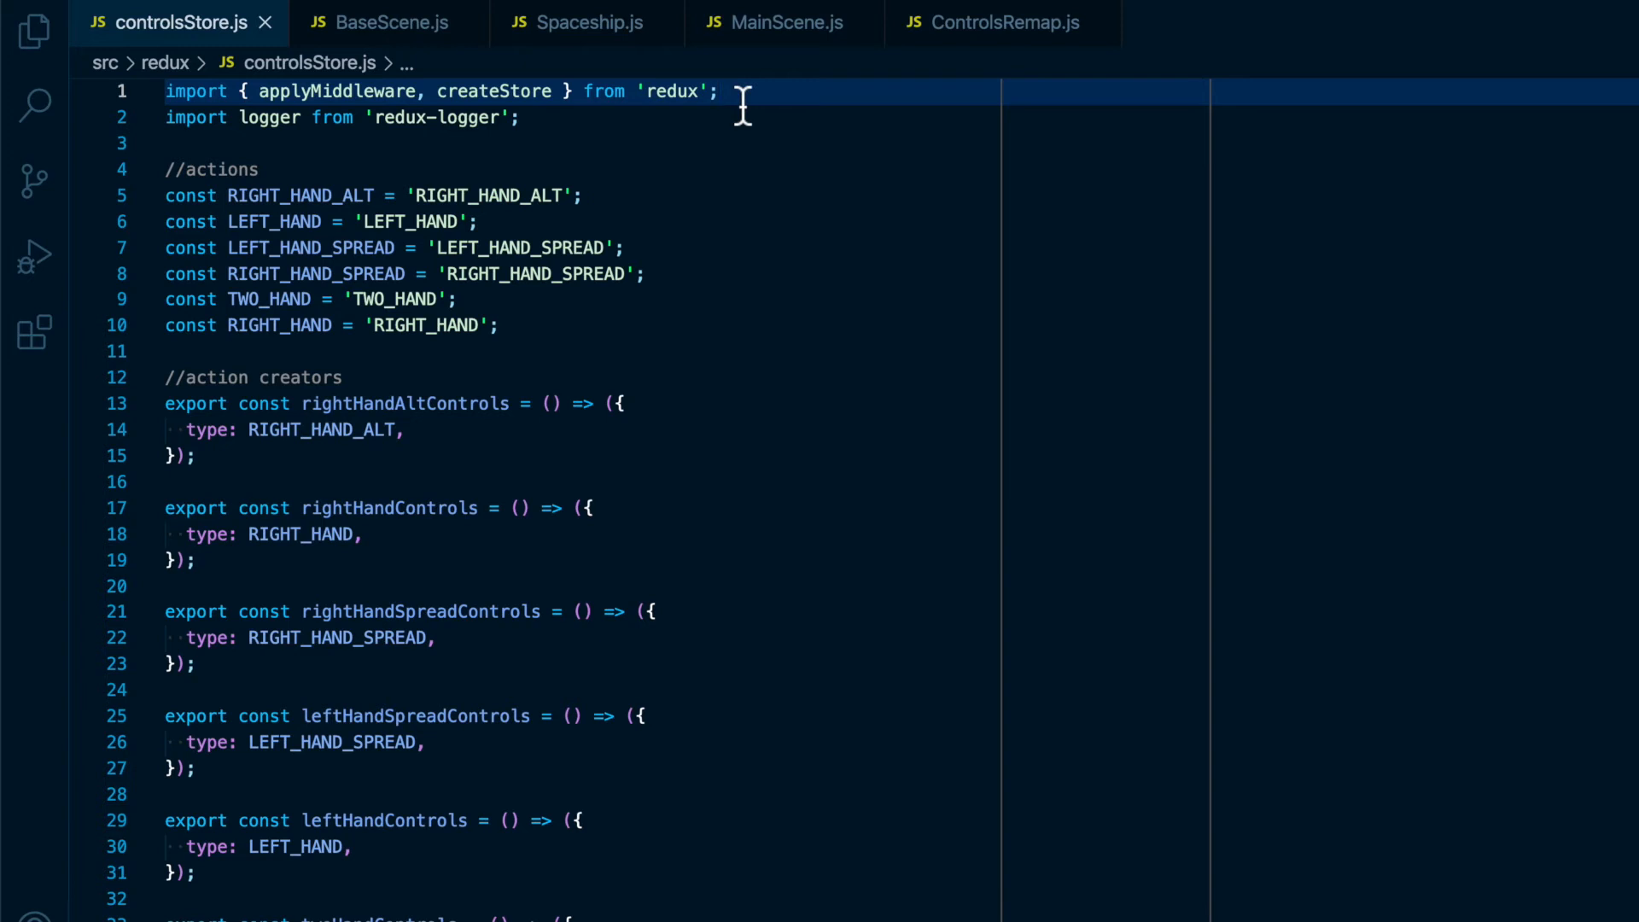
{"action": "mouse_move", "coordinate": [478, 101]}
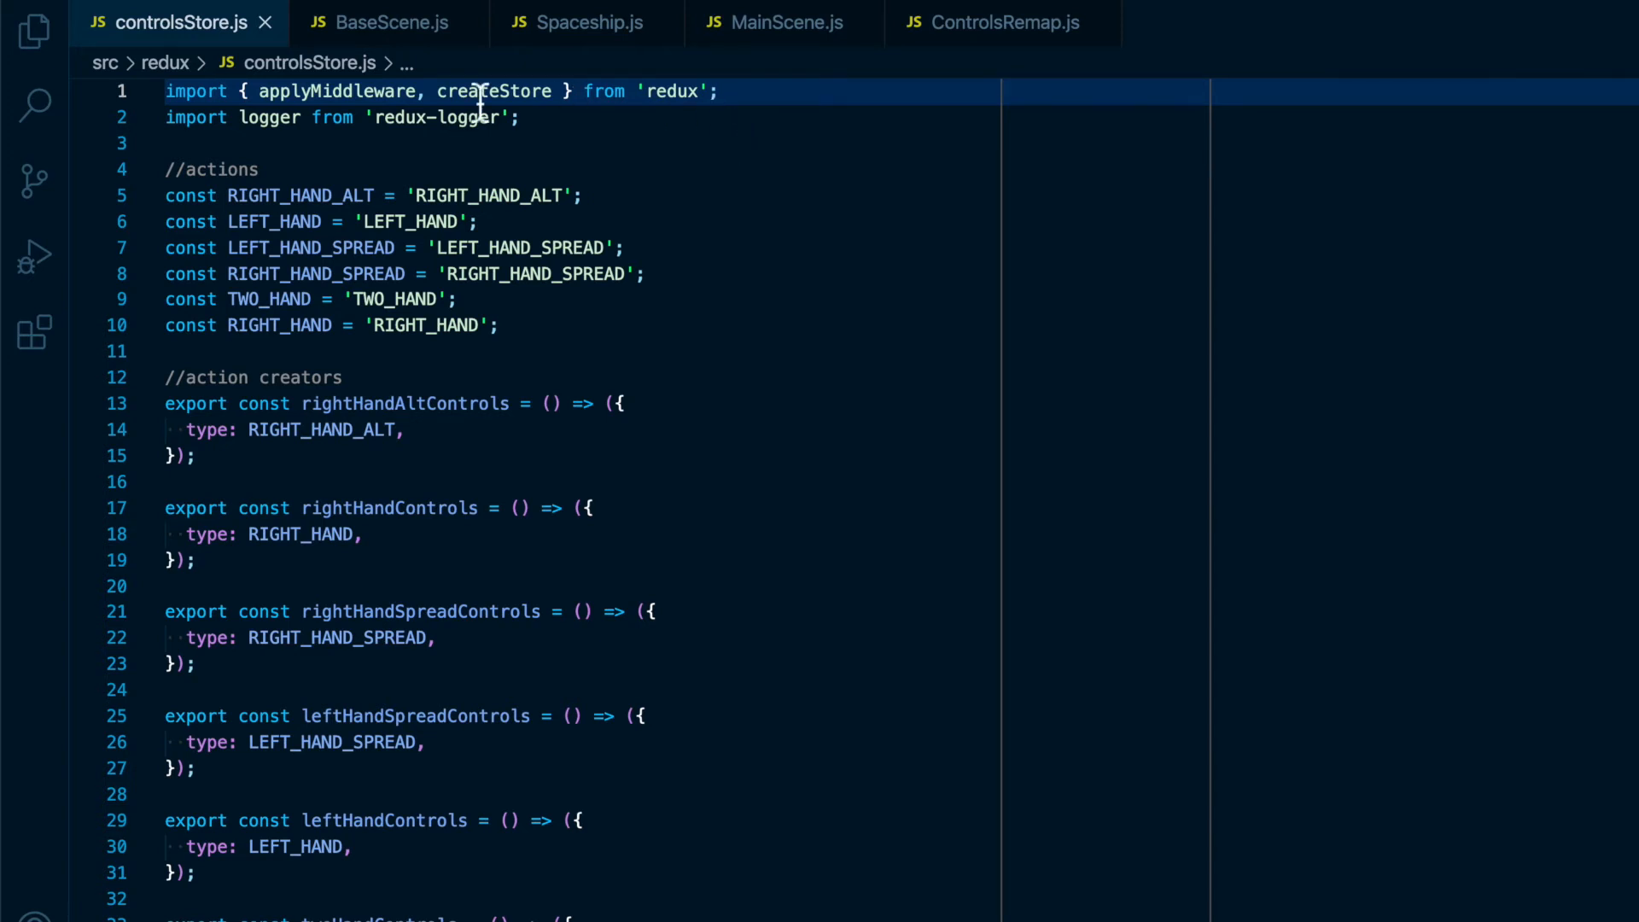
{"action": "mouse_move", "coordinate": [494, 91]}
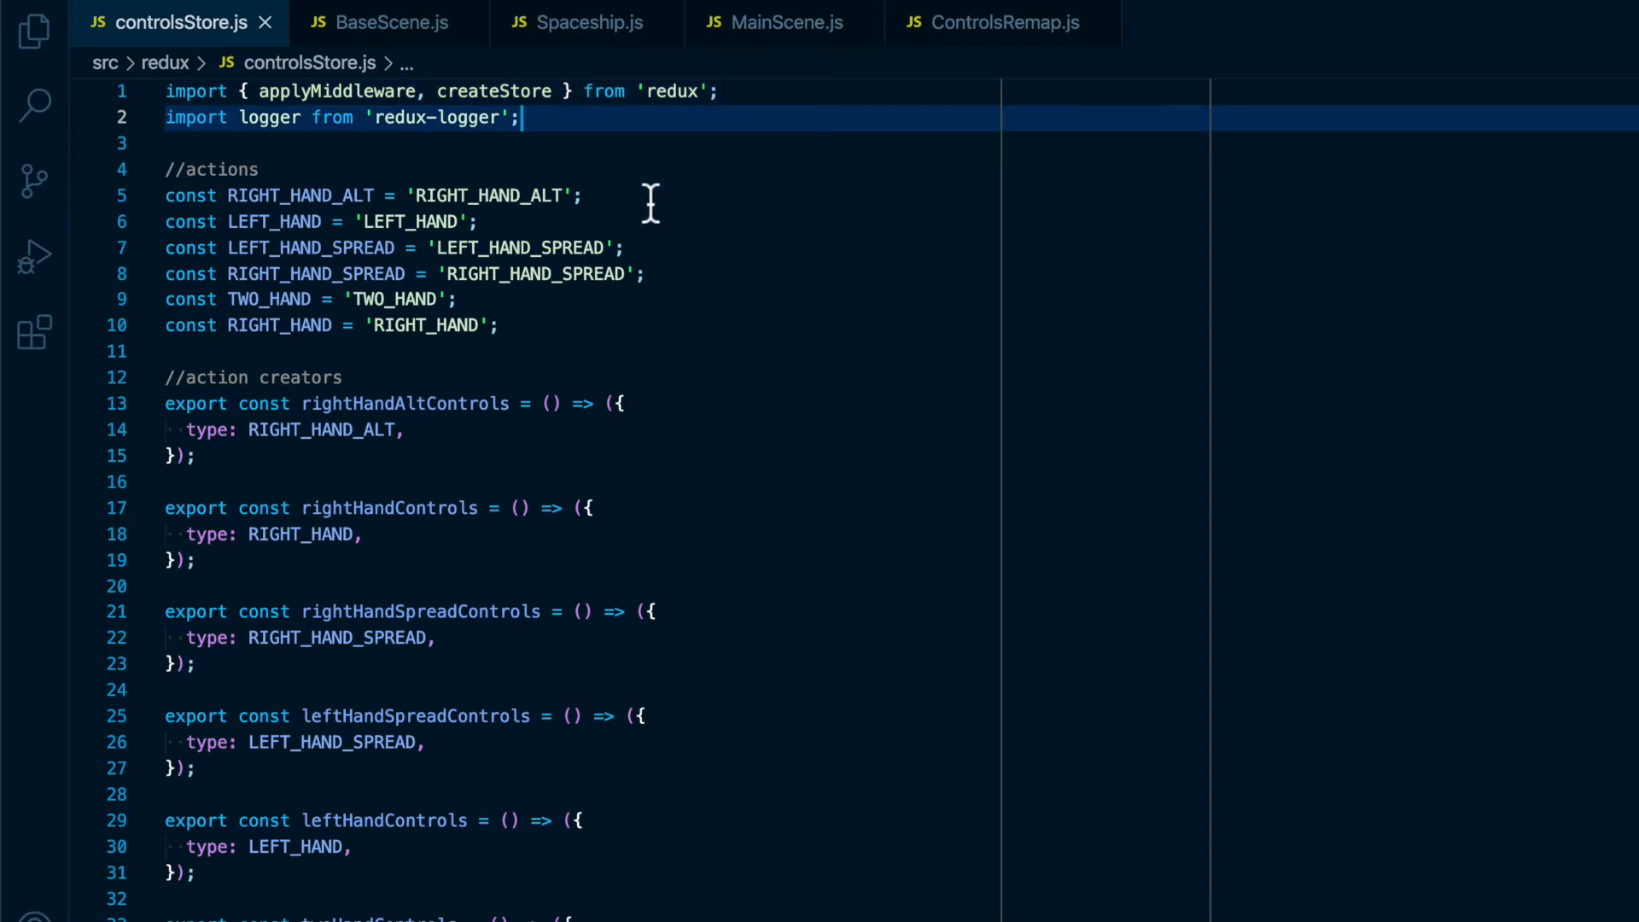
{"action": "mouse_move", "coordinate": [656, 324]}
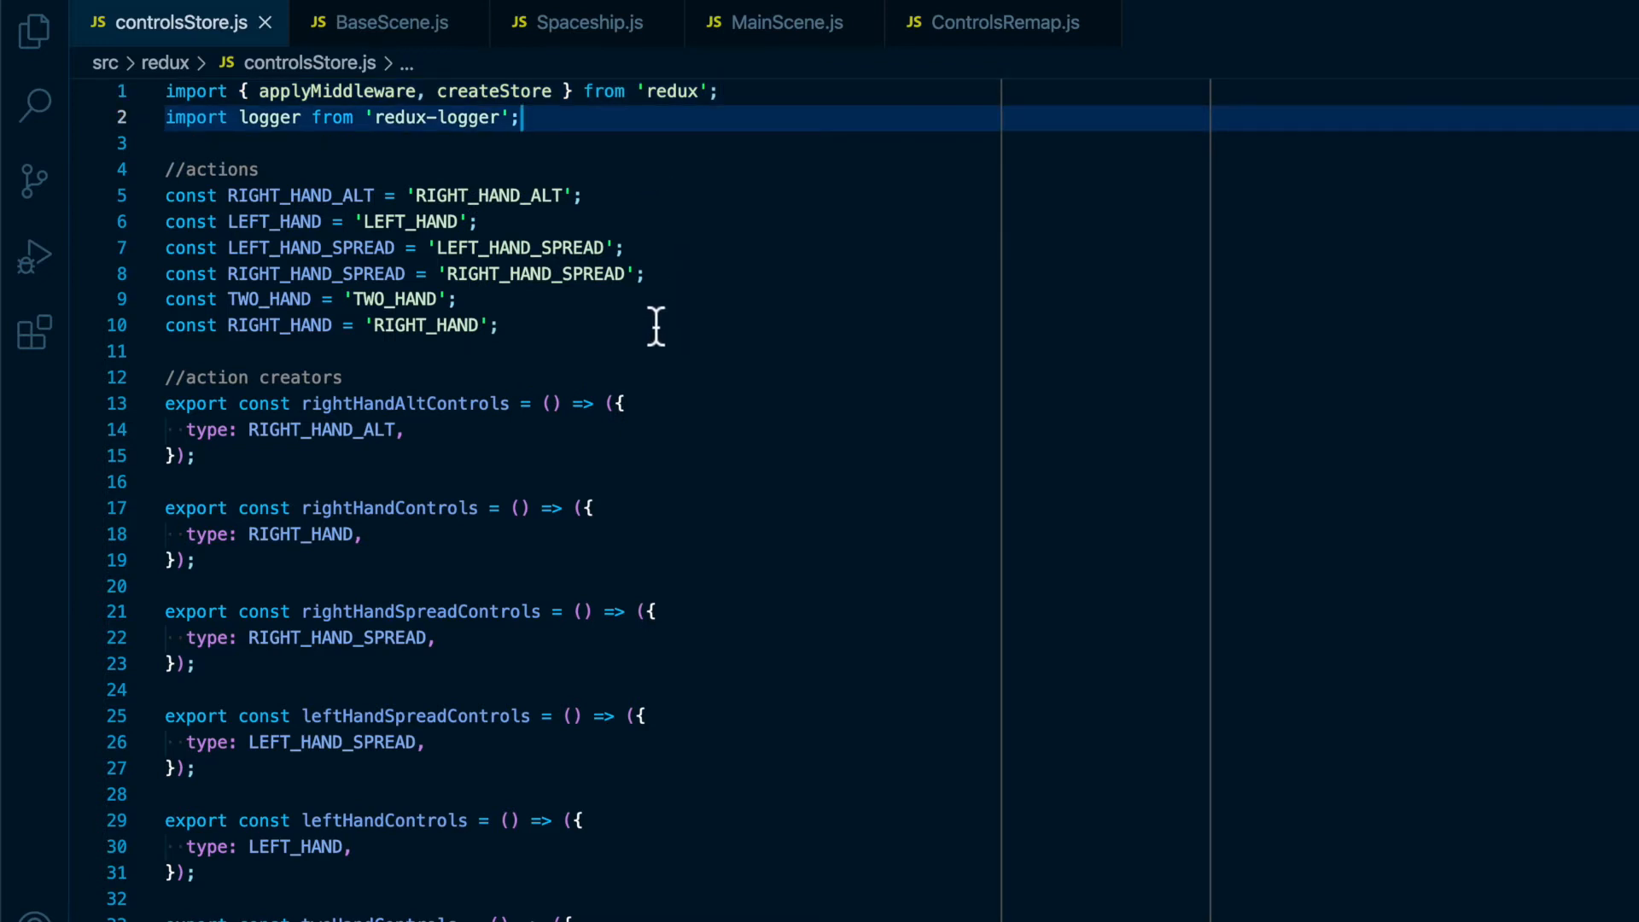
{"action": "mouse_move", "coordinate": [678, 360]}
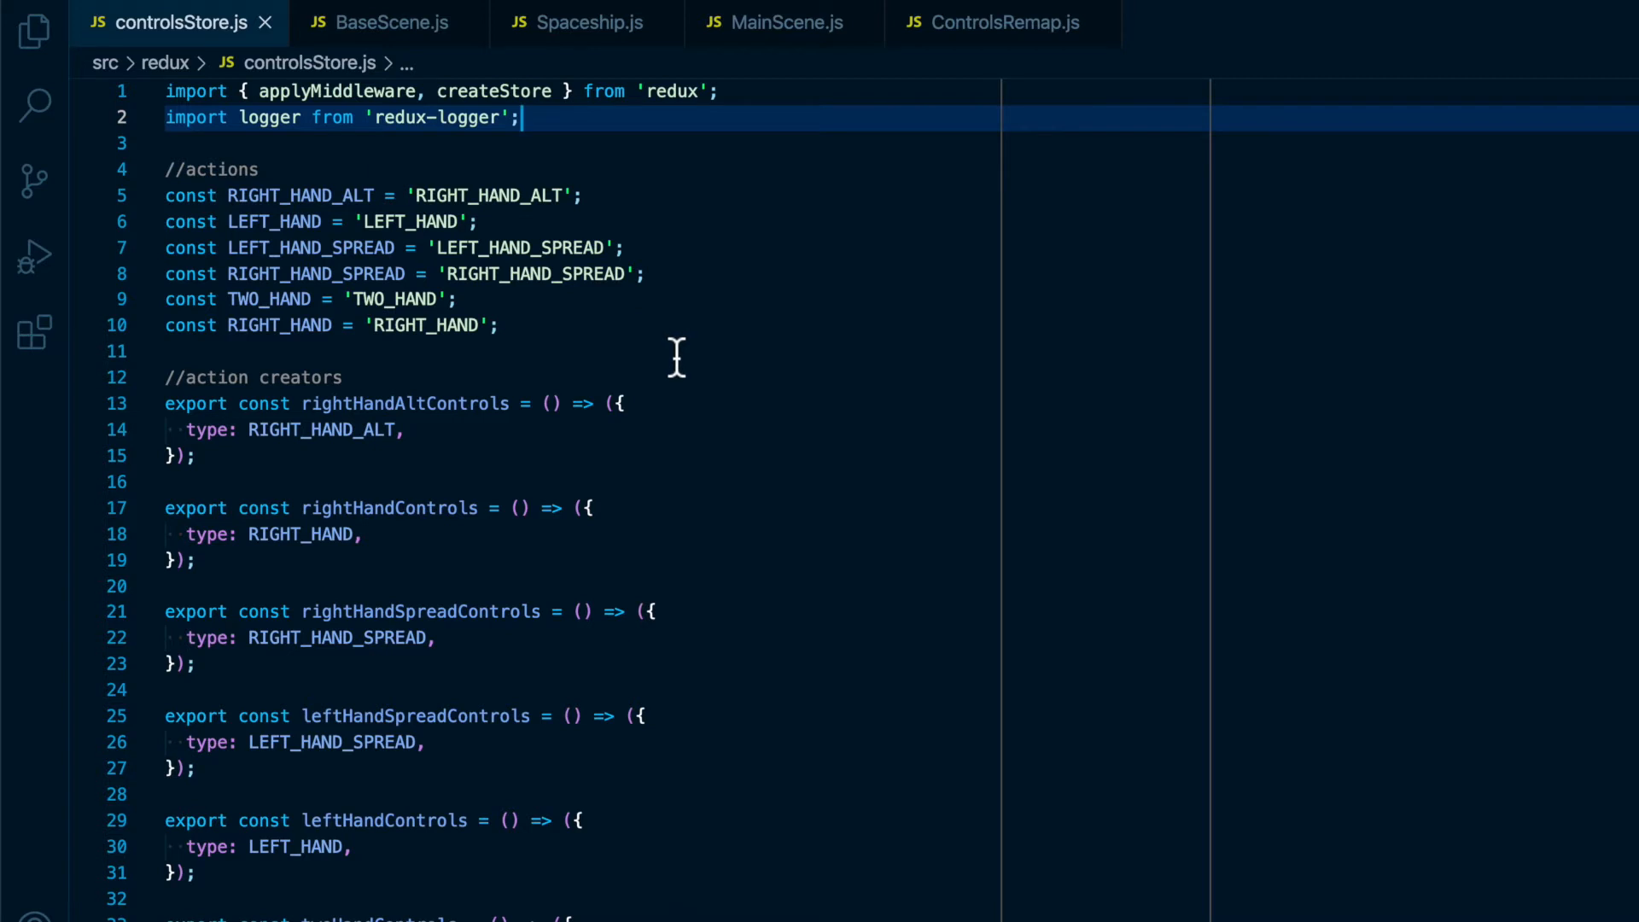
Scroll past the action creators to the rightHand and leftHand control-scheme objects
{"action": "scroll", "scroll_direction": "down", "scroll_amount": 3}
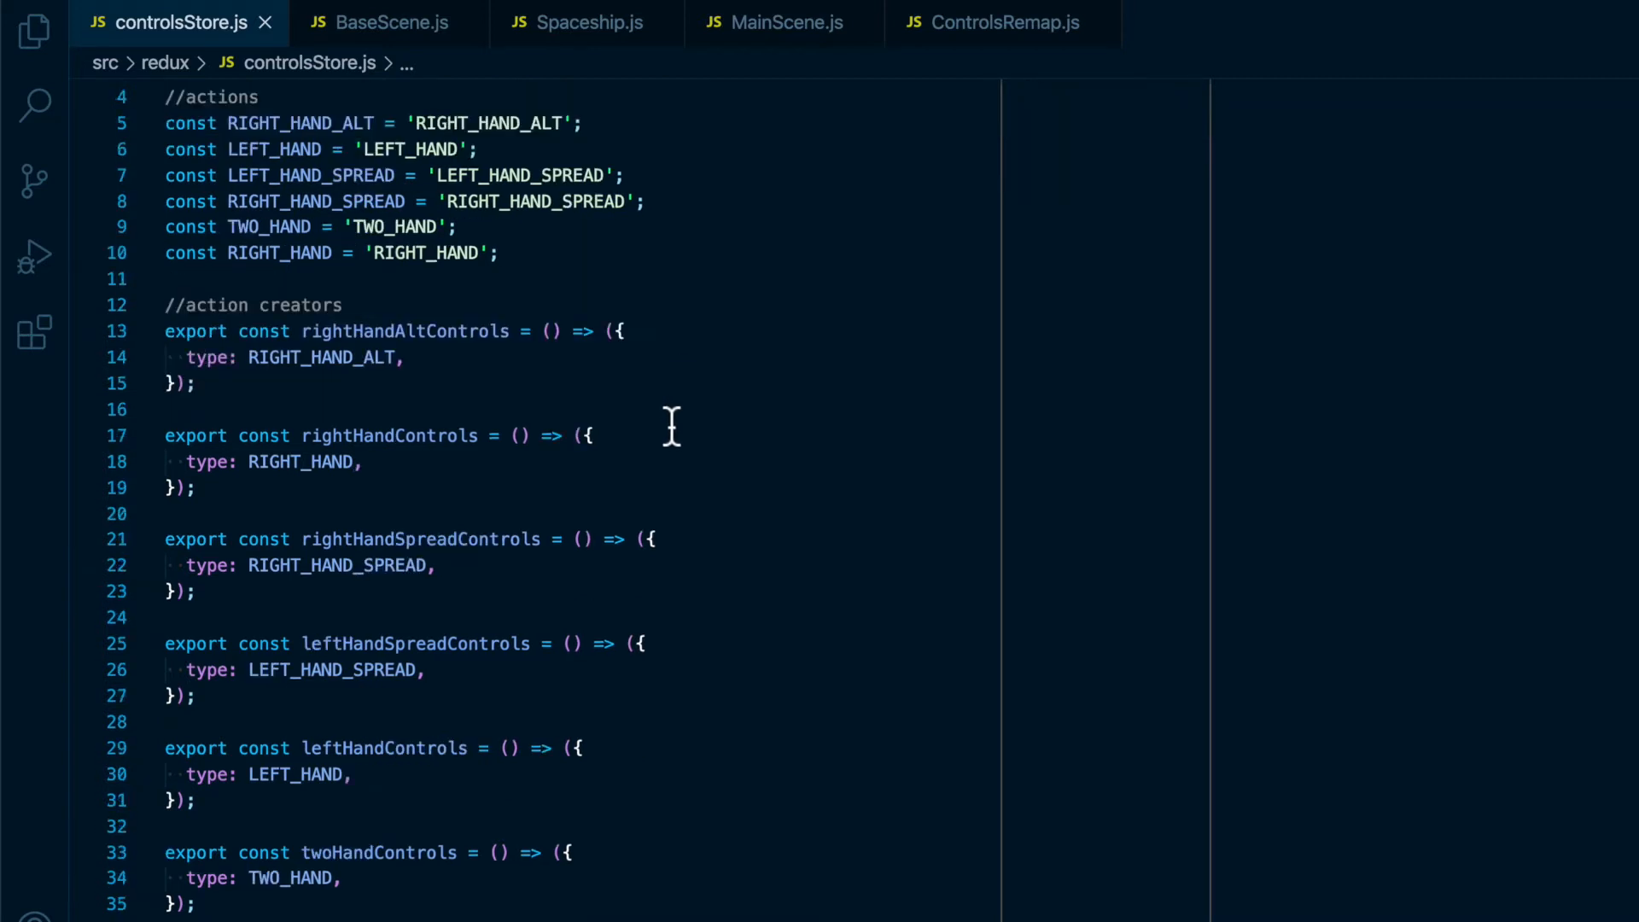
{"action": "scroll", "scroll_direction": "down", "scroll_amount": 3}
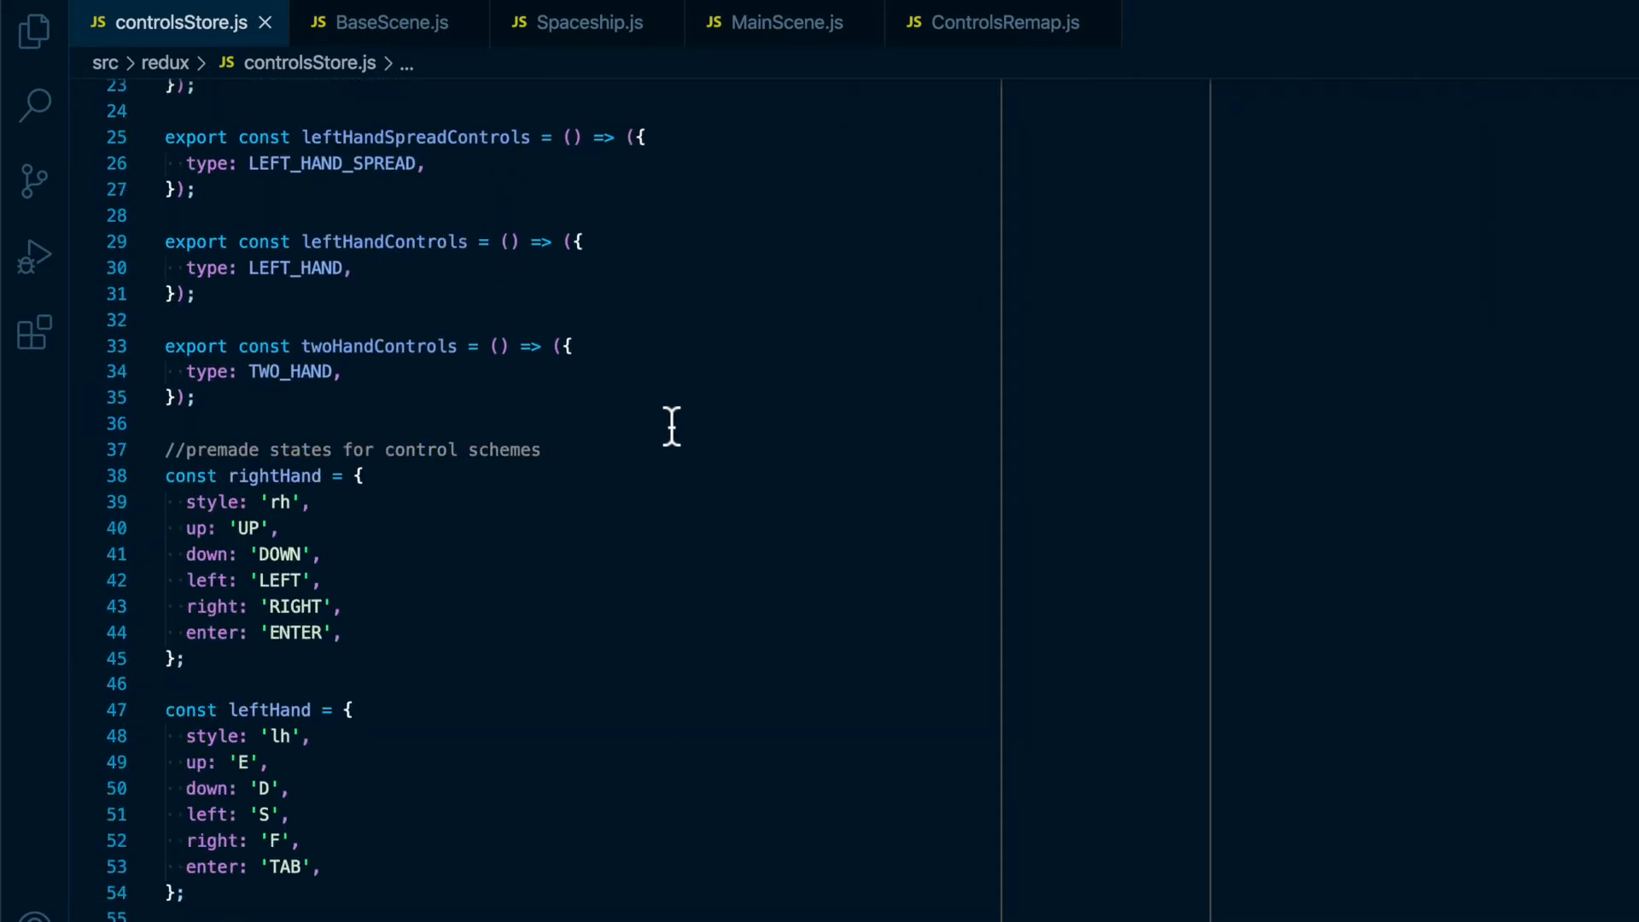
{"action": "scroll", "scroll_direction": "down", "scroll_amount": 3}
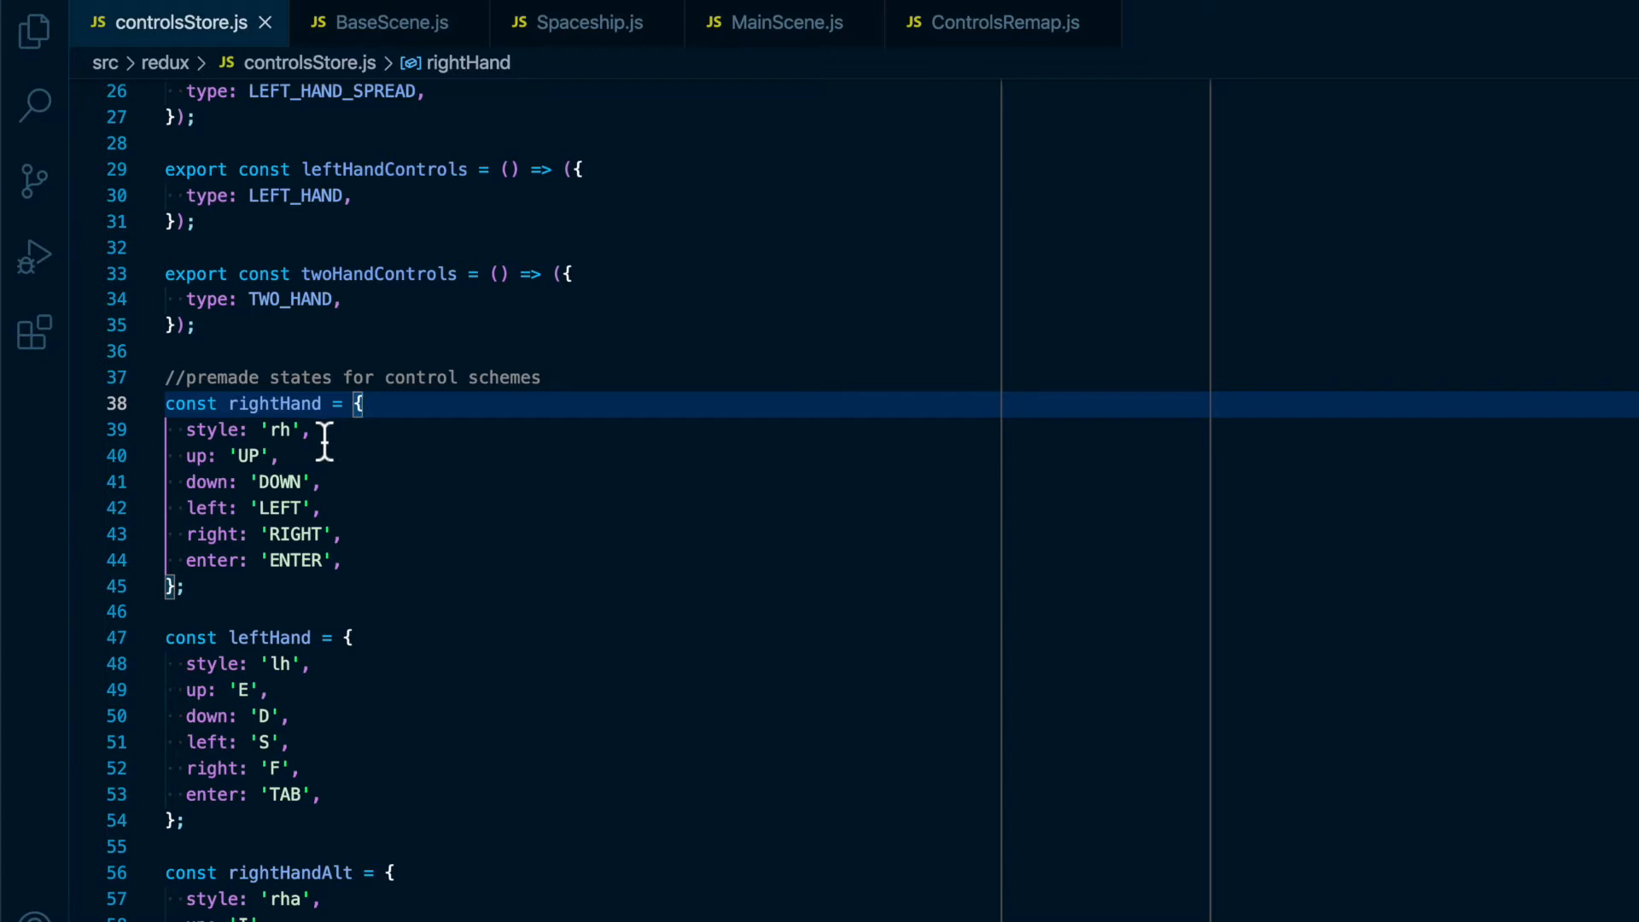
{"action": "left_click", "coordinate": [280, 454]}
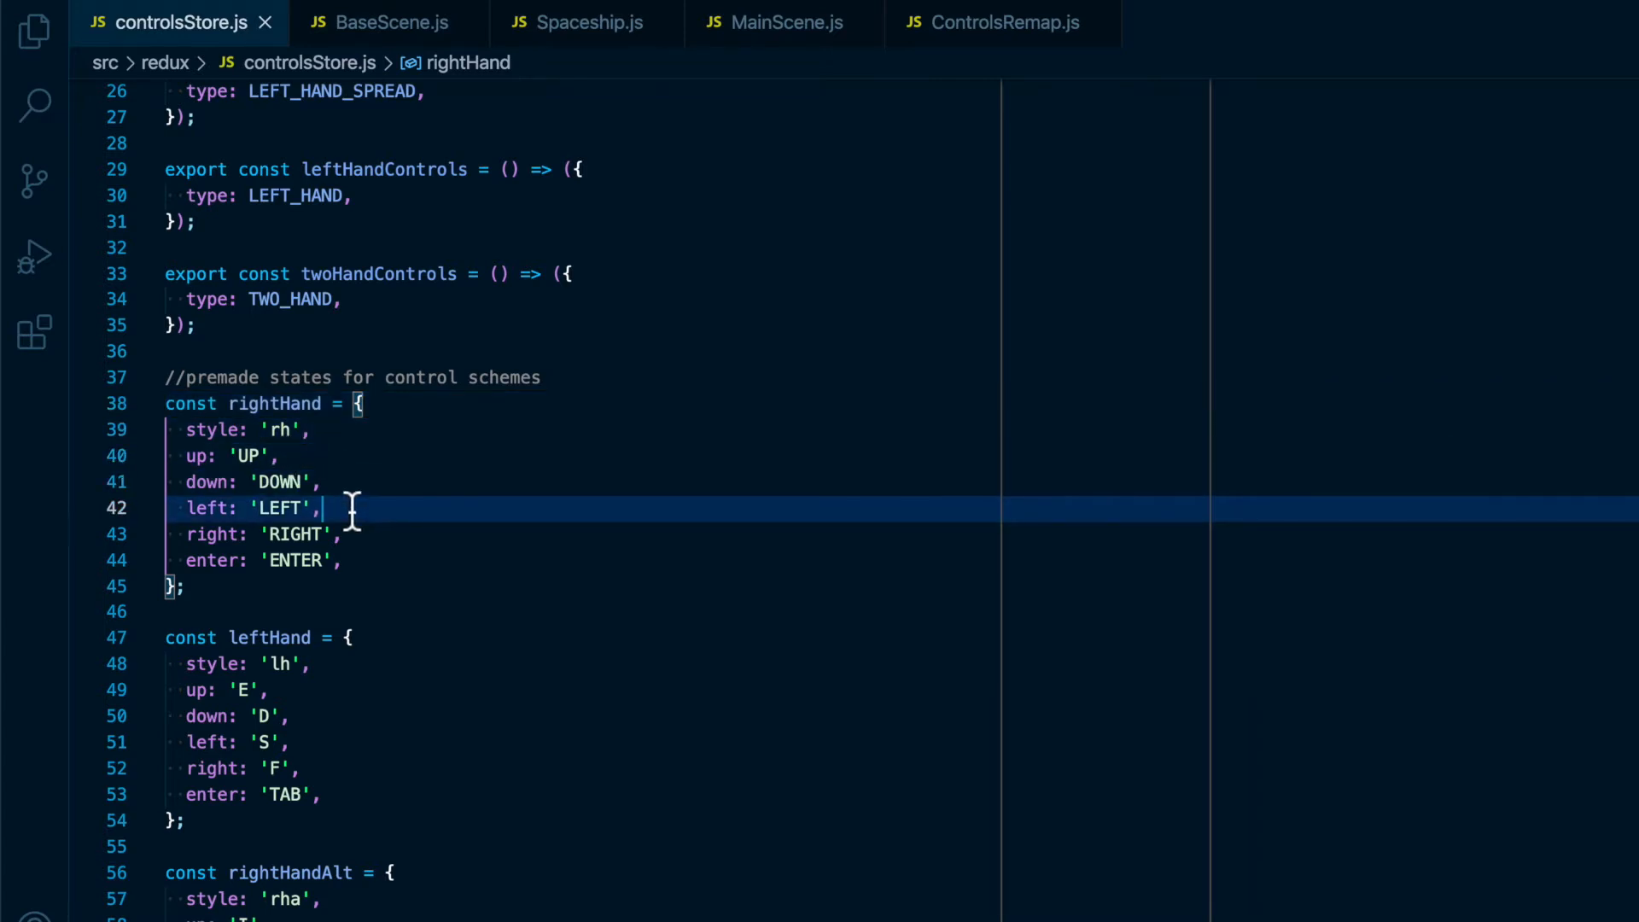
{"action": "left_click", "coordinate": [371, 560]}
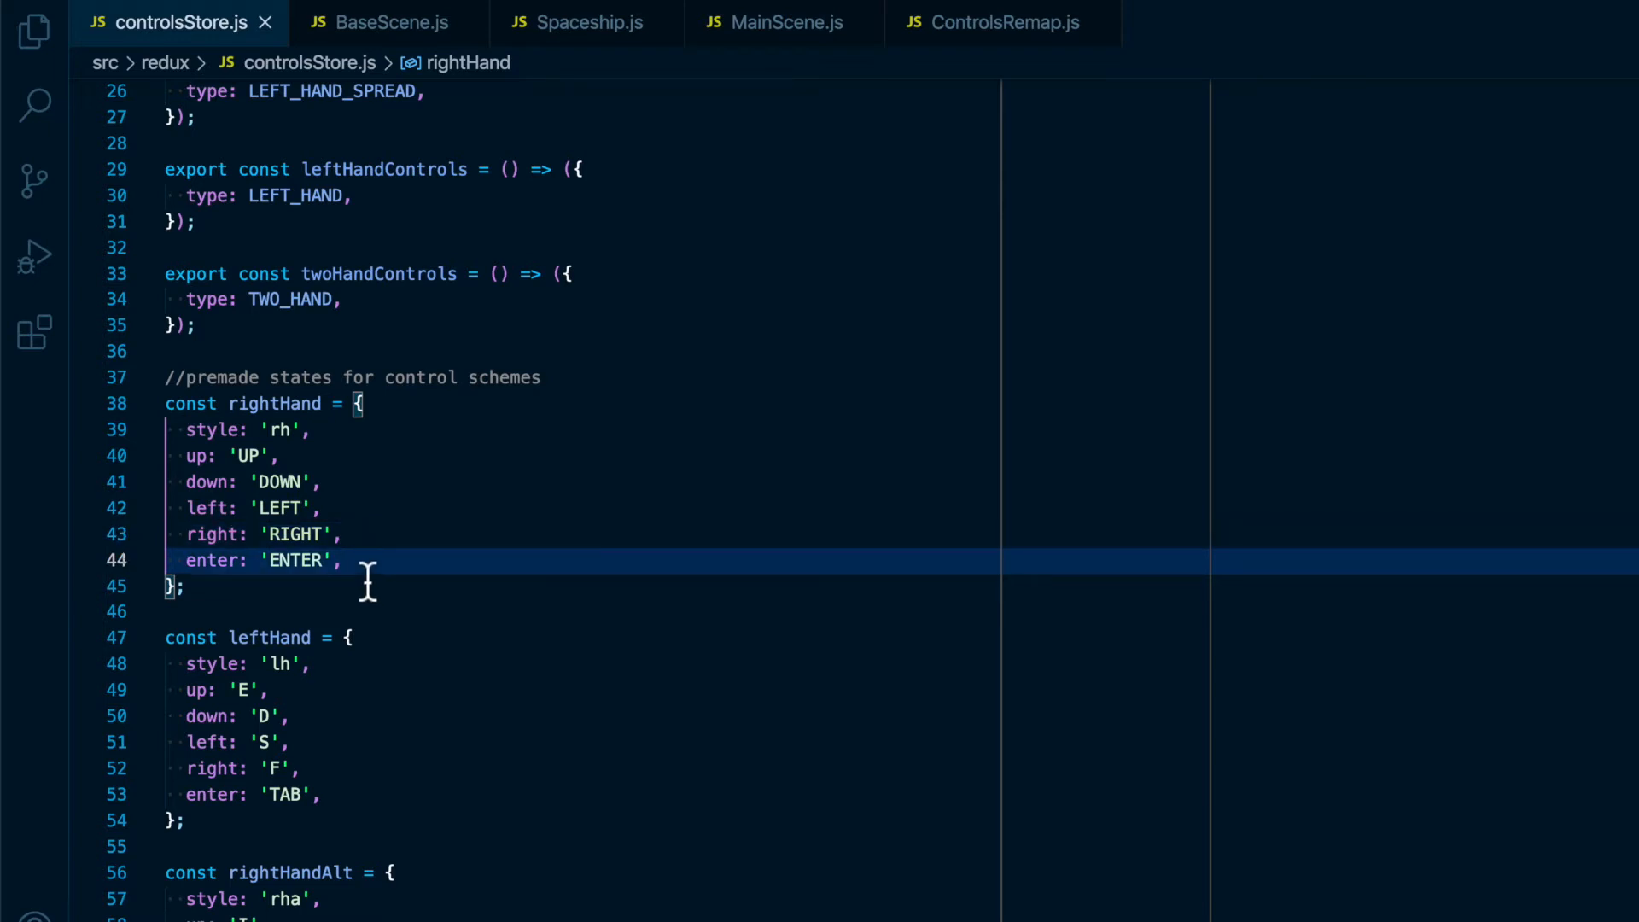
Continue down to the rightHandAlt, leftHandSpread and rightHandSpread key mappings
{"action": "scroll", "scroll_direction": "down", "scroll_amount": 3}
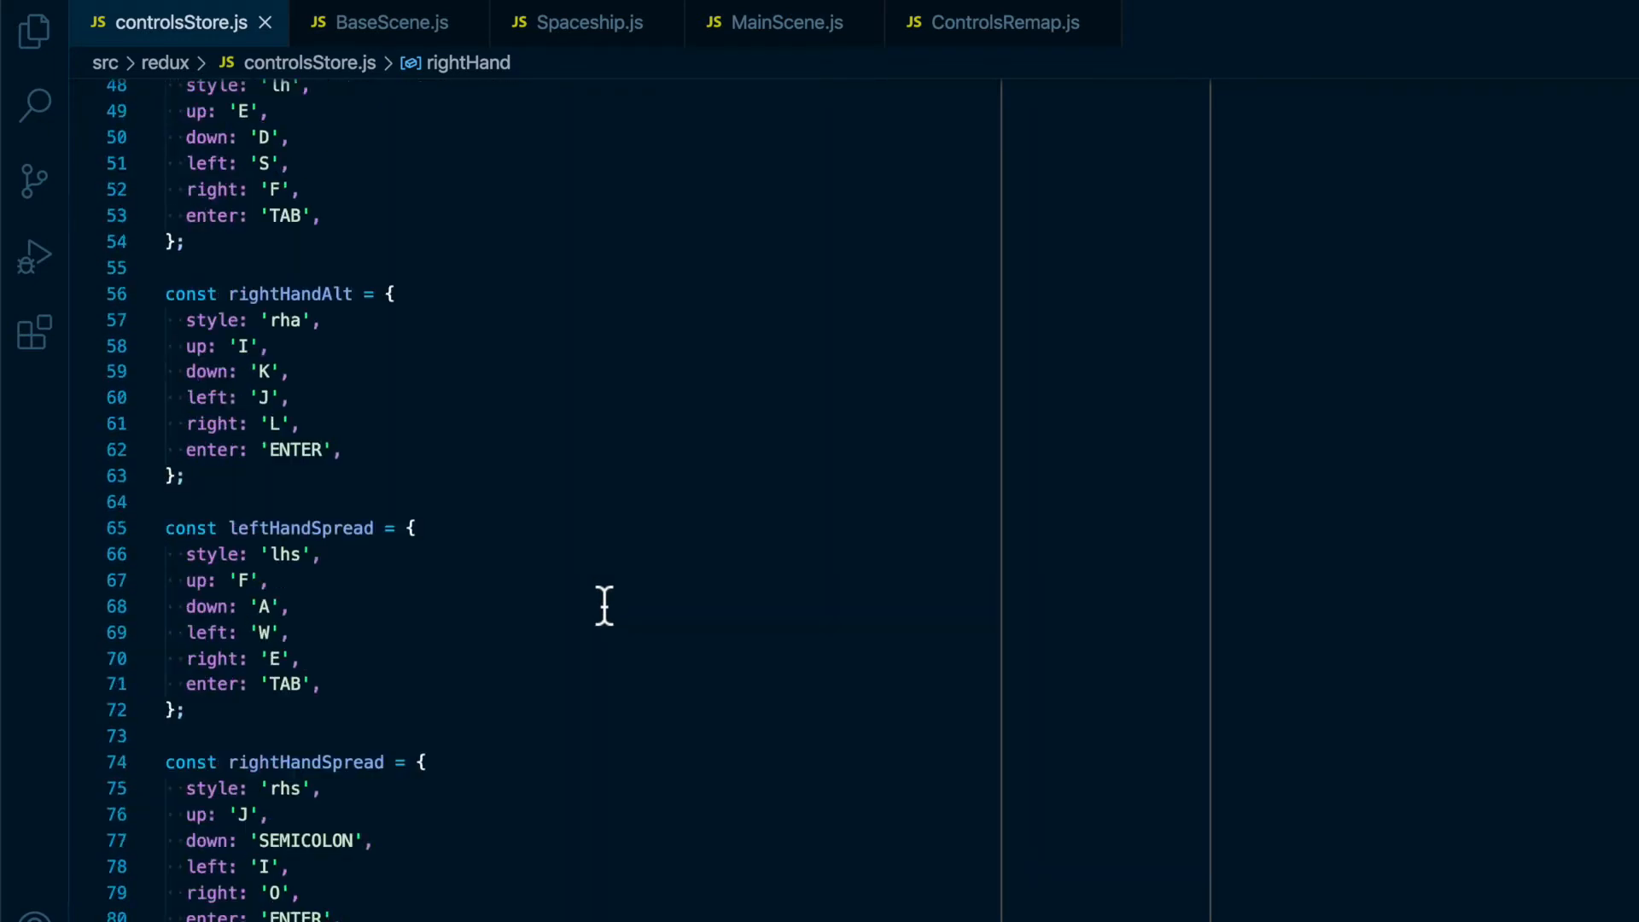
{"action": "scroll", "scroll_direction": "down", "scroll_amount": 3}
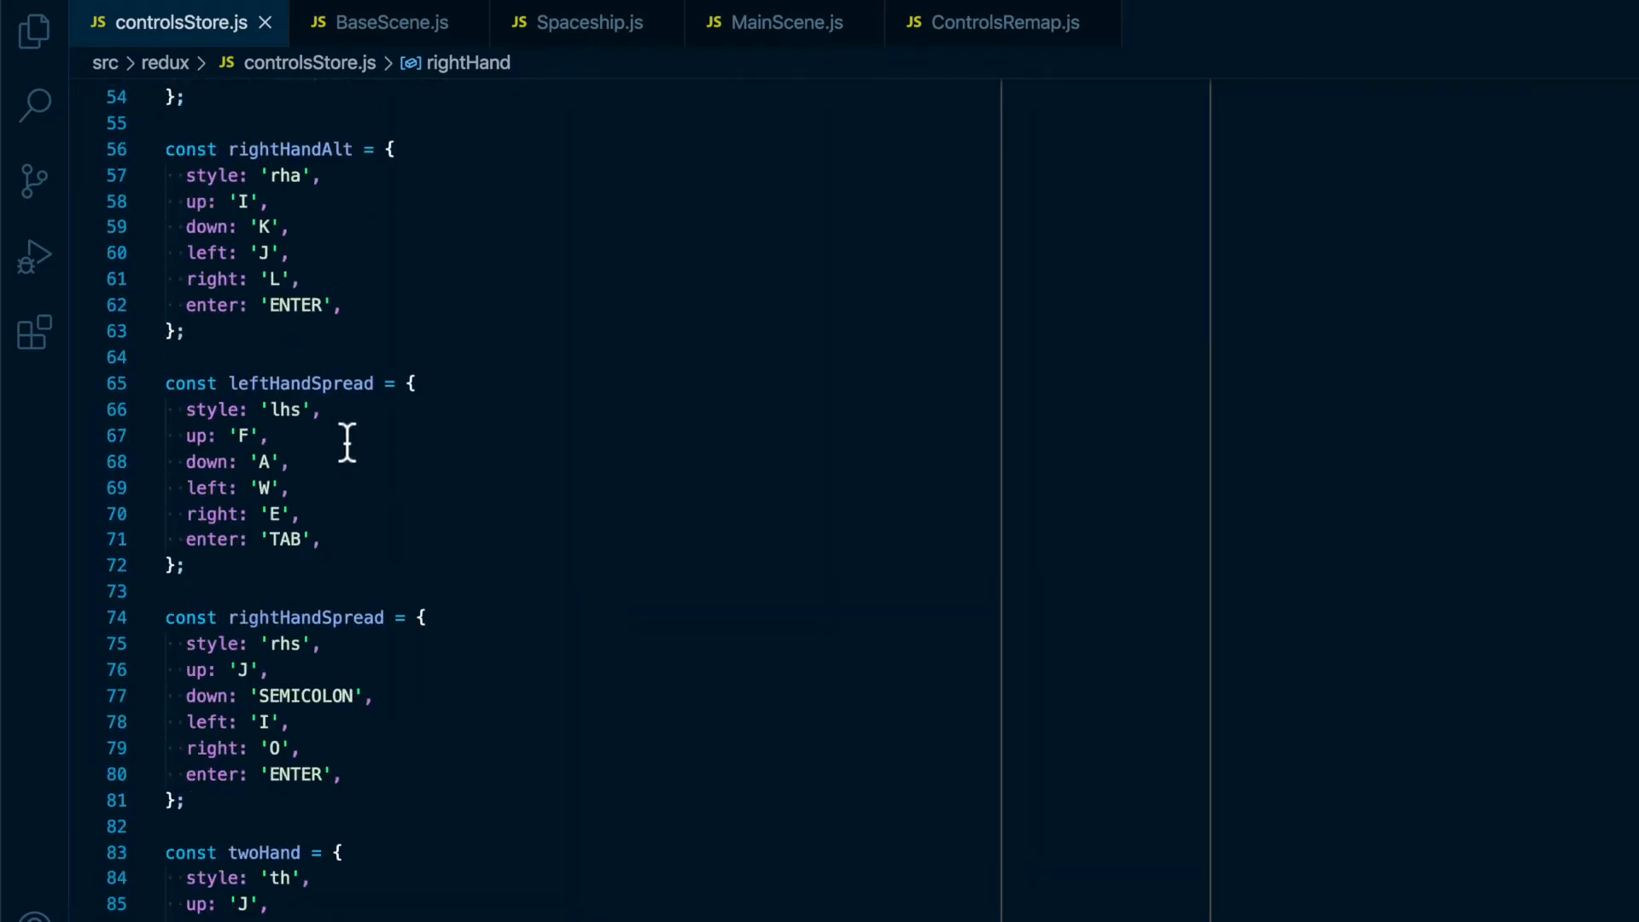
{"action": "left_click", "coordinate": [295, 463]}
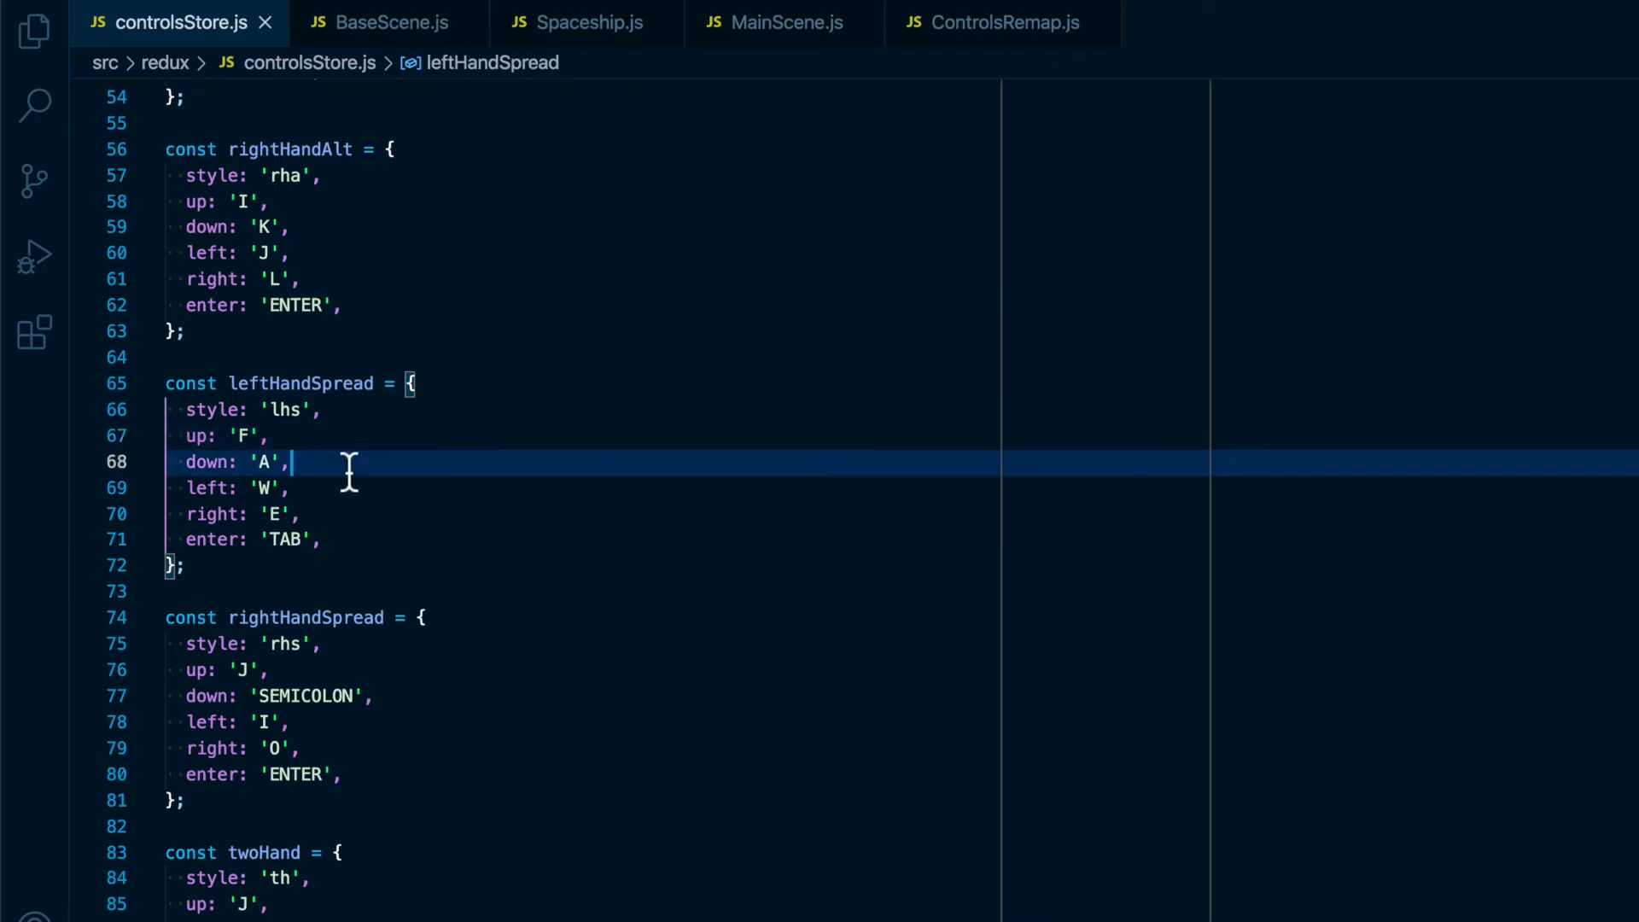
{"action": "left_click", "coordinate": [304, 514]}
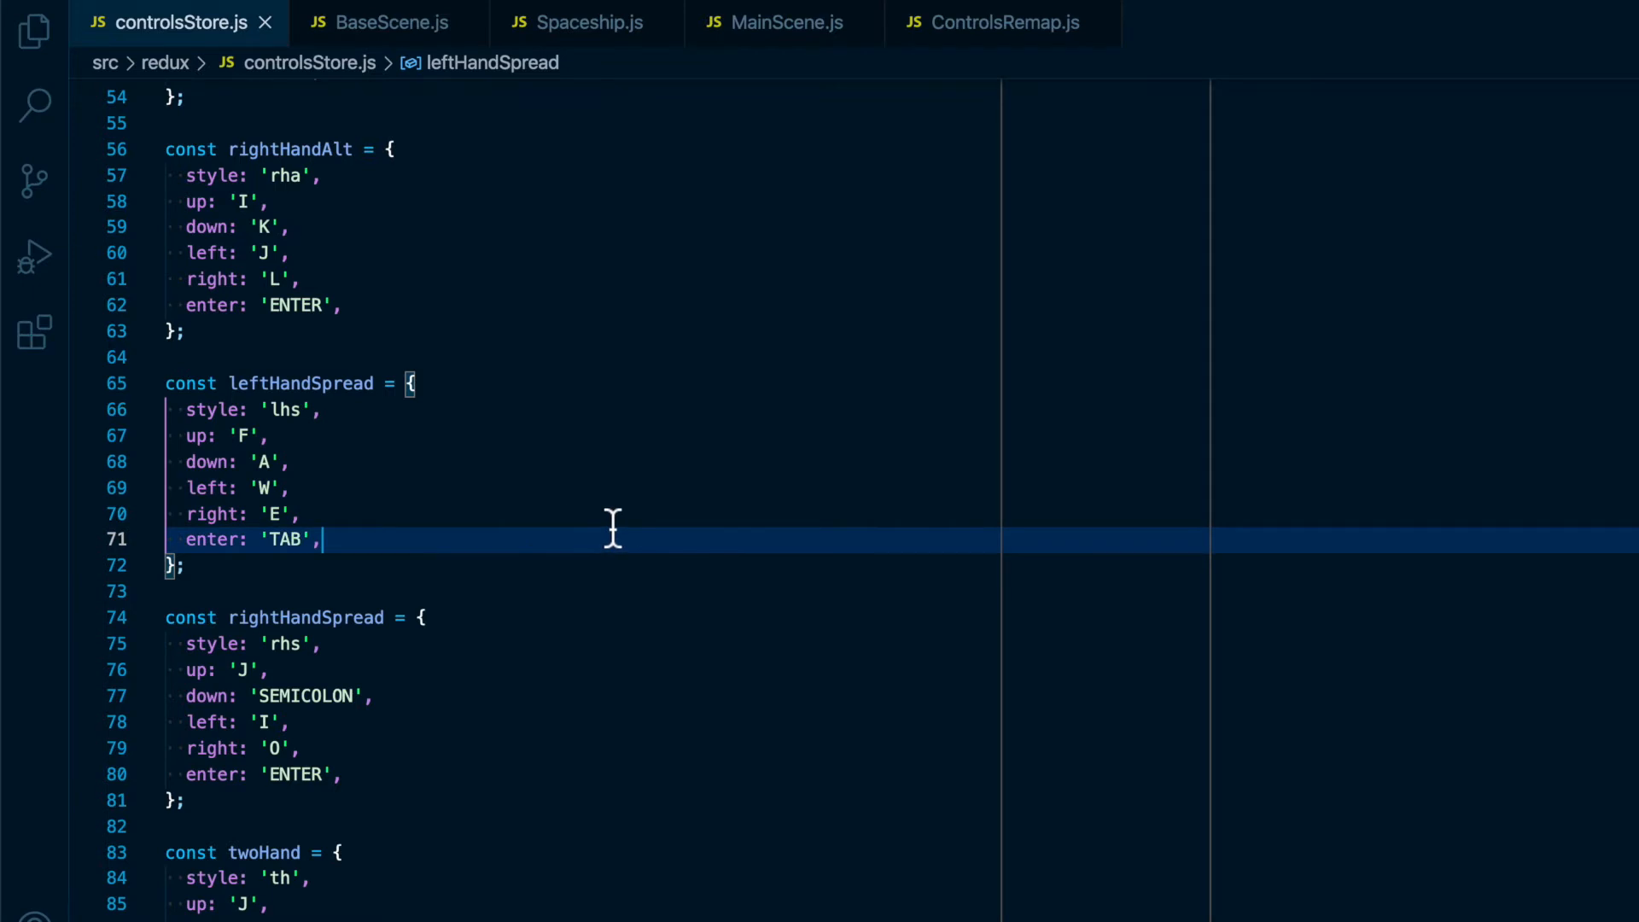
Reach the controlsReducer switch and the store created with logger middleware and exported
{"action": "scroll", "scroll_direction": "down", "scroll_amount": 3}
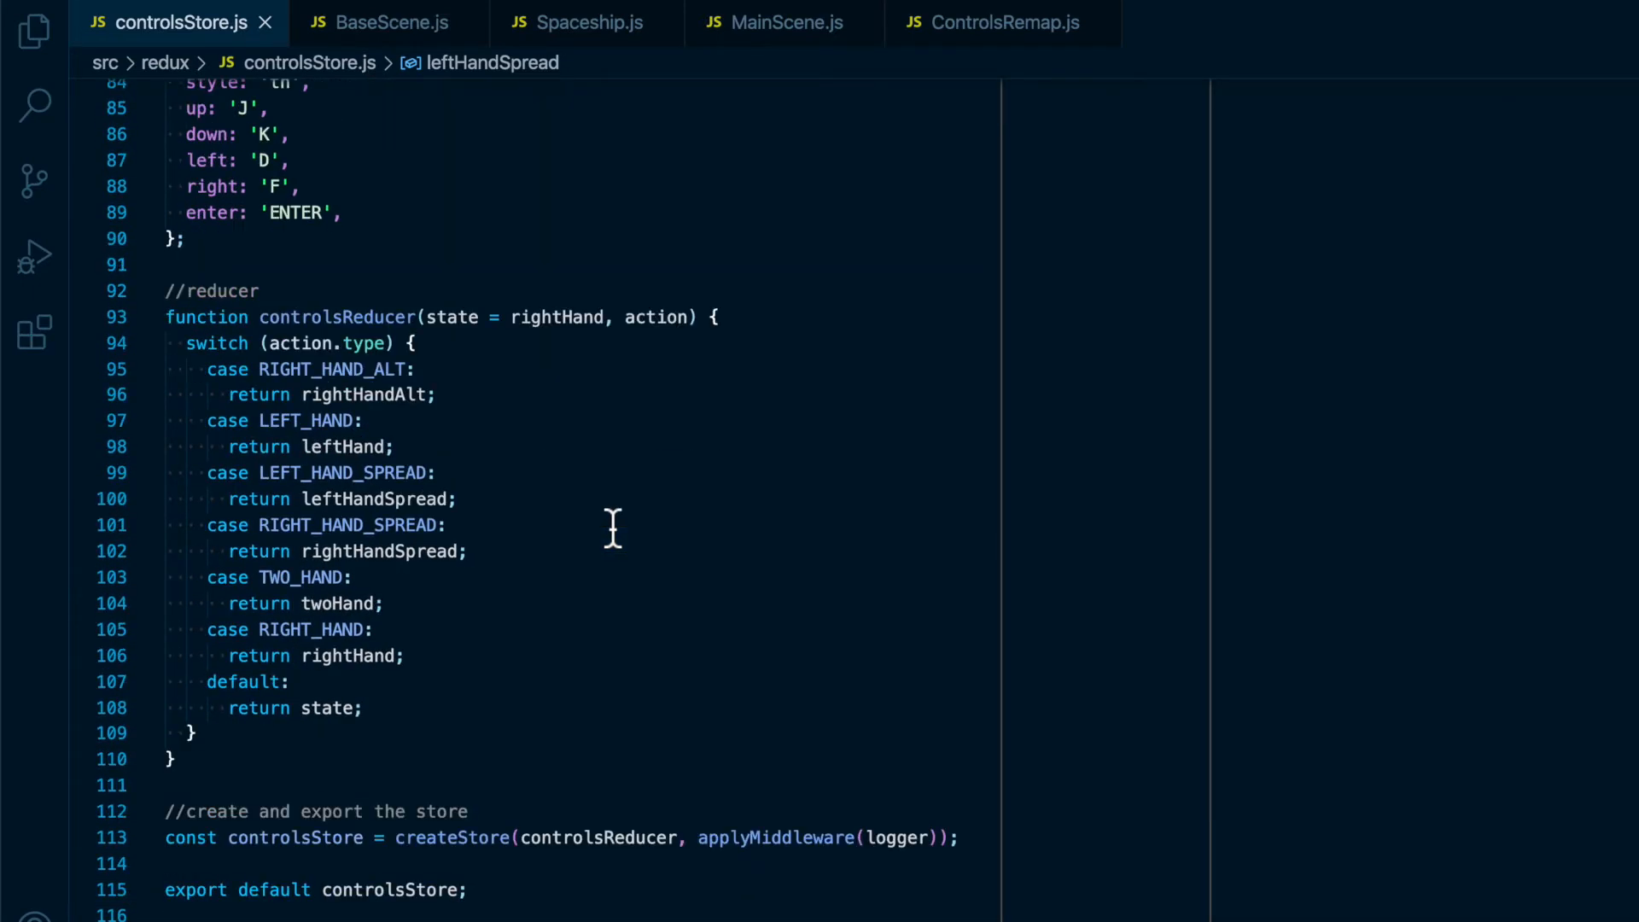
{"action": "mouse_move", "coordinate": [463, 379]}
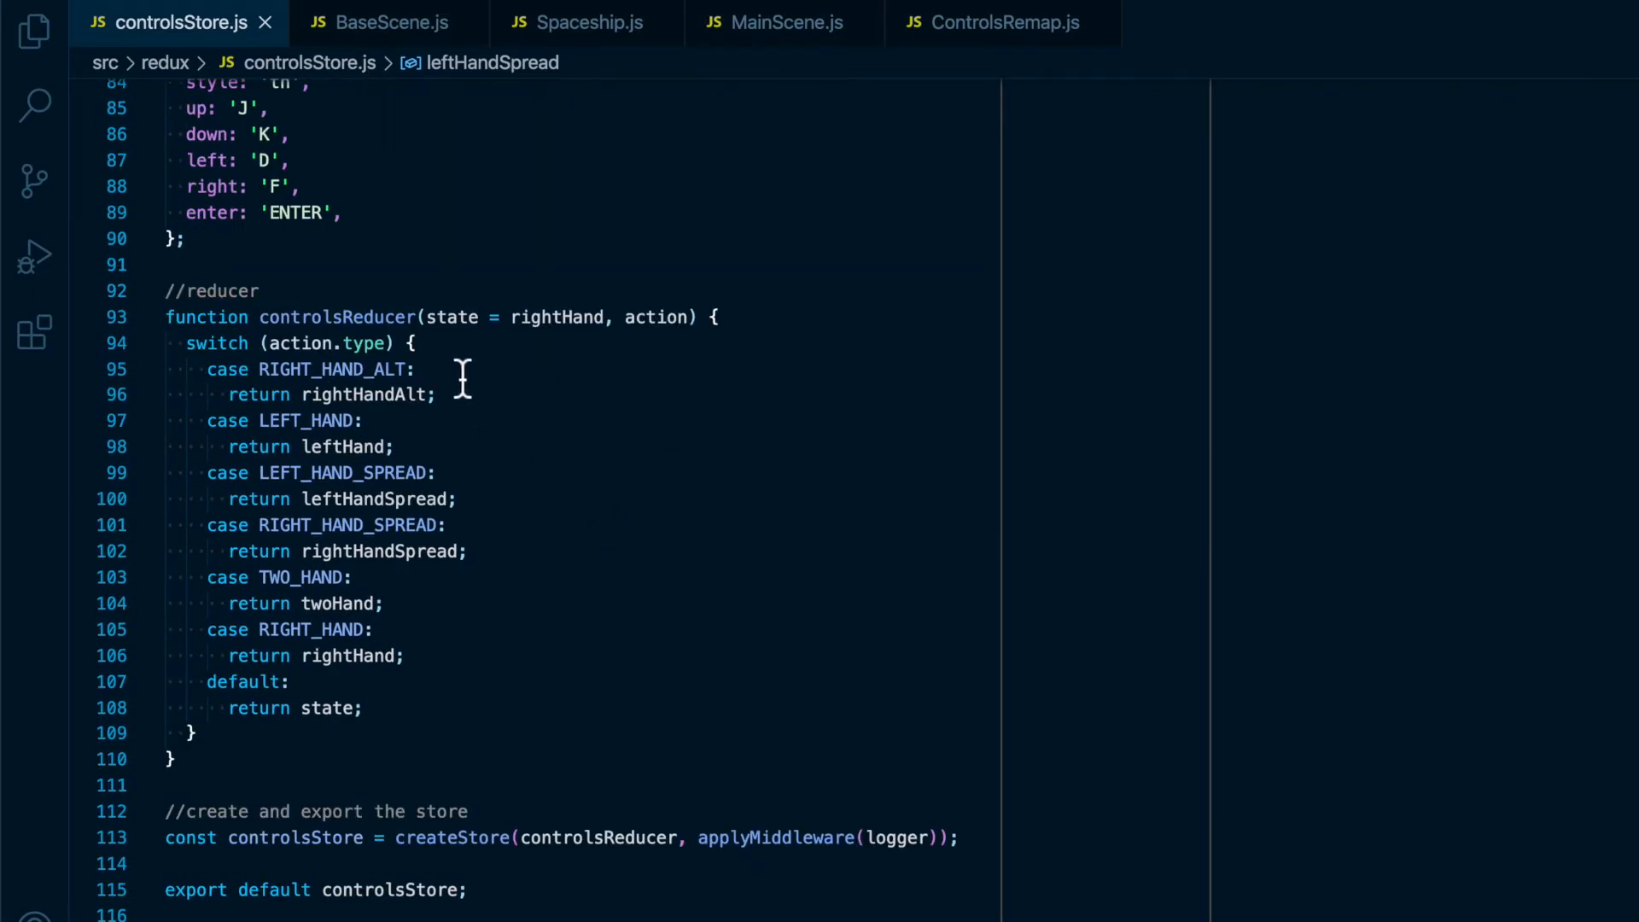
{"action": "left_click", "coordinate": [208, 395]}
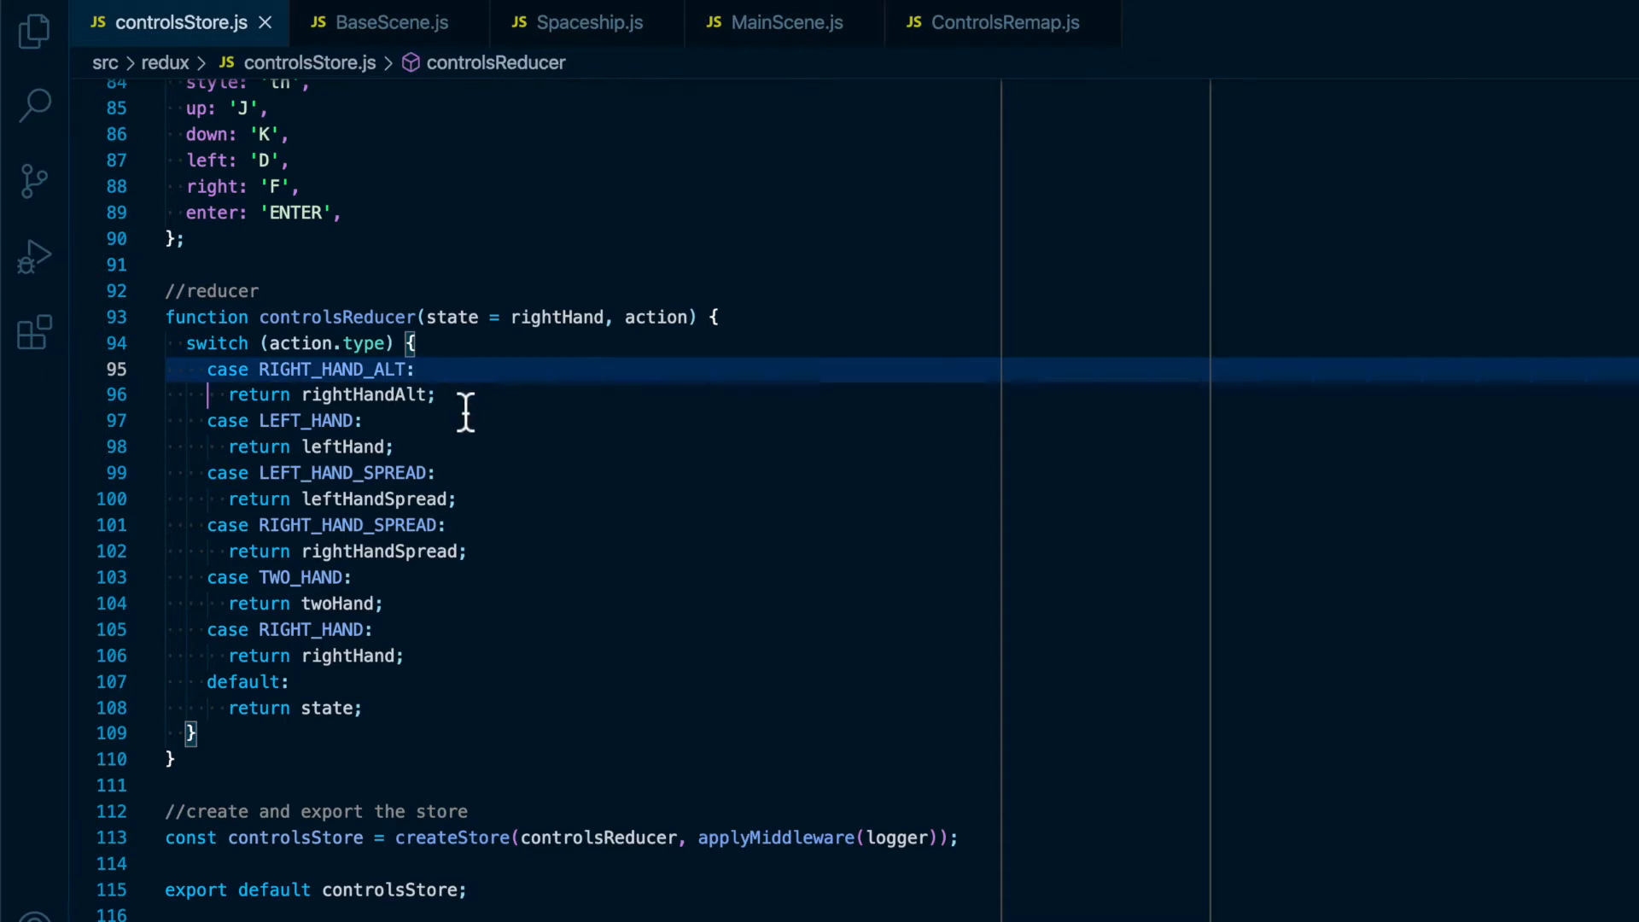
{"action": "left_click", "coordinate": [325, 395]}
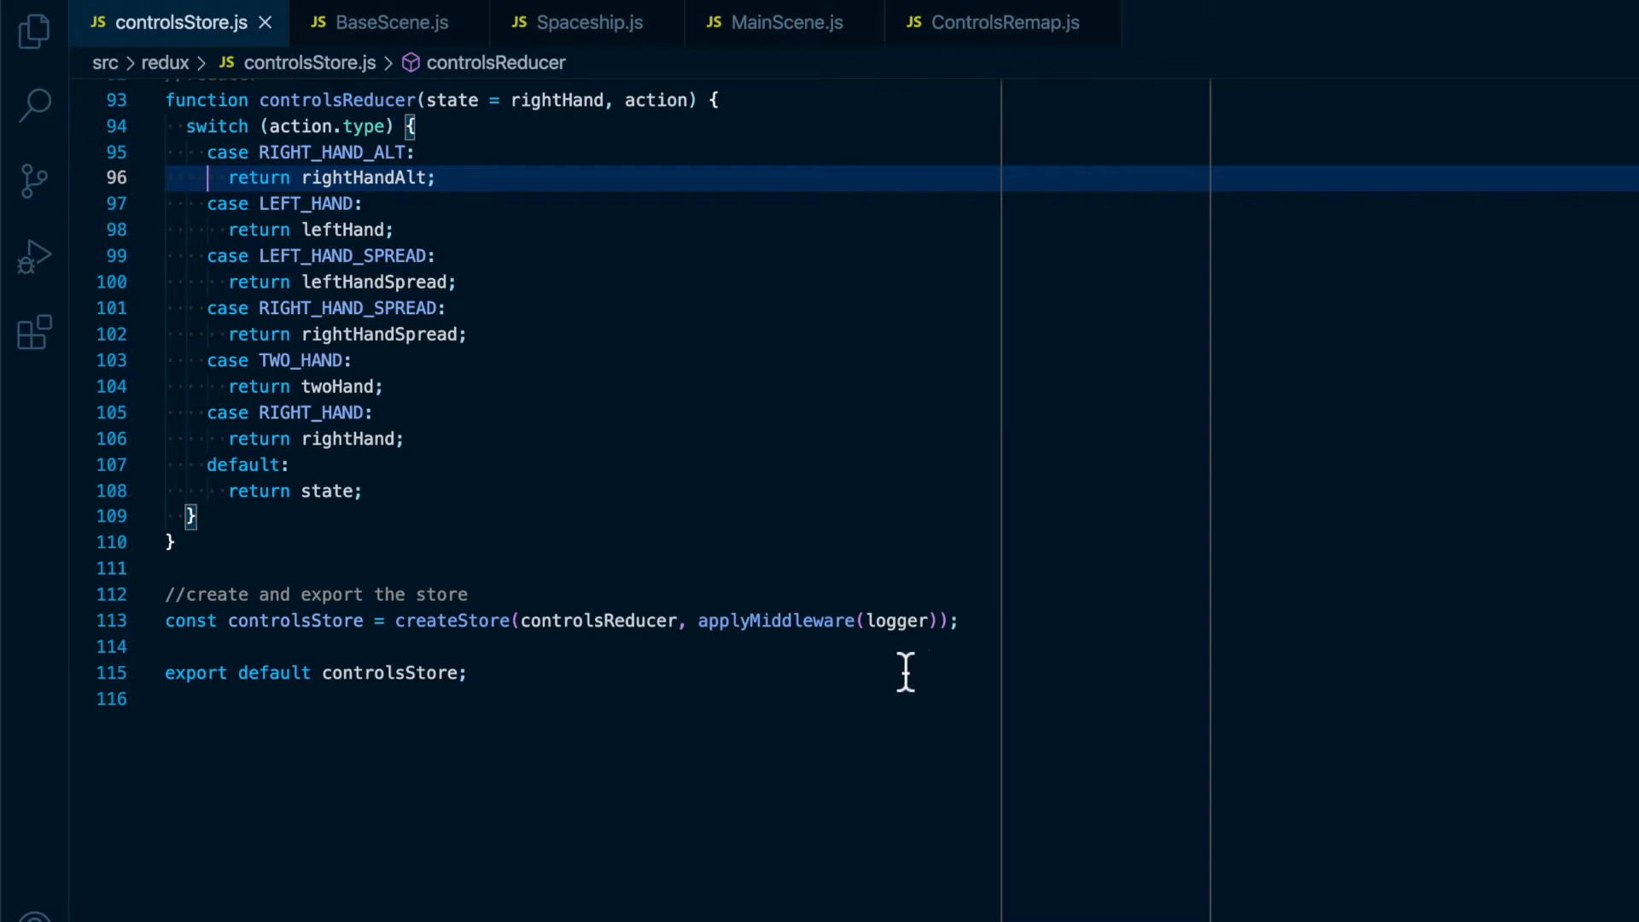
{"action": "mouse_move", "coordinate": [687, 695]}
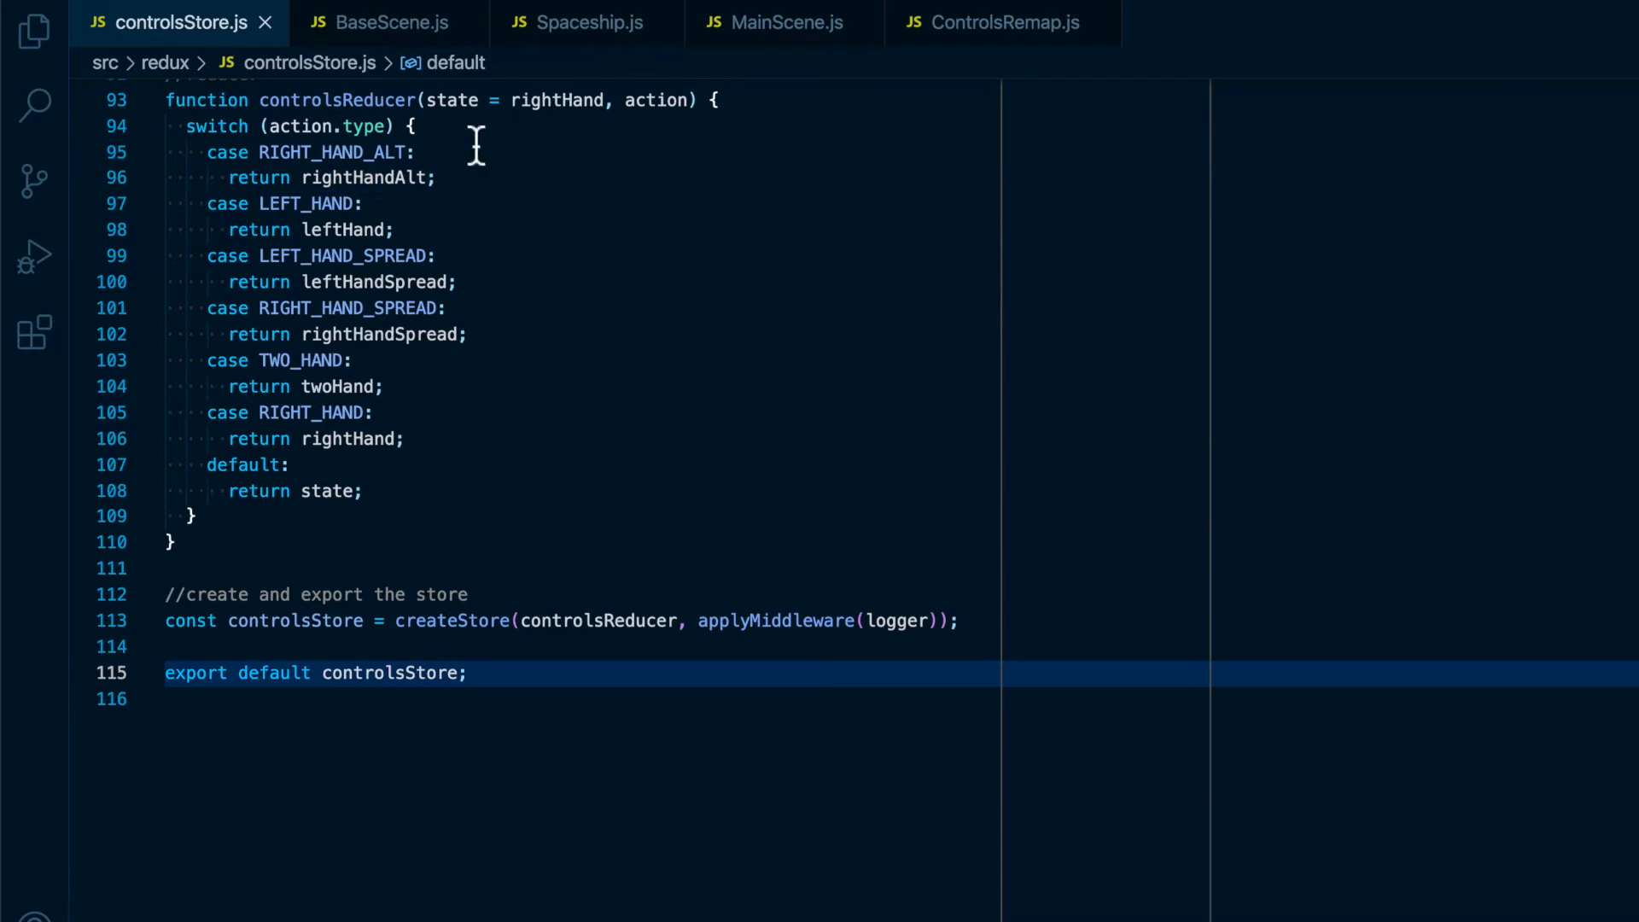
Switch to BaseScene.js and scroll to createControls reading key bindings from controlsStore
{"action": "left_click", "coordinate": [387, 22]}
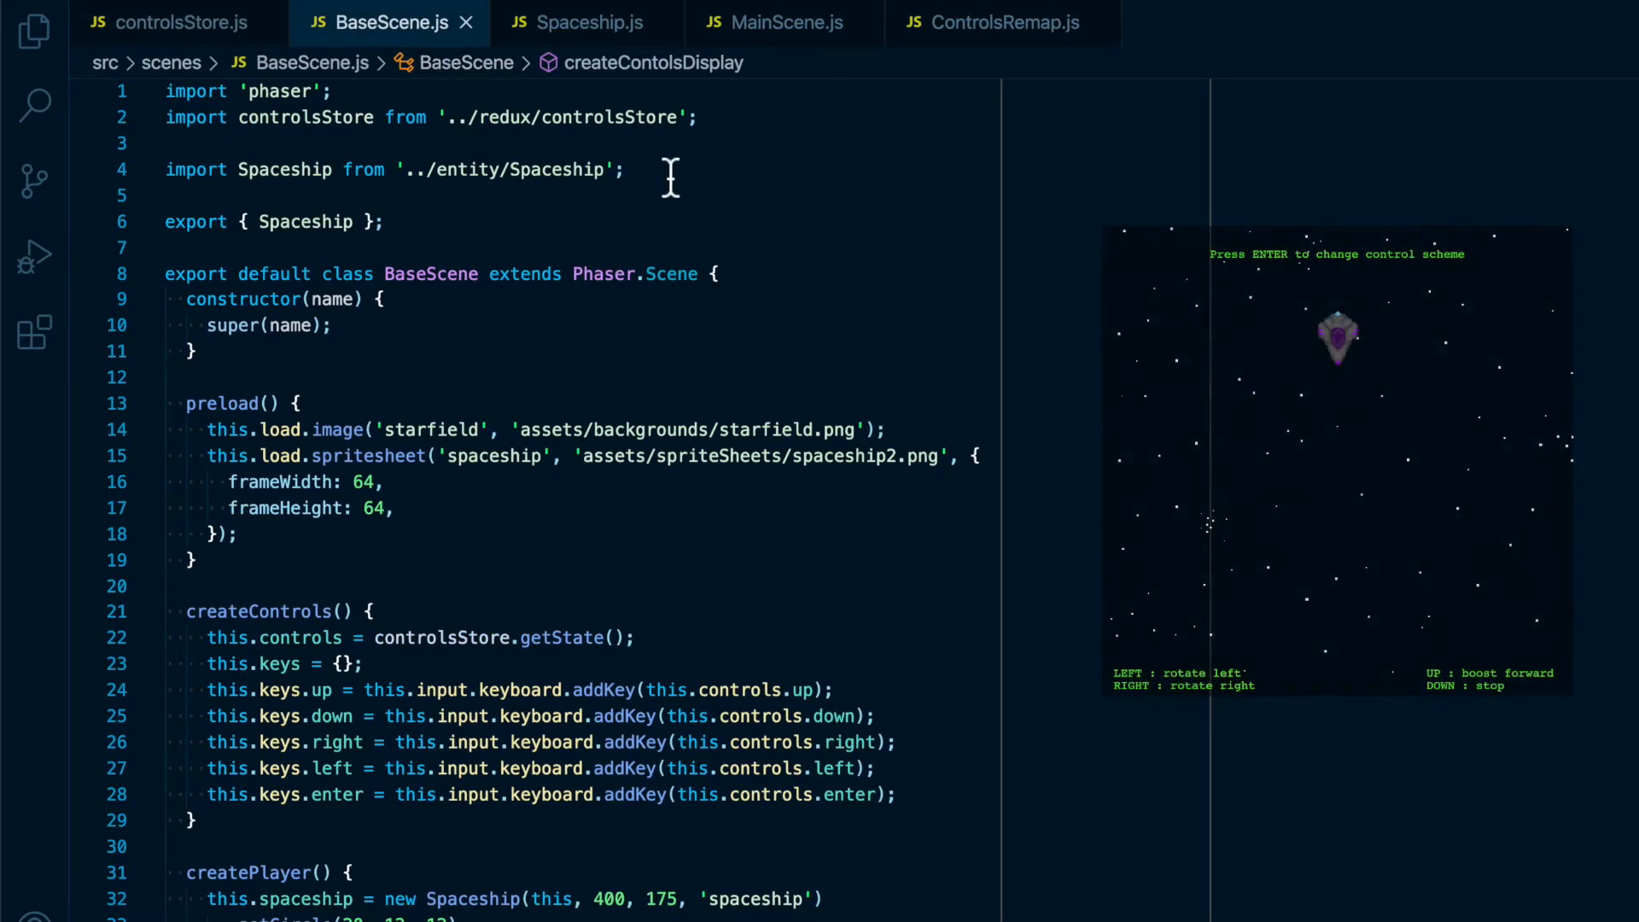
{"action": "left_click", "coordinate": [429, 118]}
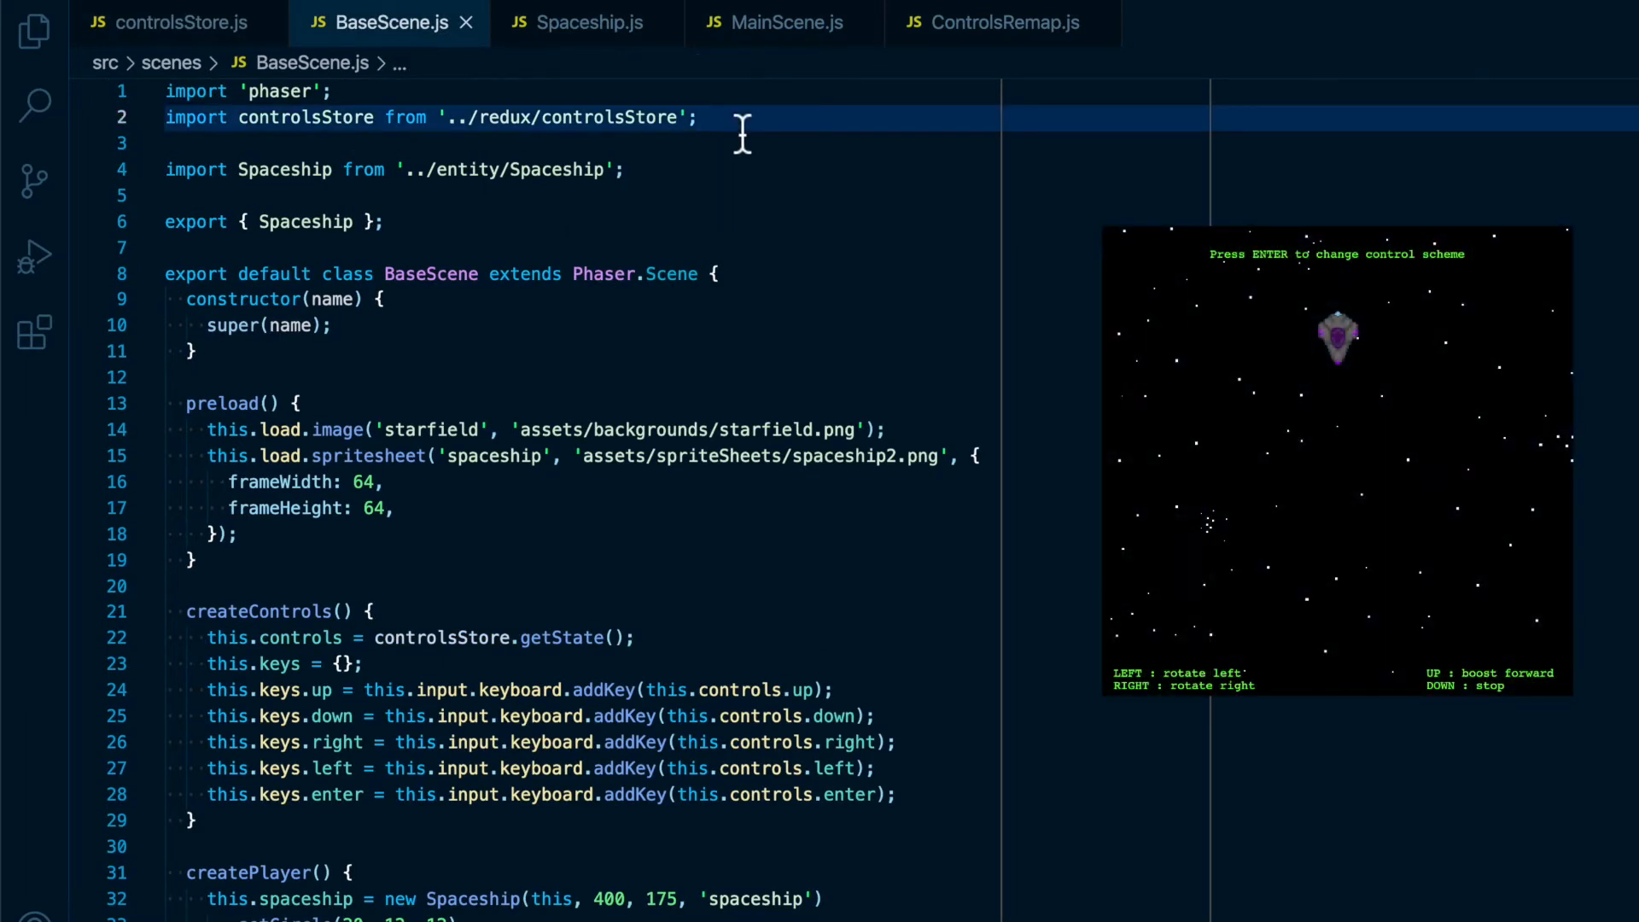
{"action": "scroll", "scroll_direction": "down", "scroll_amount": 3}
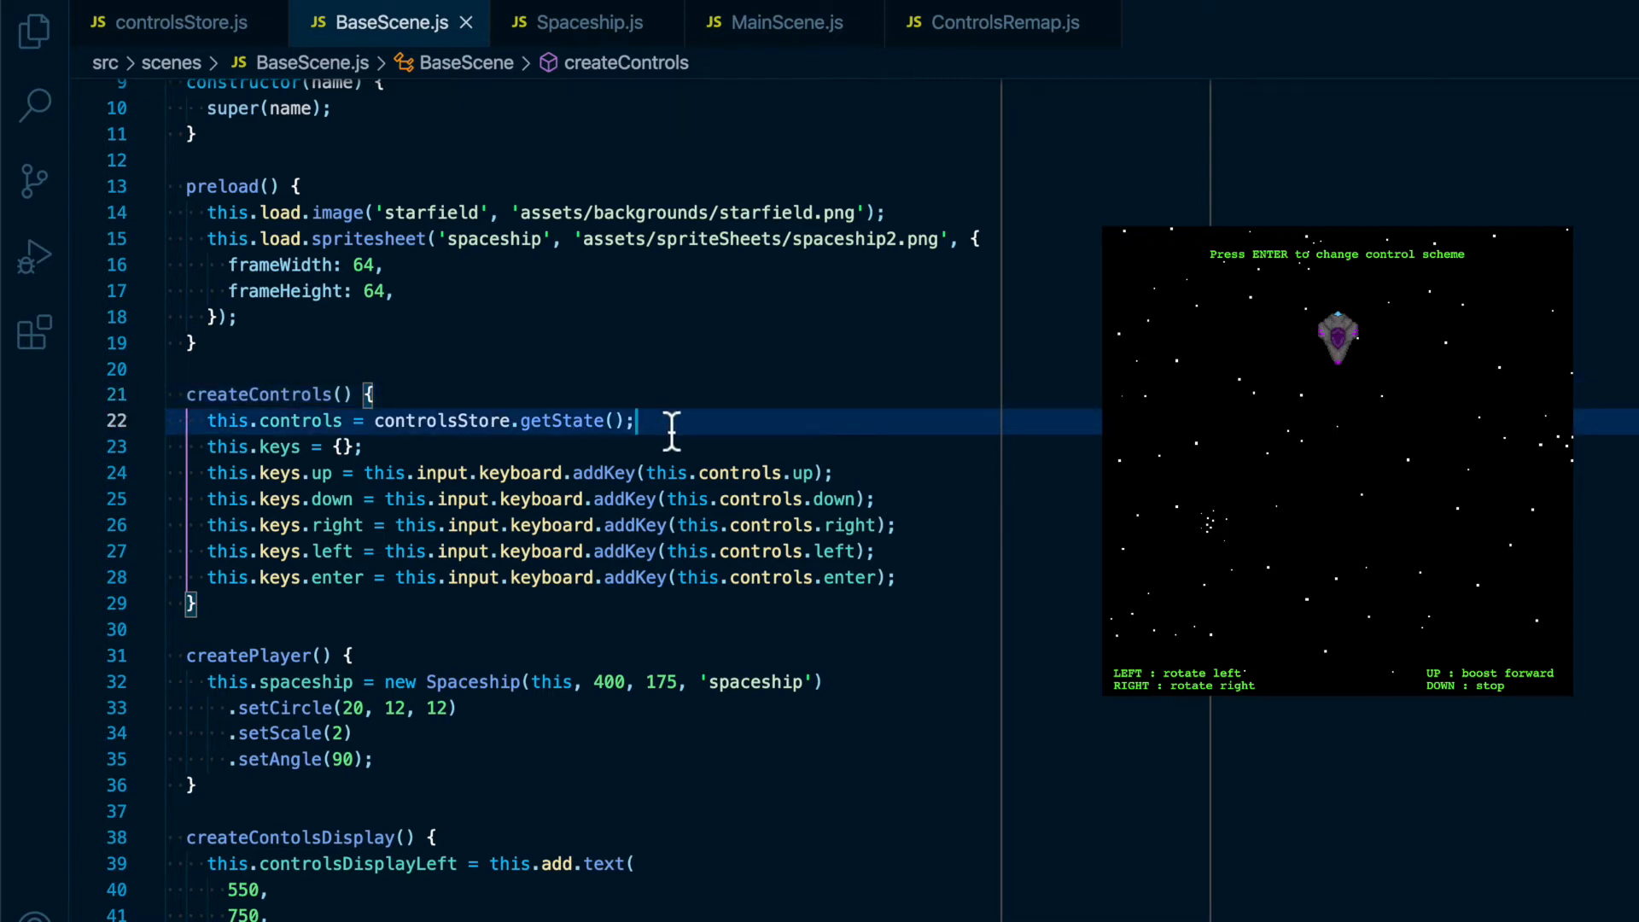
{"action": "mouse_move", "coordinate": [375, 420]}
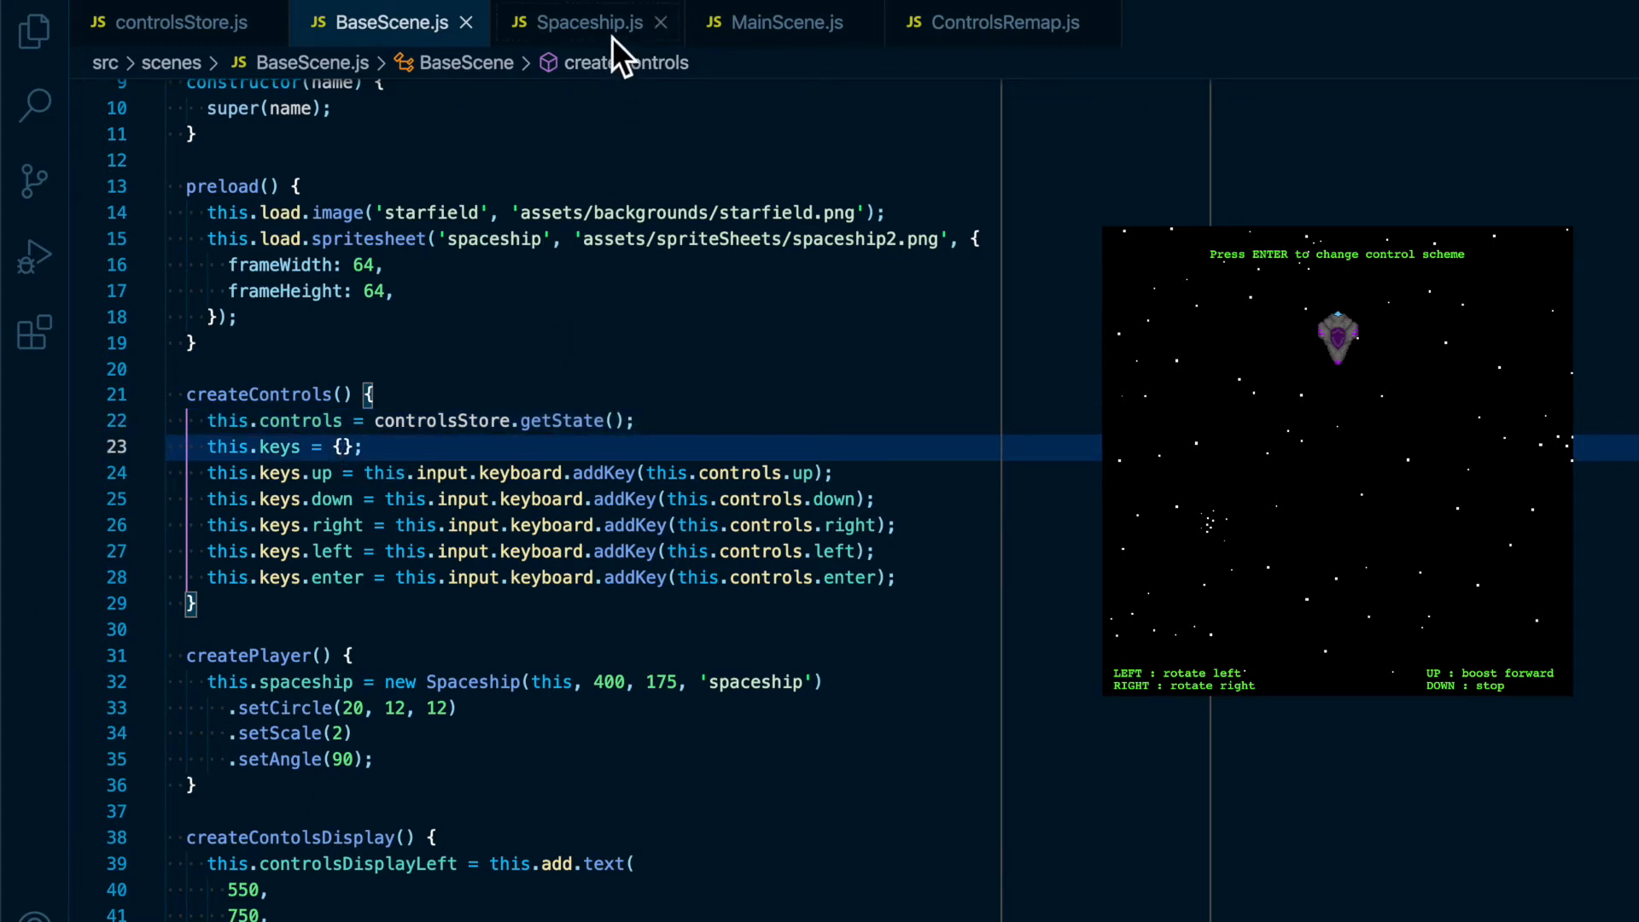
{"action": "left_click", "coordinate": [586, 22]}
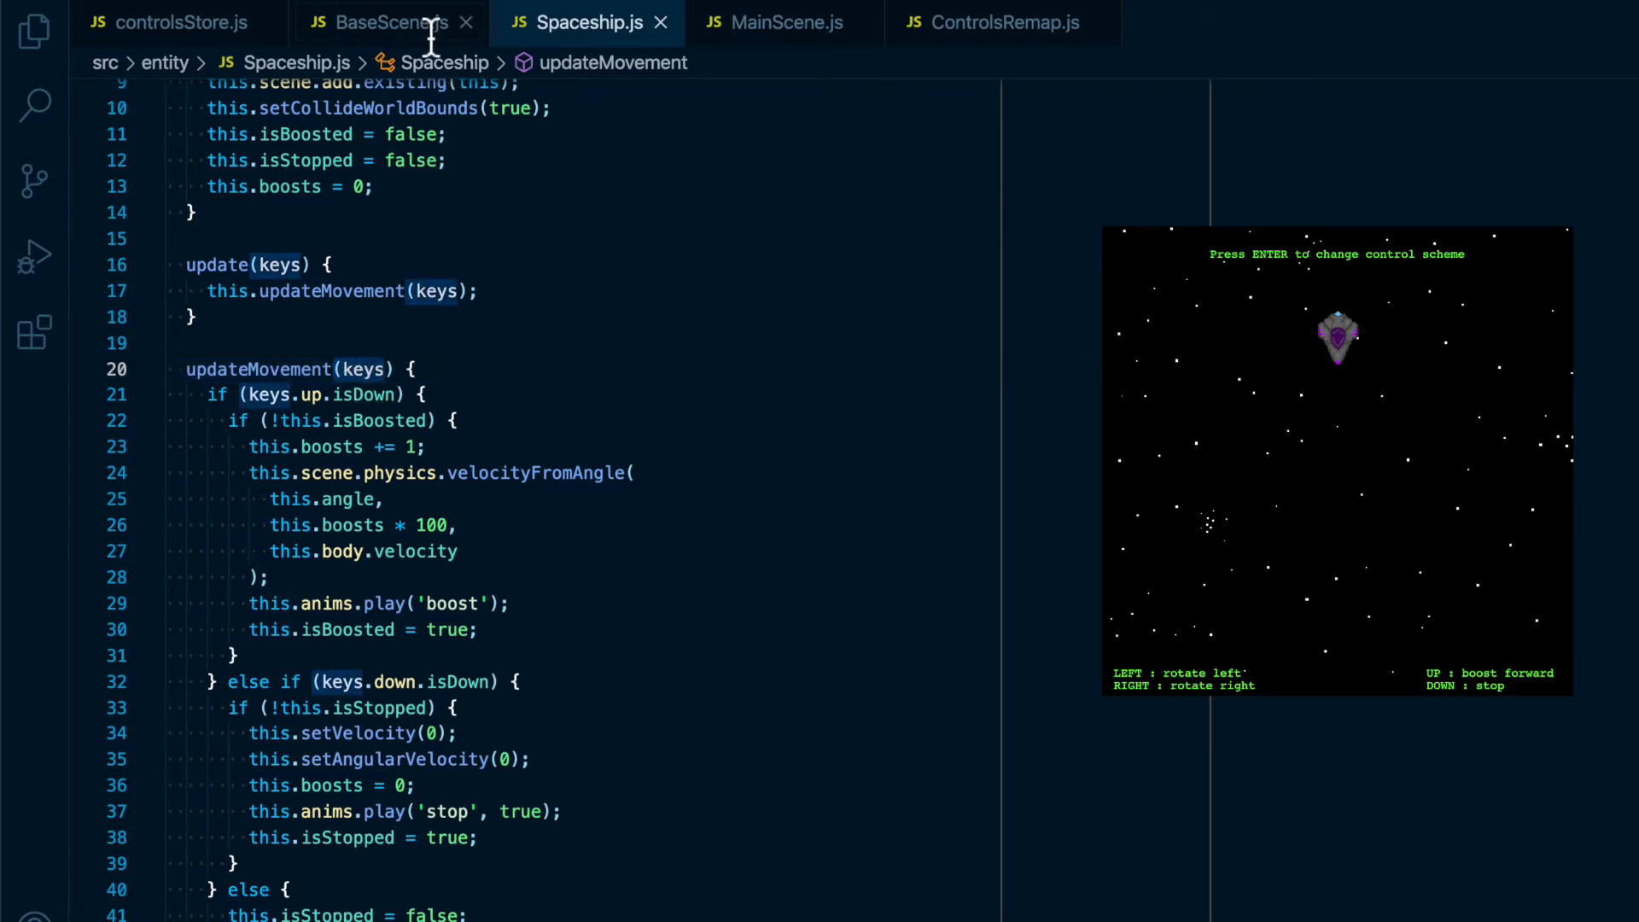
{"action": "left_click", "coordinate": [388, 22]}
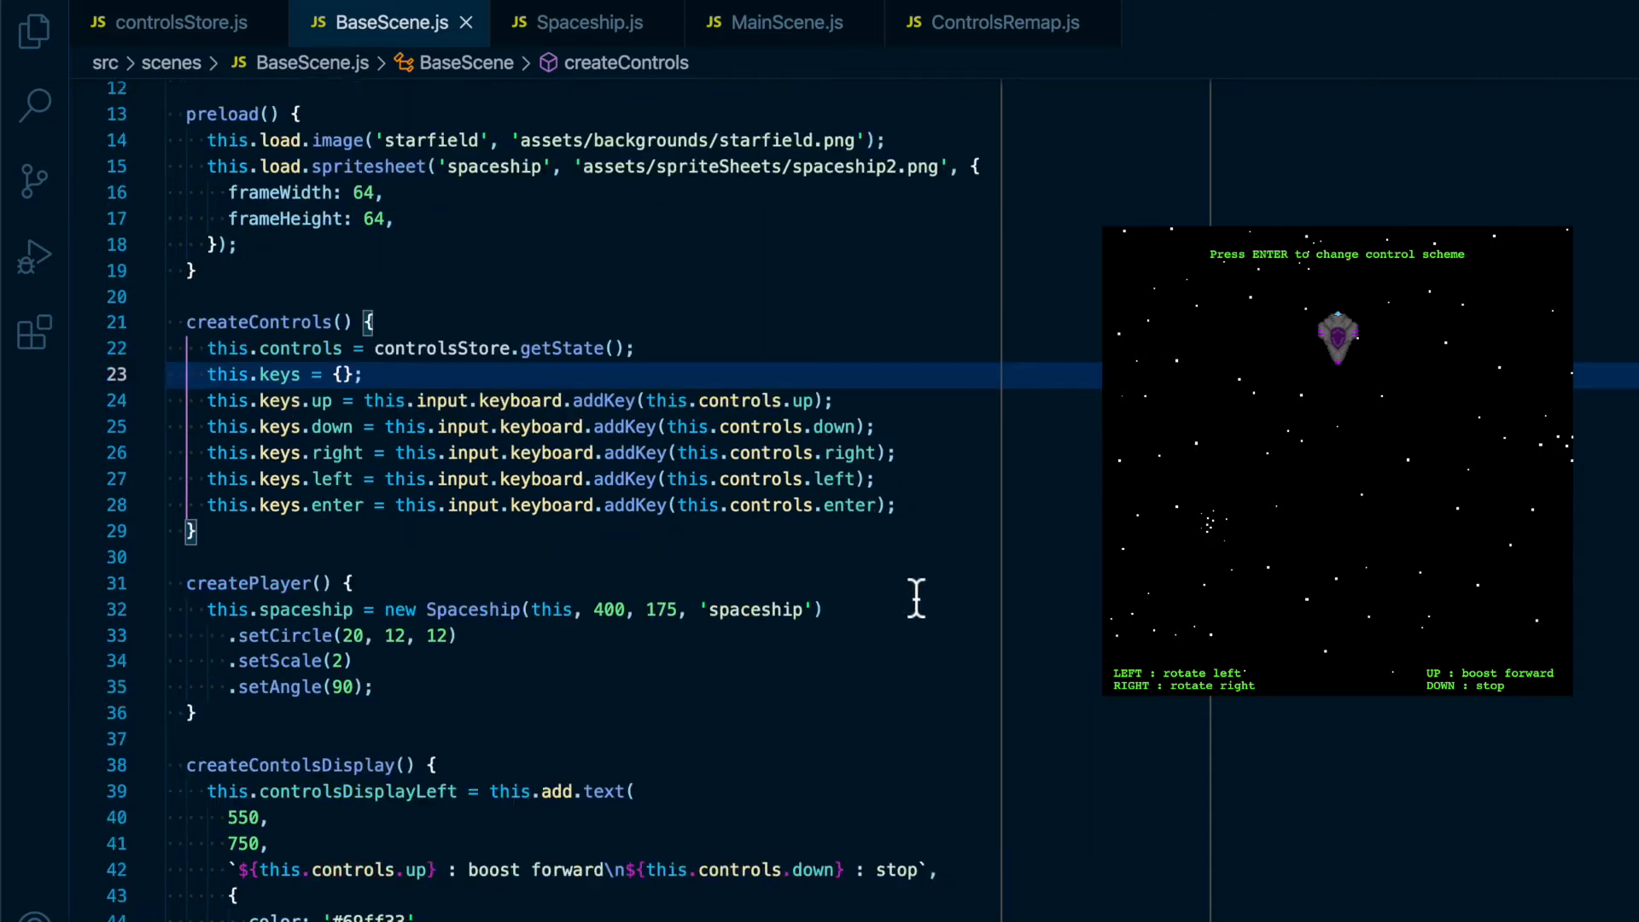
{"action": "scroll", "scroll_direction": "down", "scroll_amount": 3}
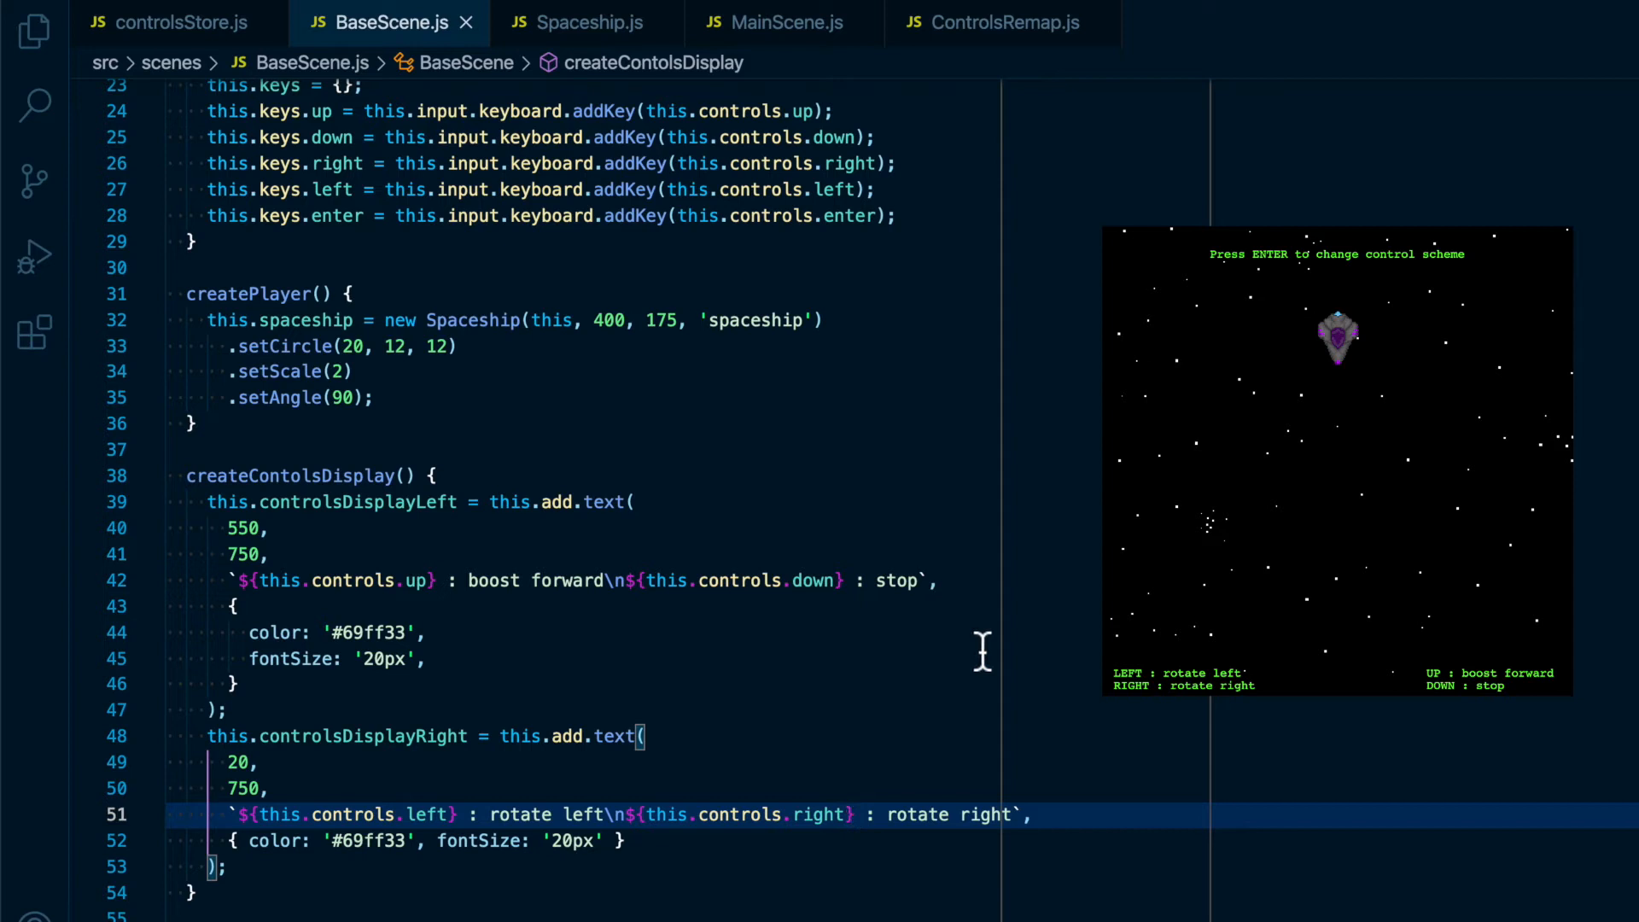
{"action": "scroll", "scroll_direction": "down", "scroll_amount": 3}
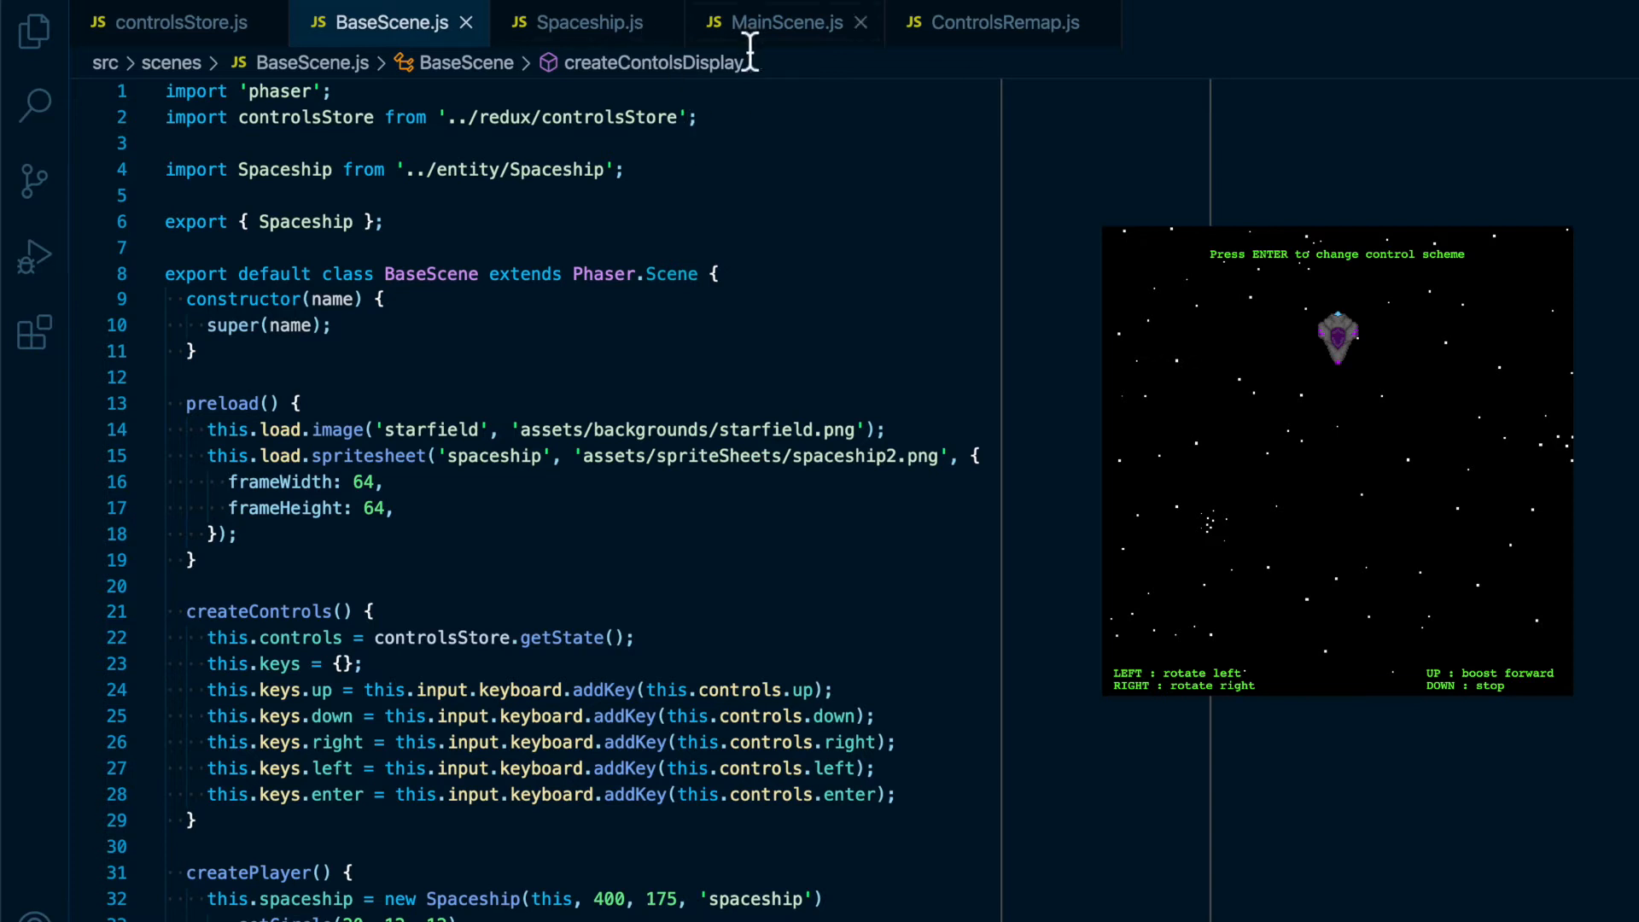
{"action": "left_click", "coordinate": [786, 23]}
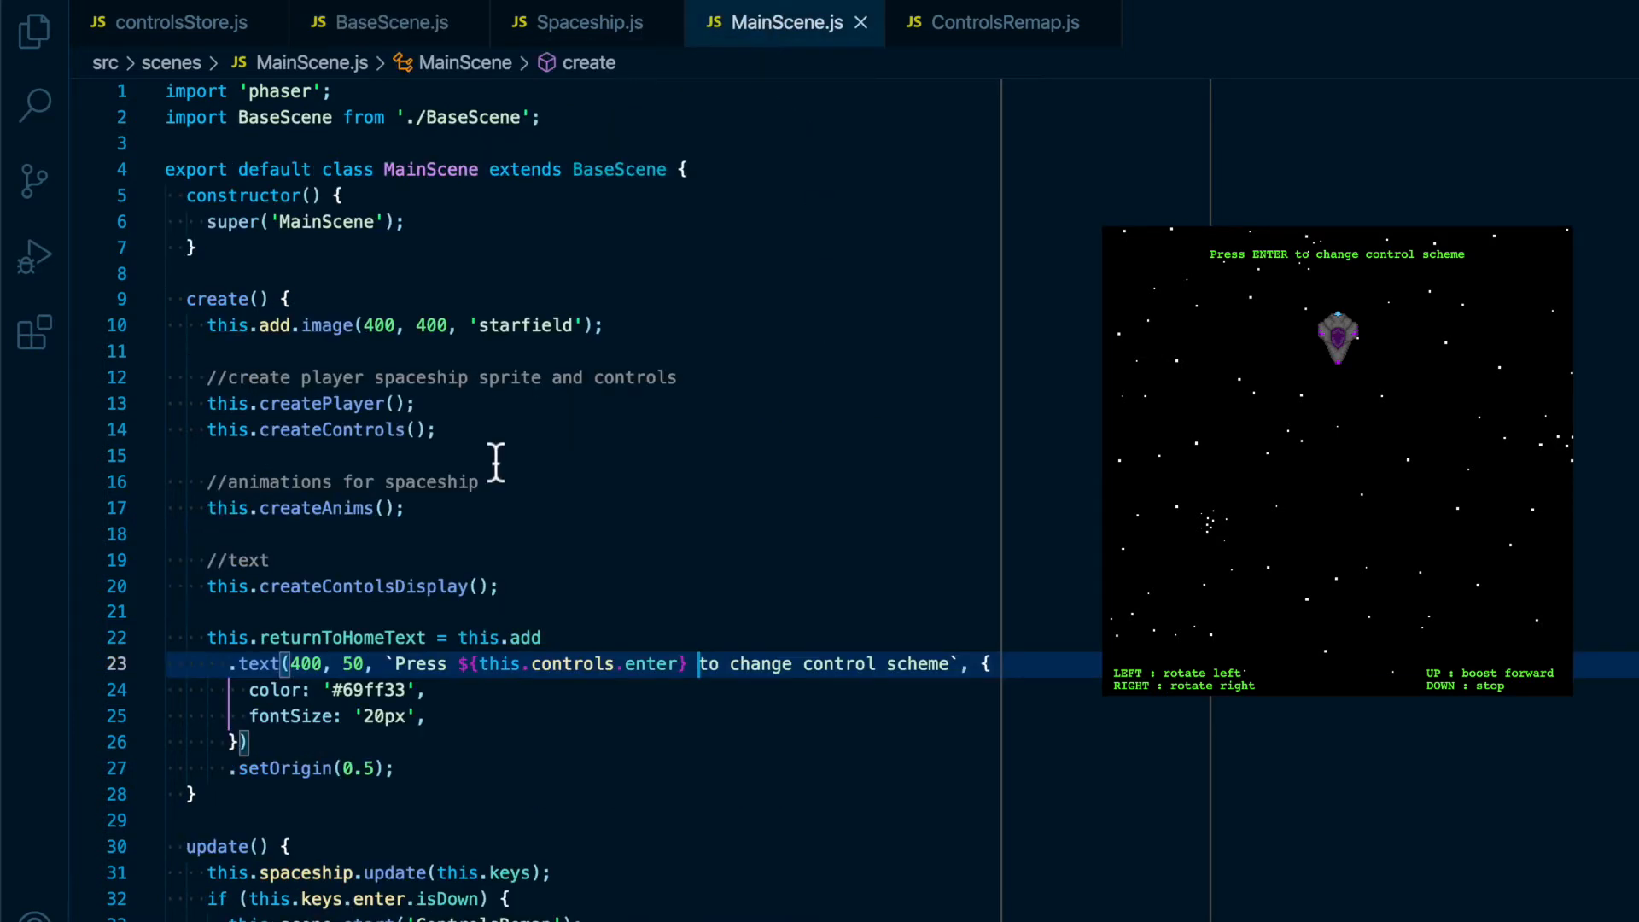
{"action": "left_click", "coordinate": [444, 431]}
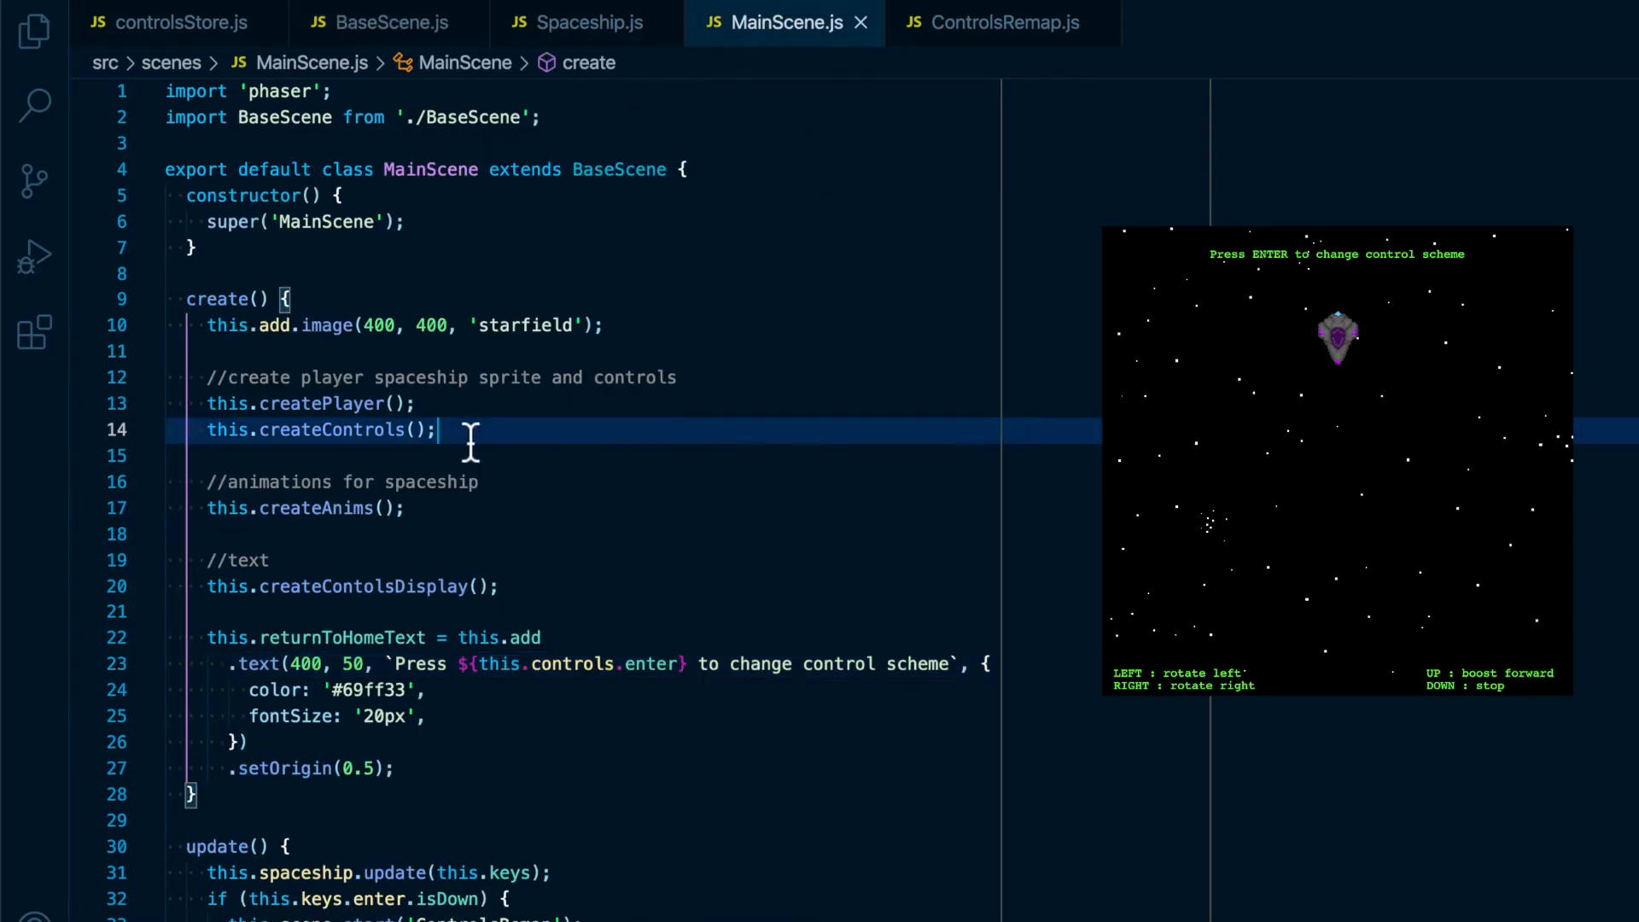
{"action": "left_click", "coordinate": [502, 586]}
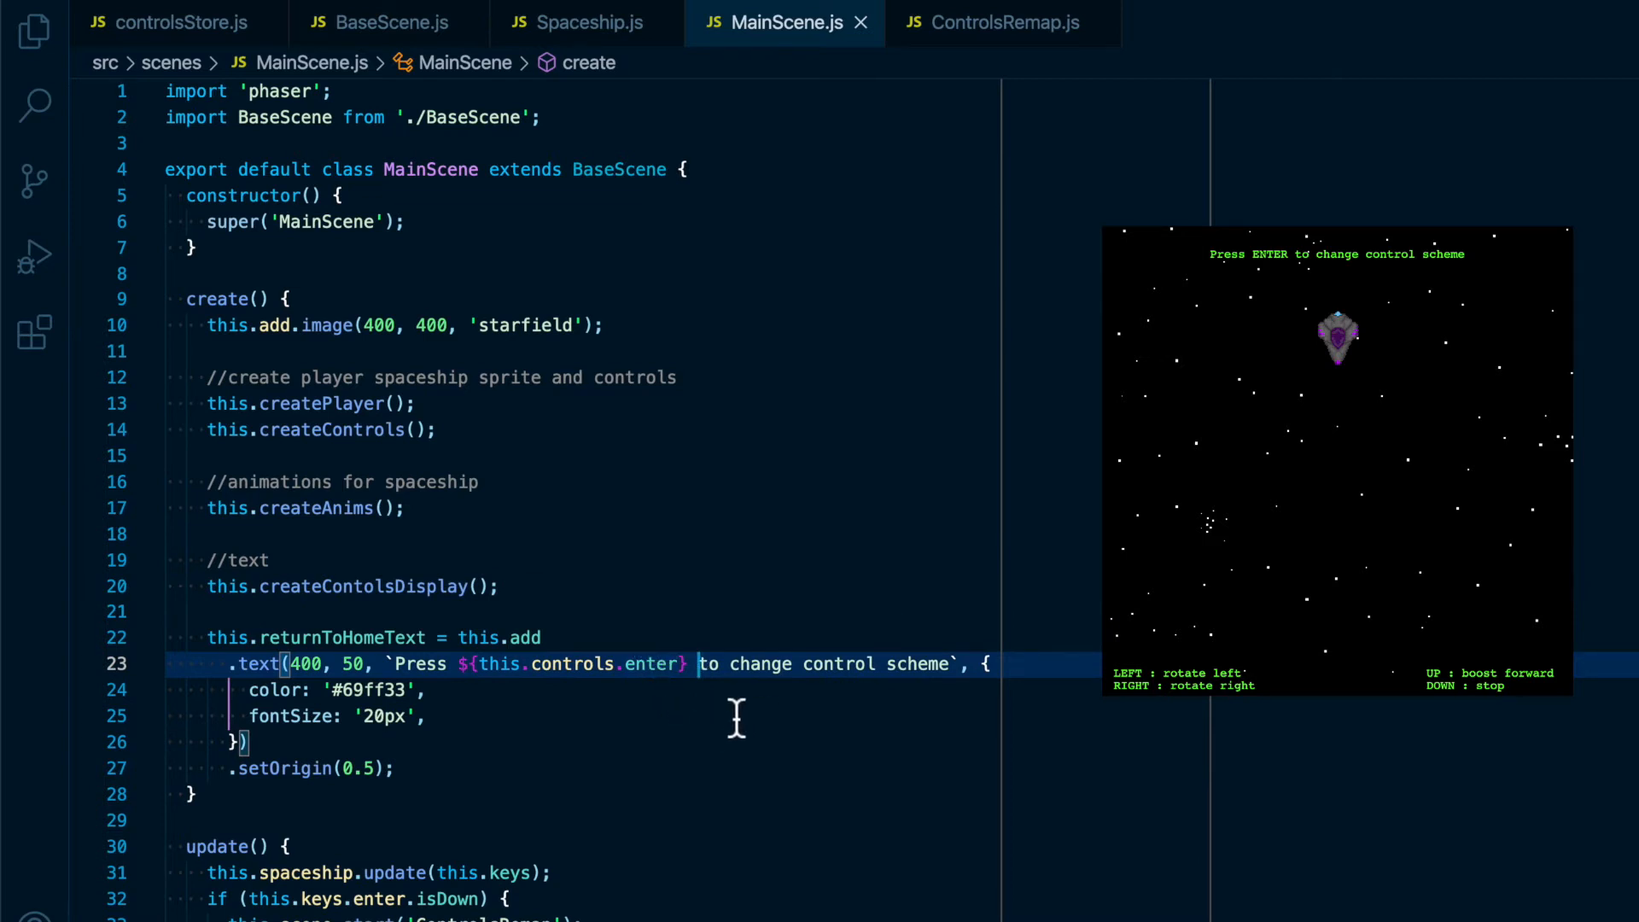
{"action": "mouse_move", "coordinate": [1027, 675]}
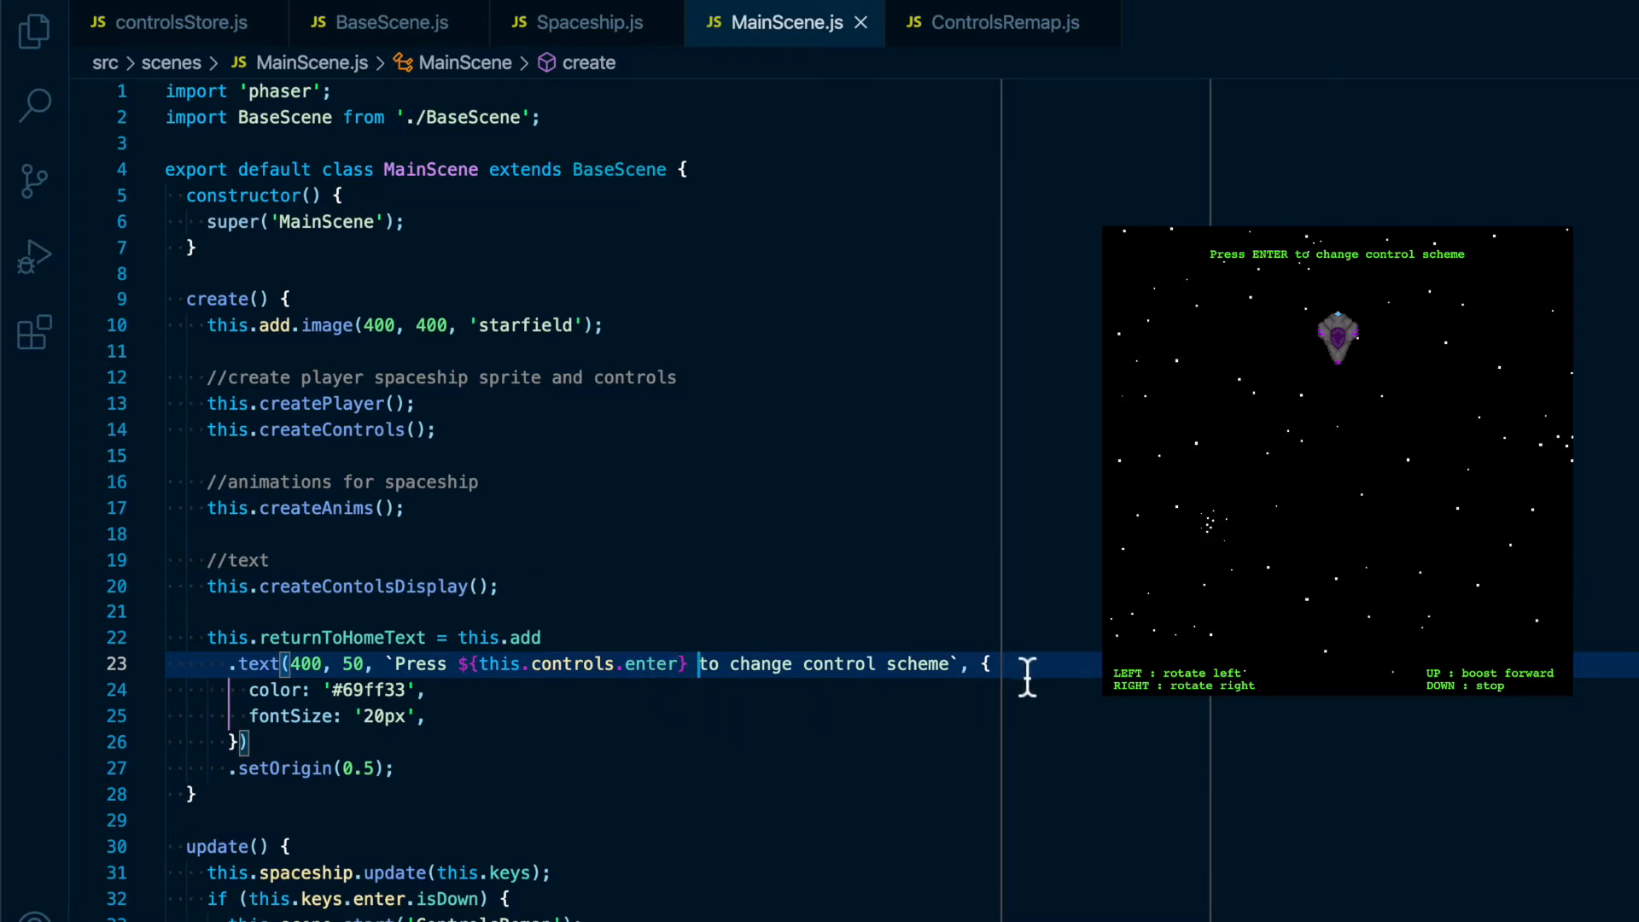
{"action": "mouse_move", "coordinate": [896, 472]}
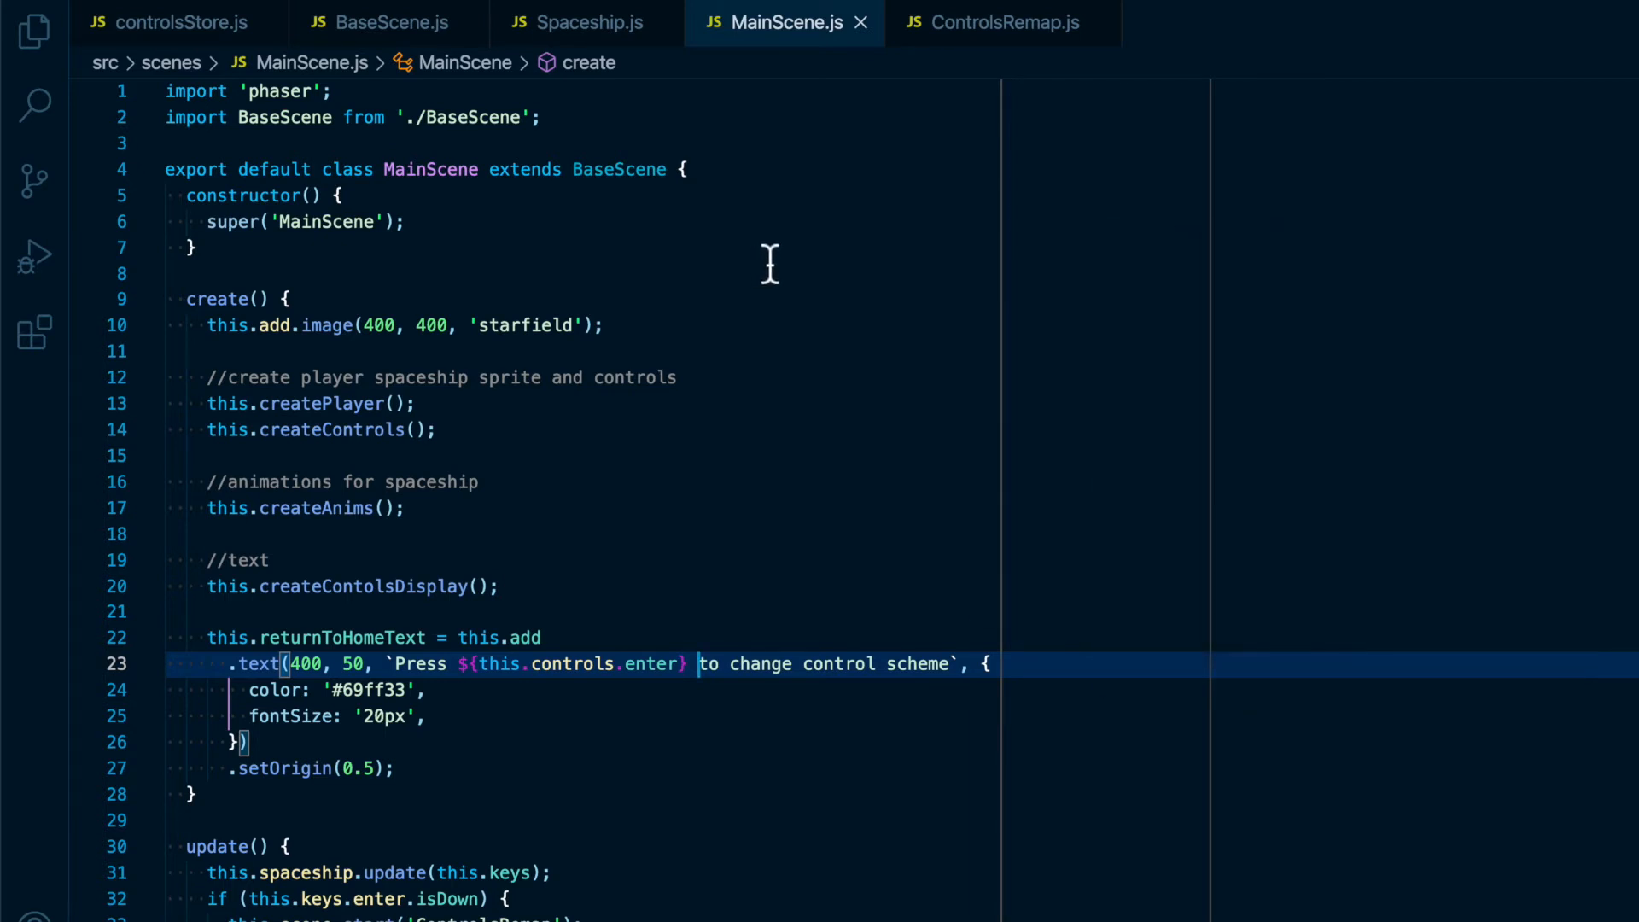
{"action": "mouse_move", "coordinate": [899, 150]}
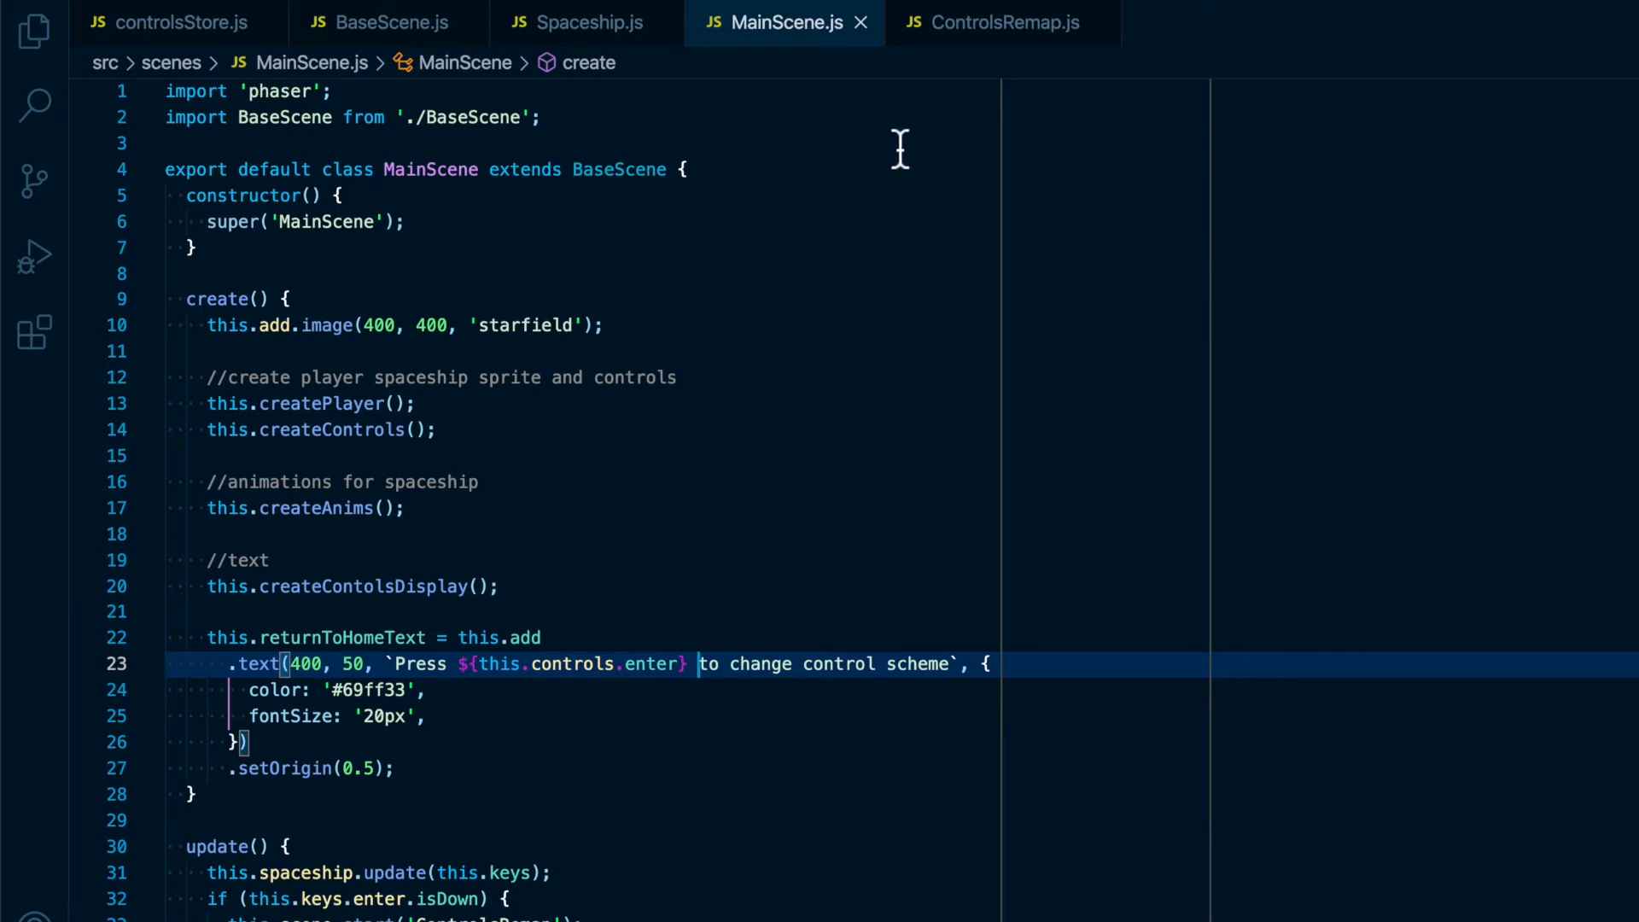
{"action": "left_click", "coordinate": [439, 429]}
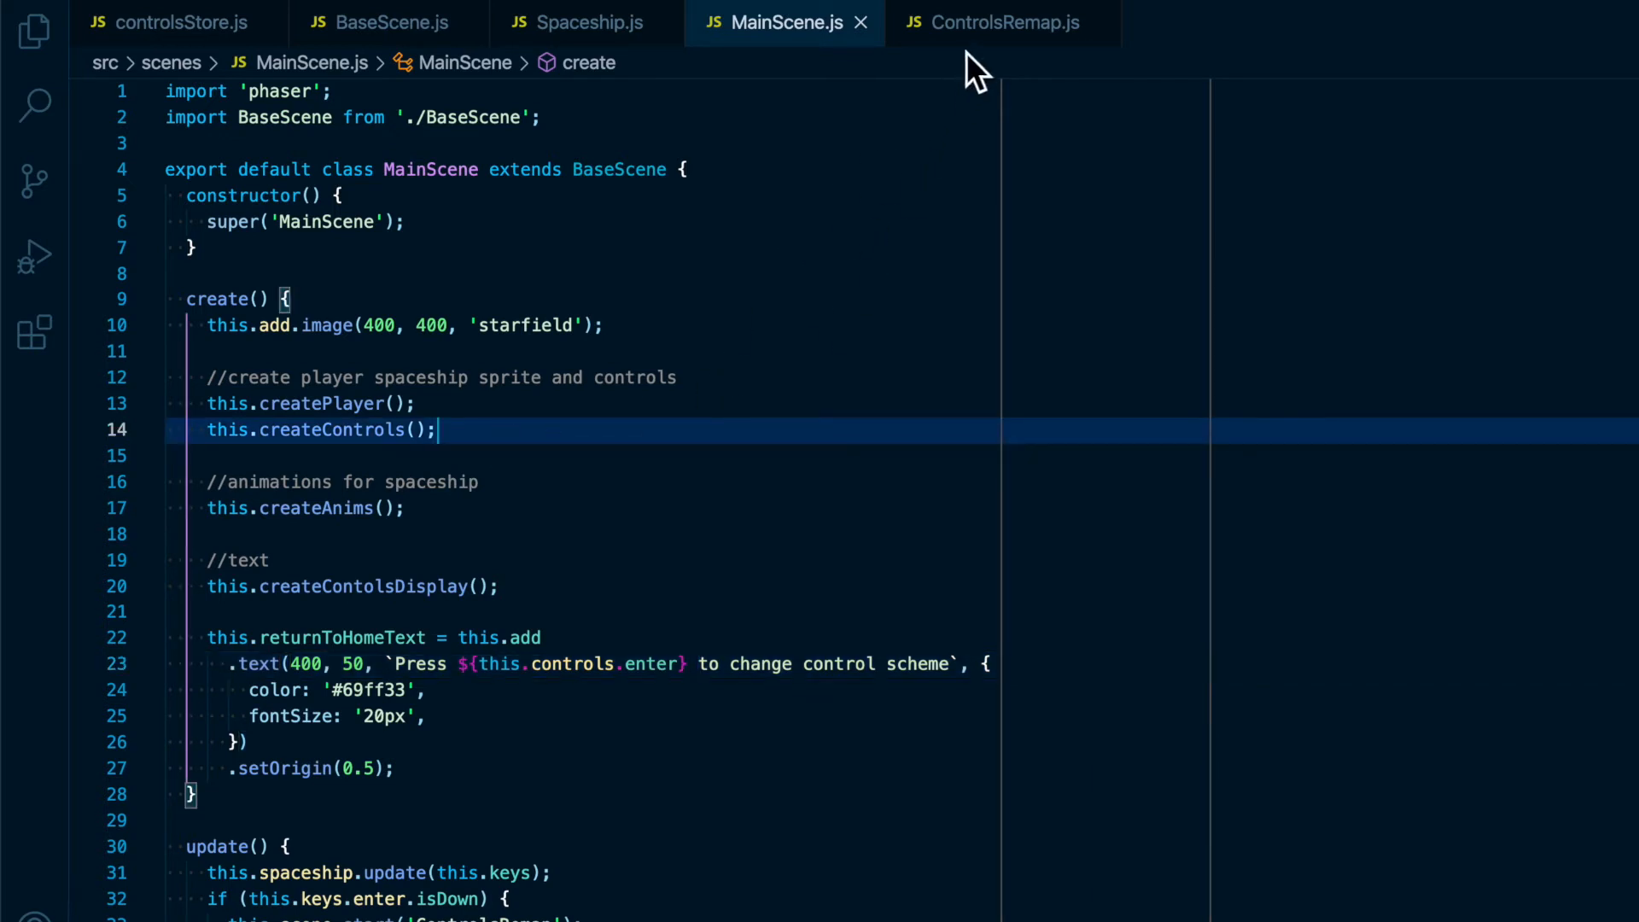
Switch to ControlsRemap.js and show its controlsStore import and subscription that recreates controls
{"action": "left_click", "coordinate": [1001, 22]}
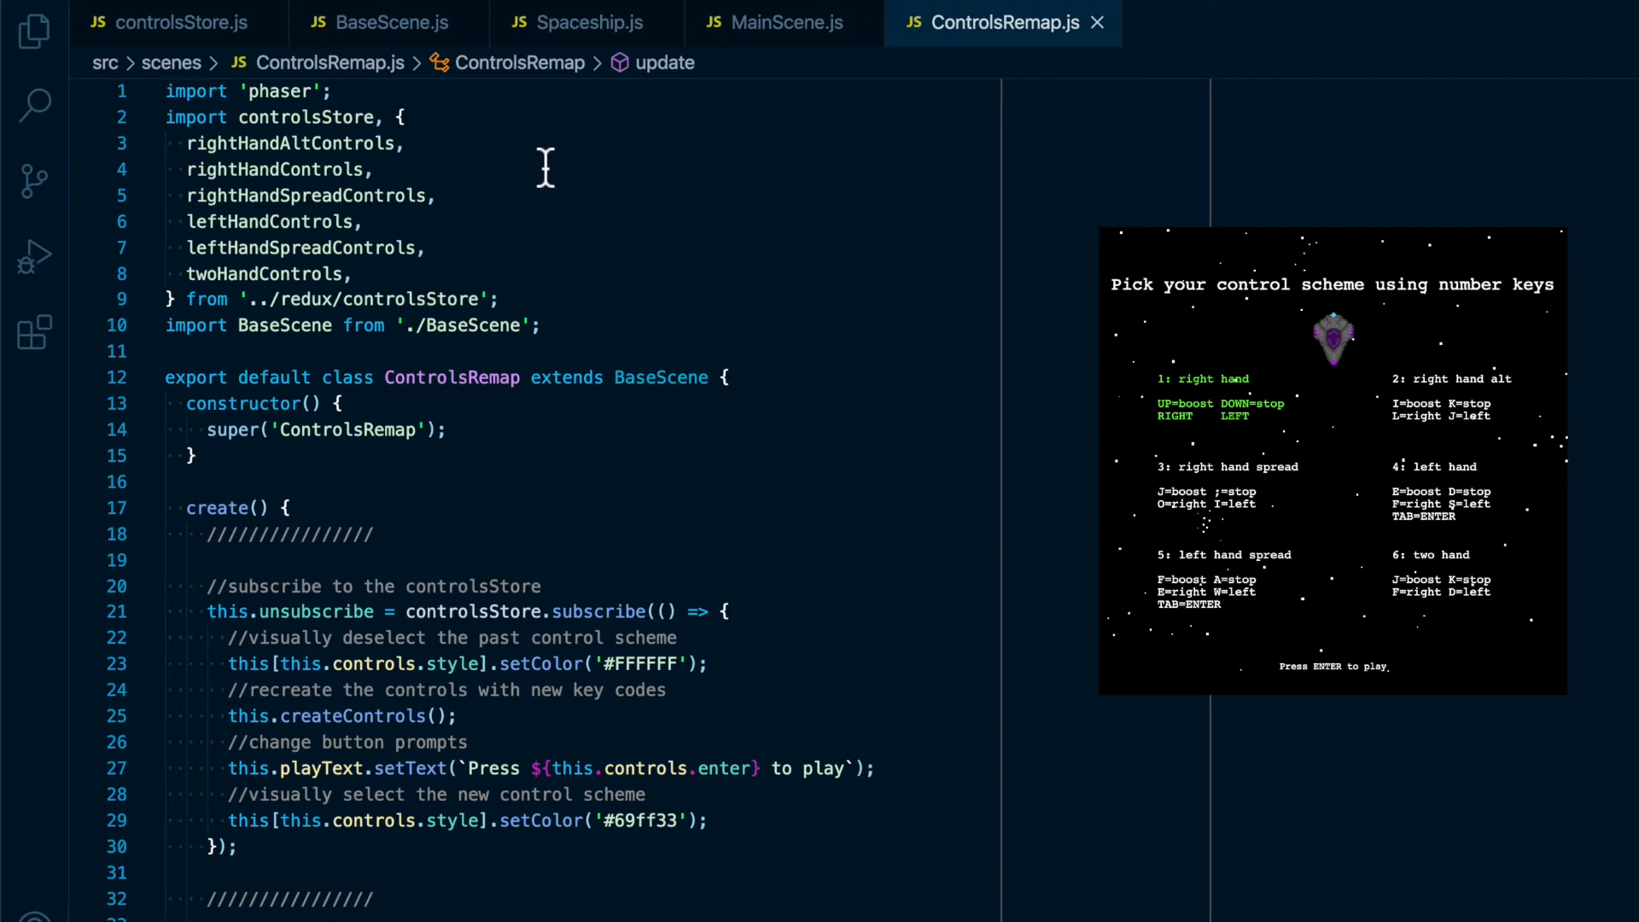
{"action": "mouse_move", "coordinate": [487, 147]}
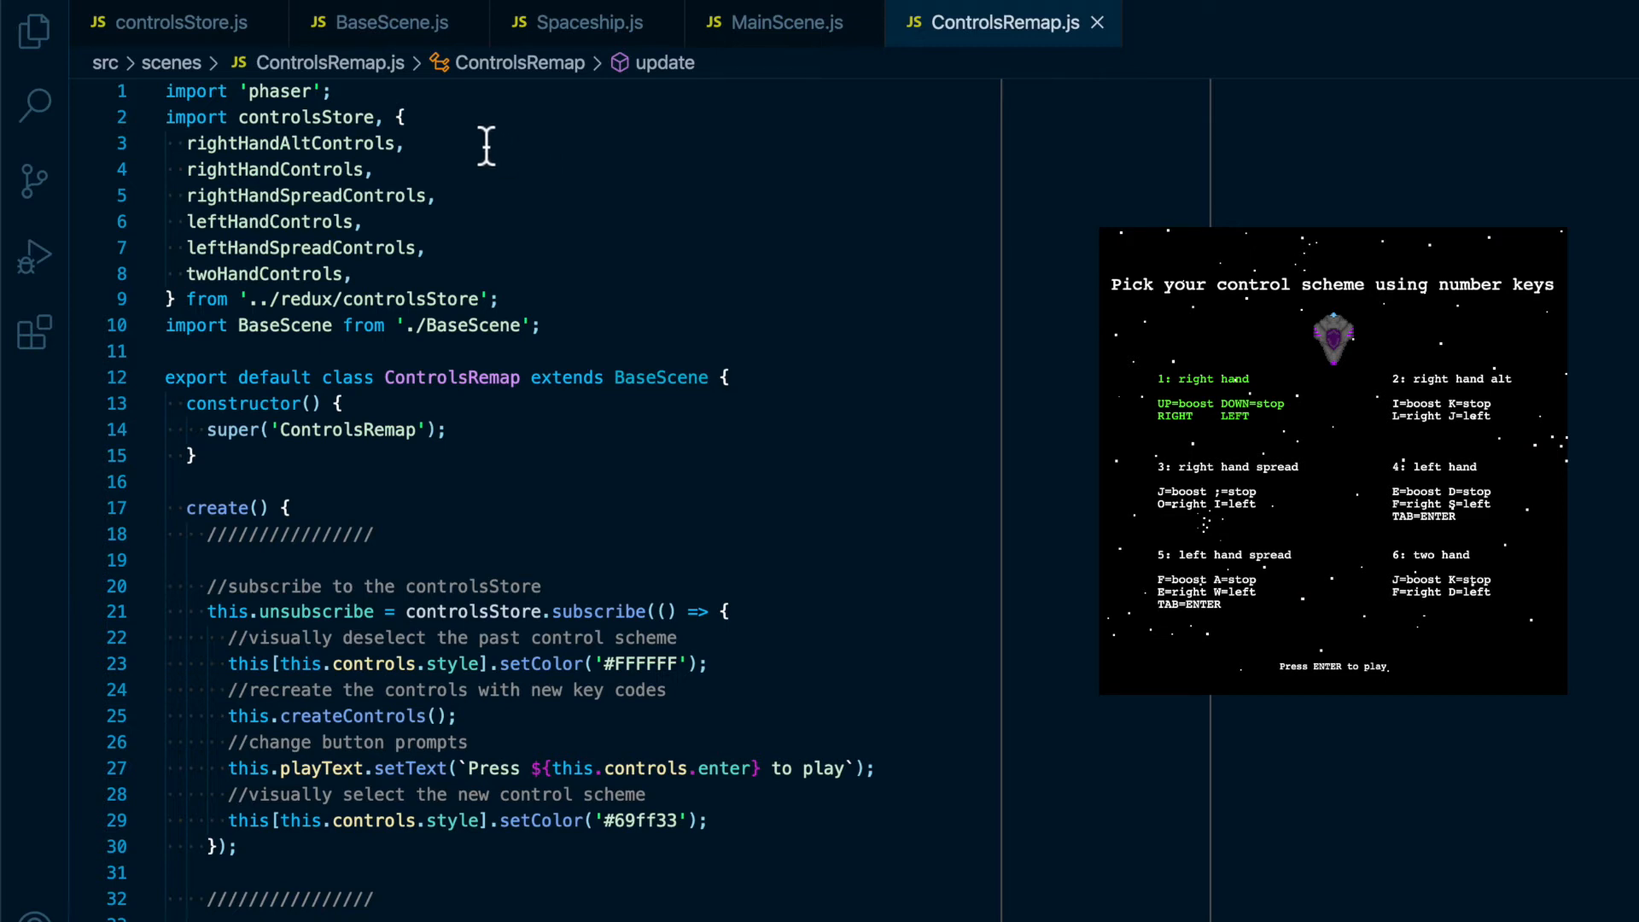
{"action": "left_click", "coordinate": [390, 118]}
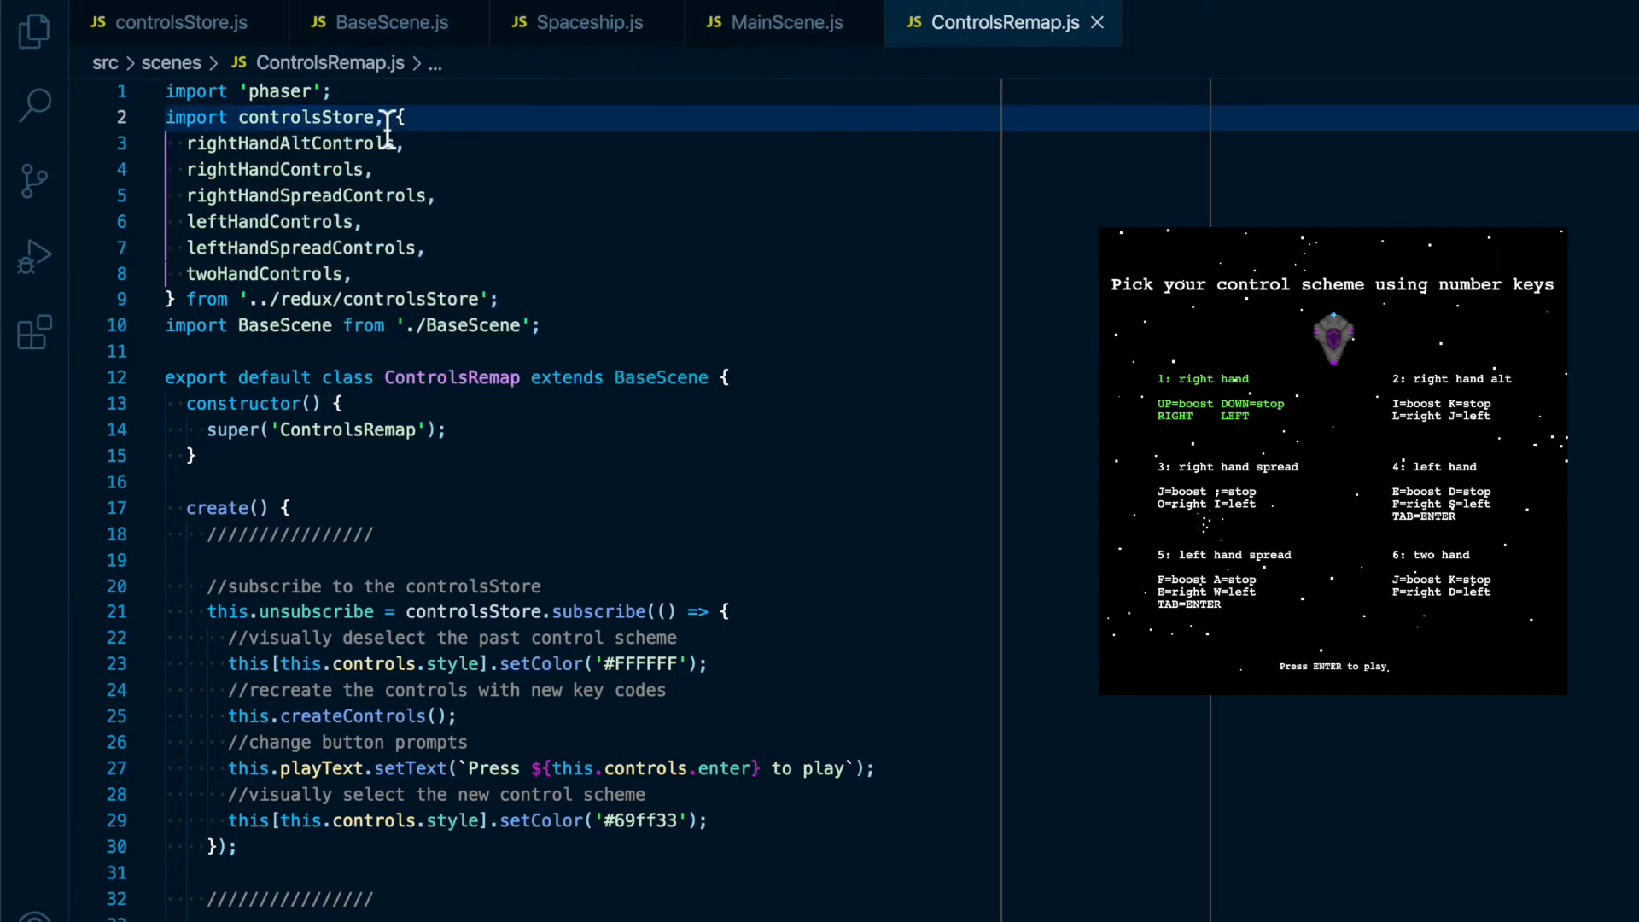
{"action": "left_click", "coordinate": [447, 247]}
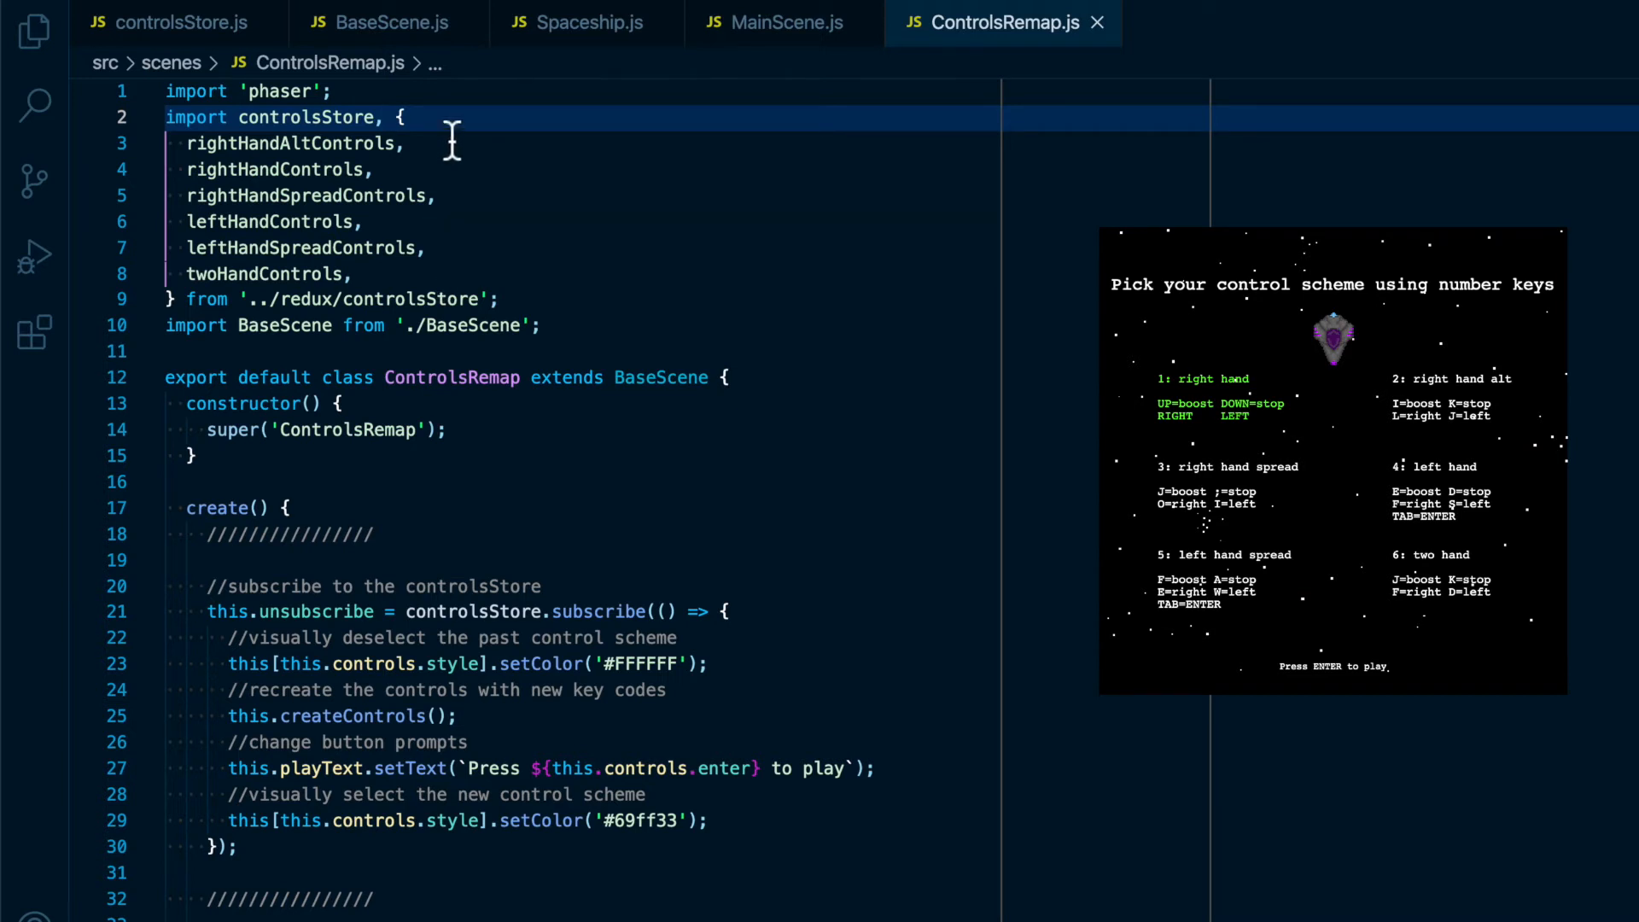
{"action": "mouse_move", "coordinate": [451, 276]}
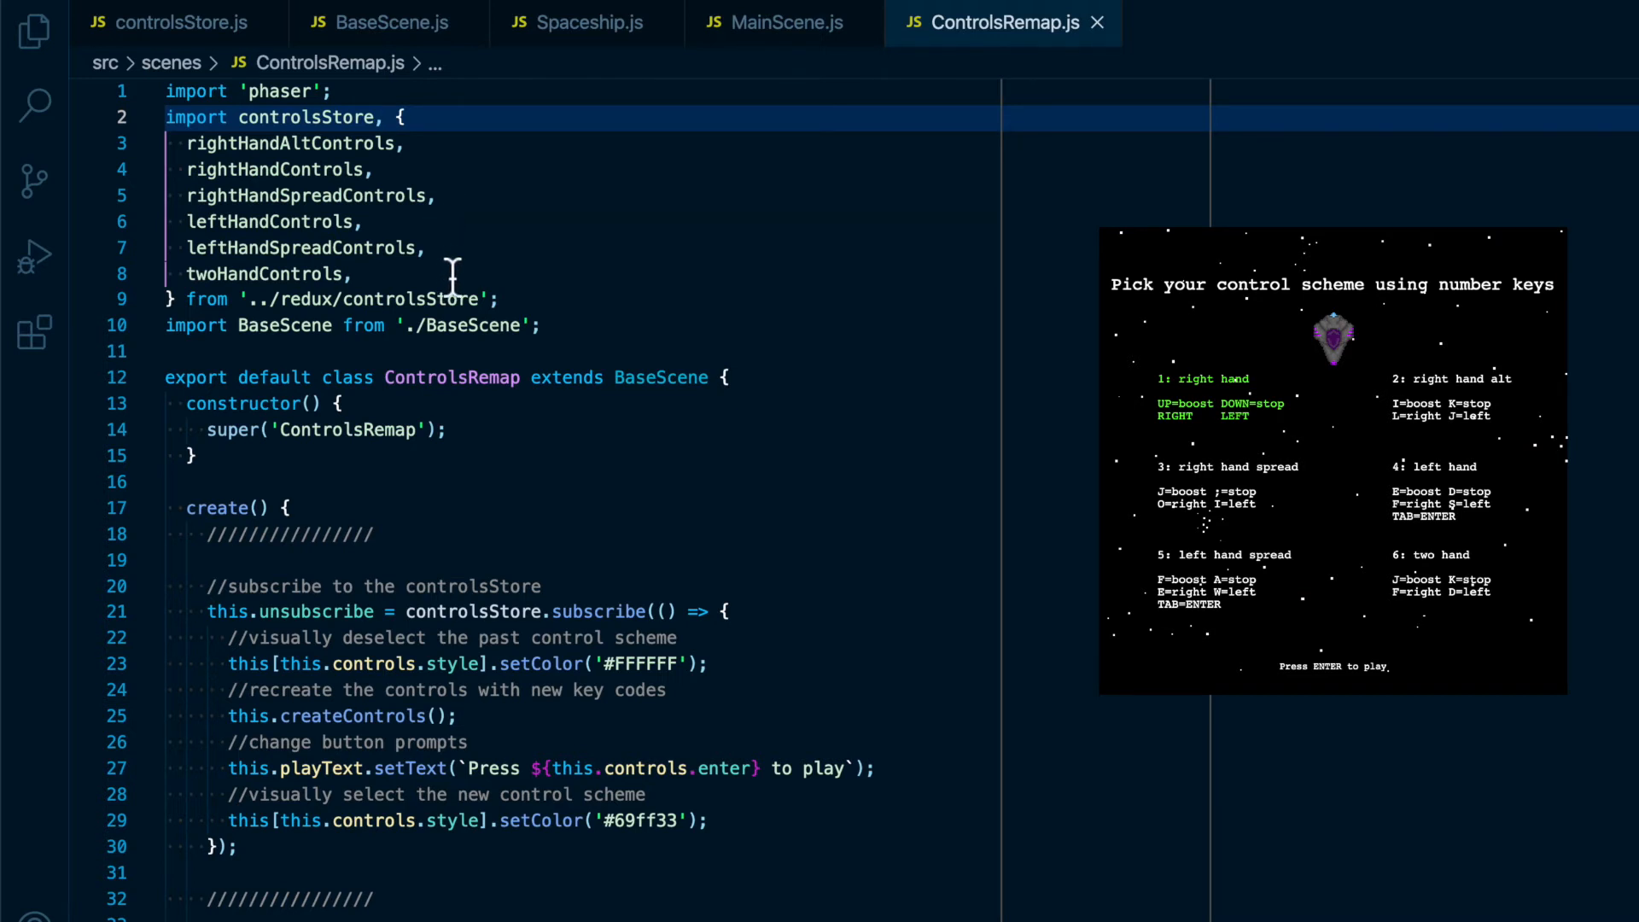
{"action": "scroll", "scroll_direction": "down", "scroll_amount": 3}
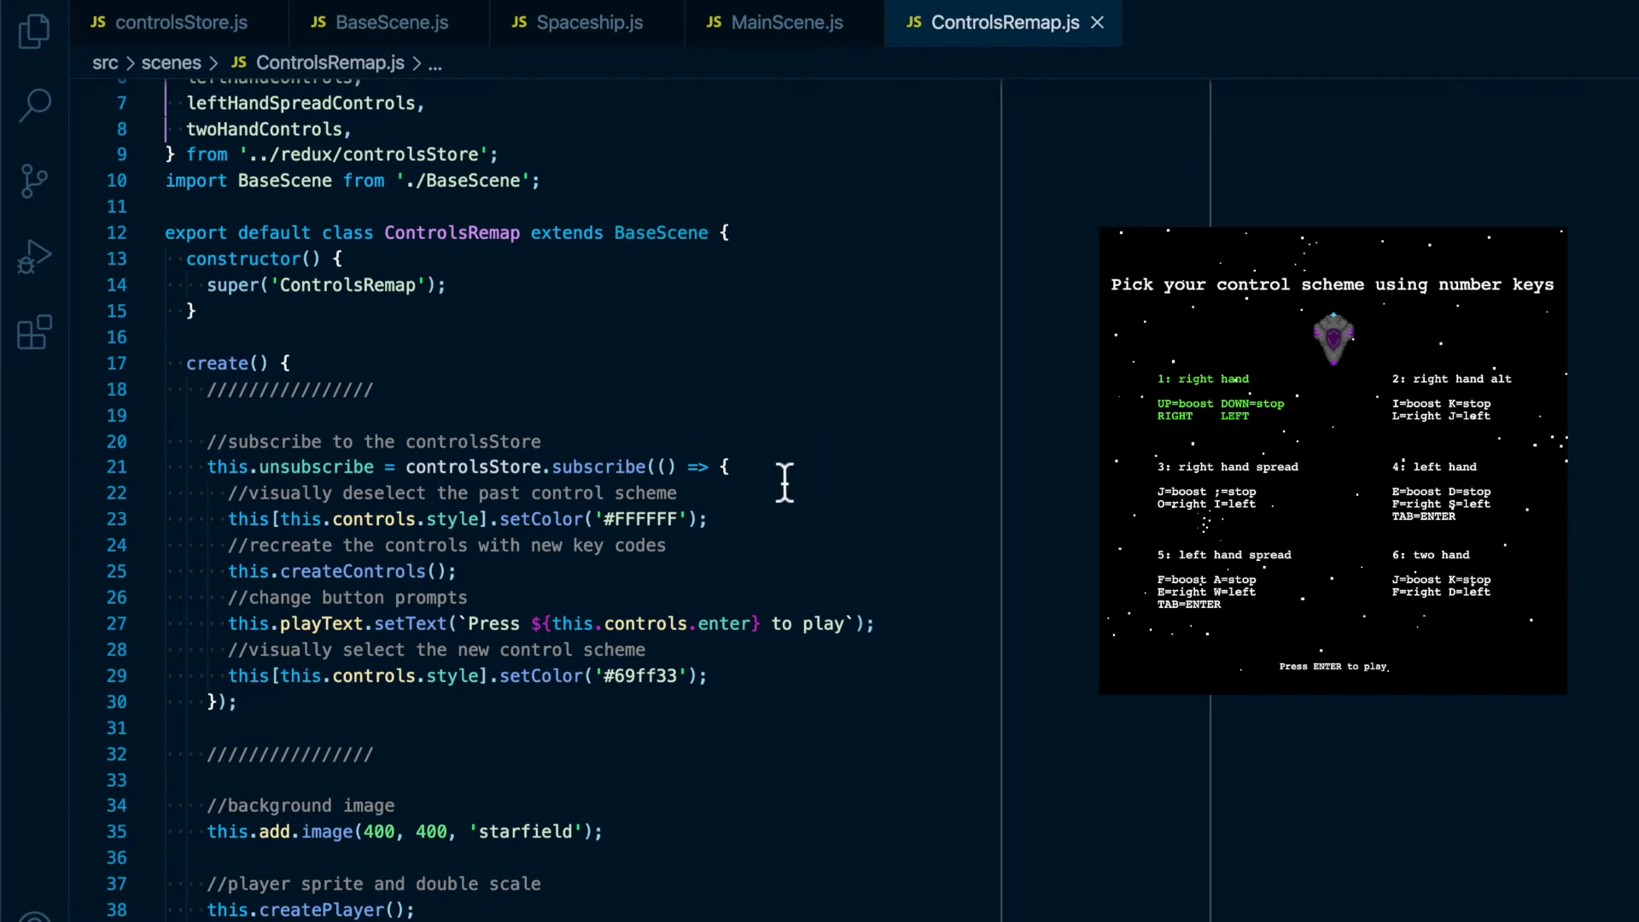
{"action": "left_click", "coordinate": [722, 467]}
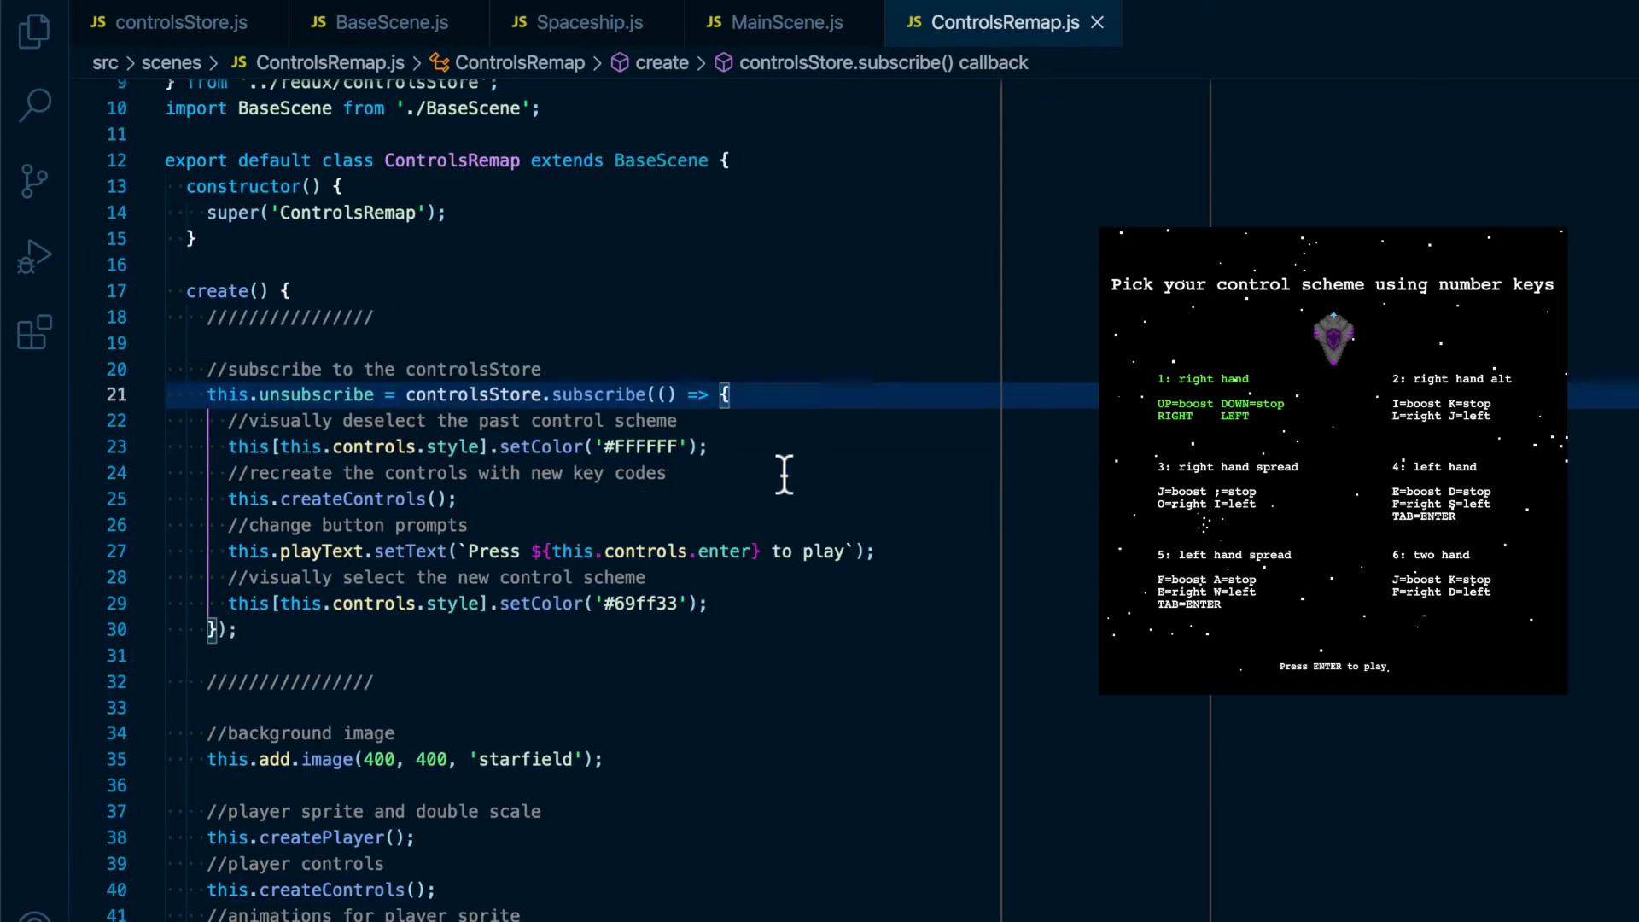
{"action": "mouse_move", "coordinate": [632, 408]}
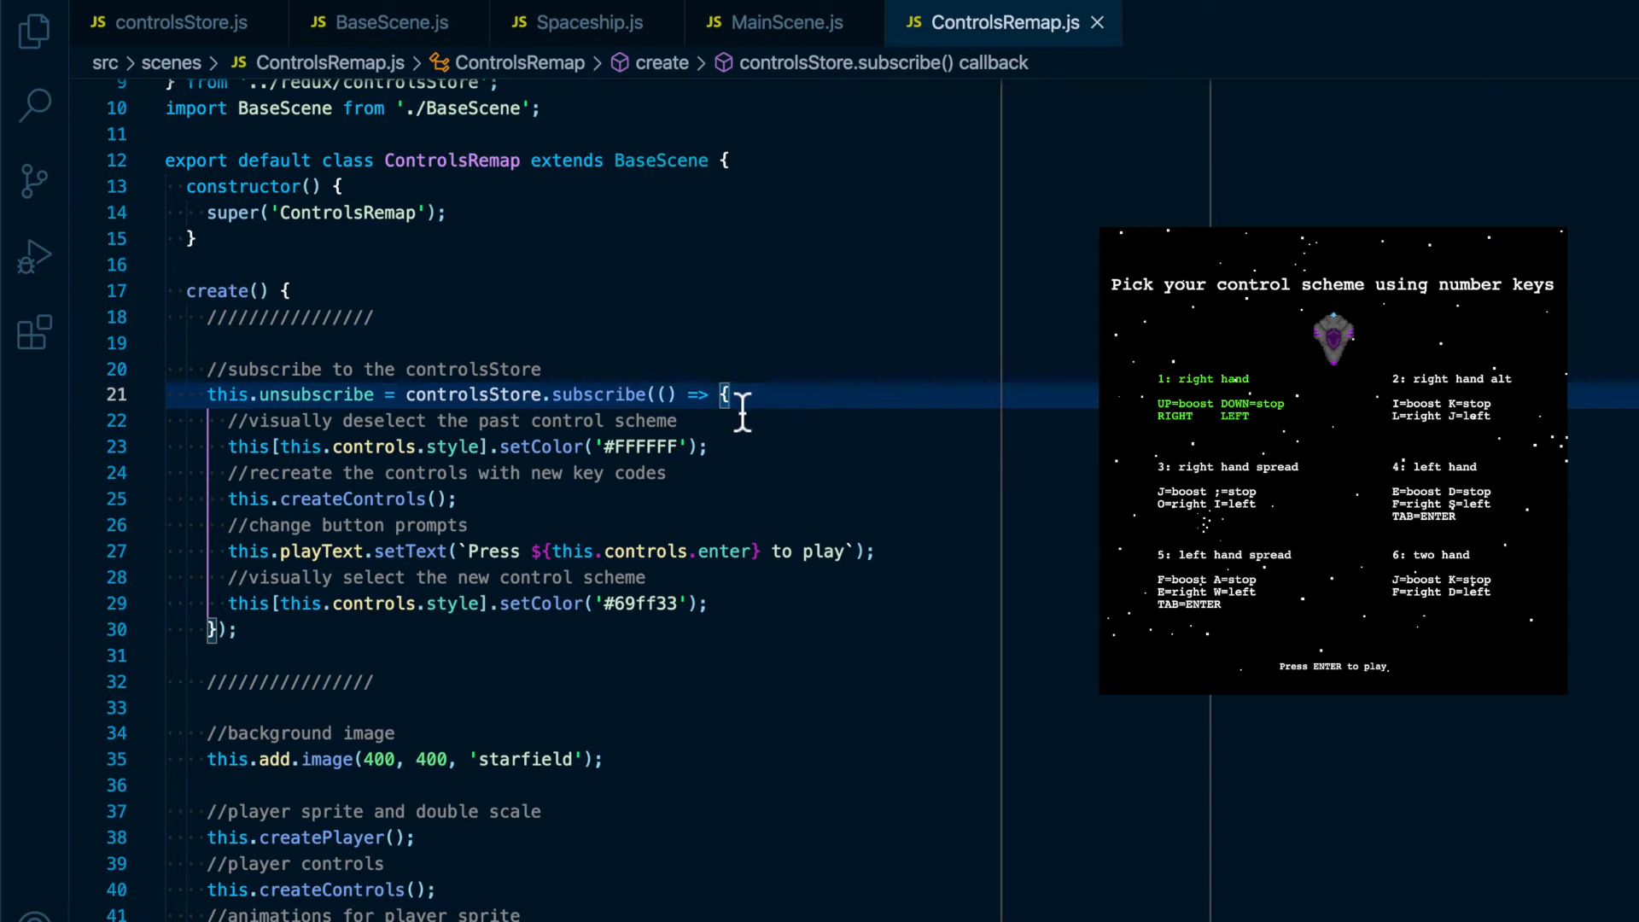
{"action": "mouse_move", "coordinate": [389, 420]}
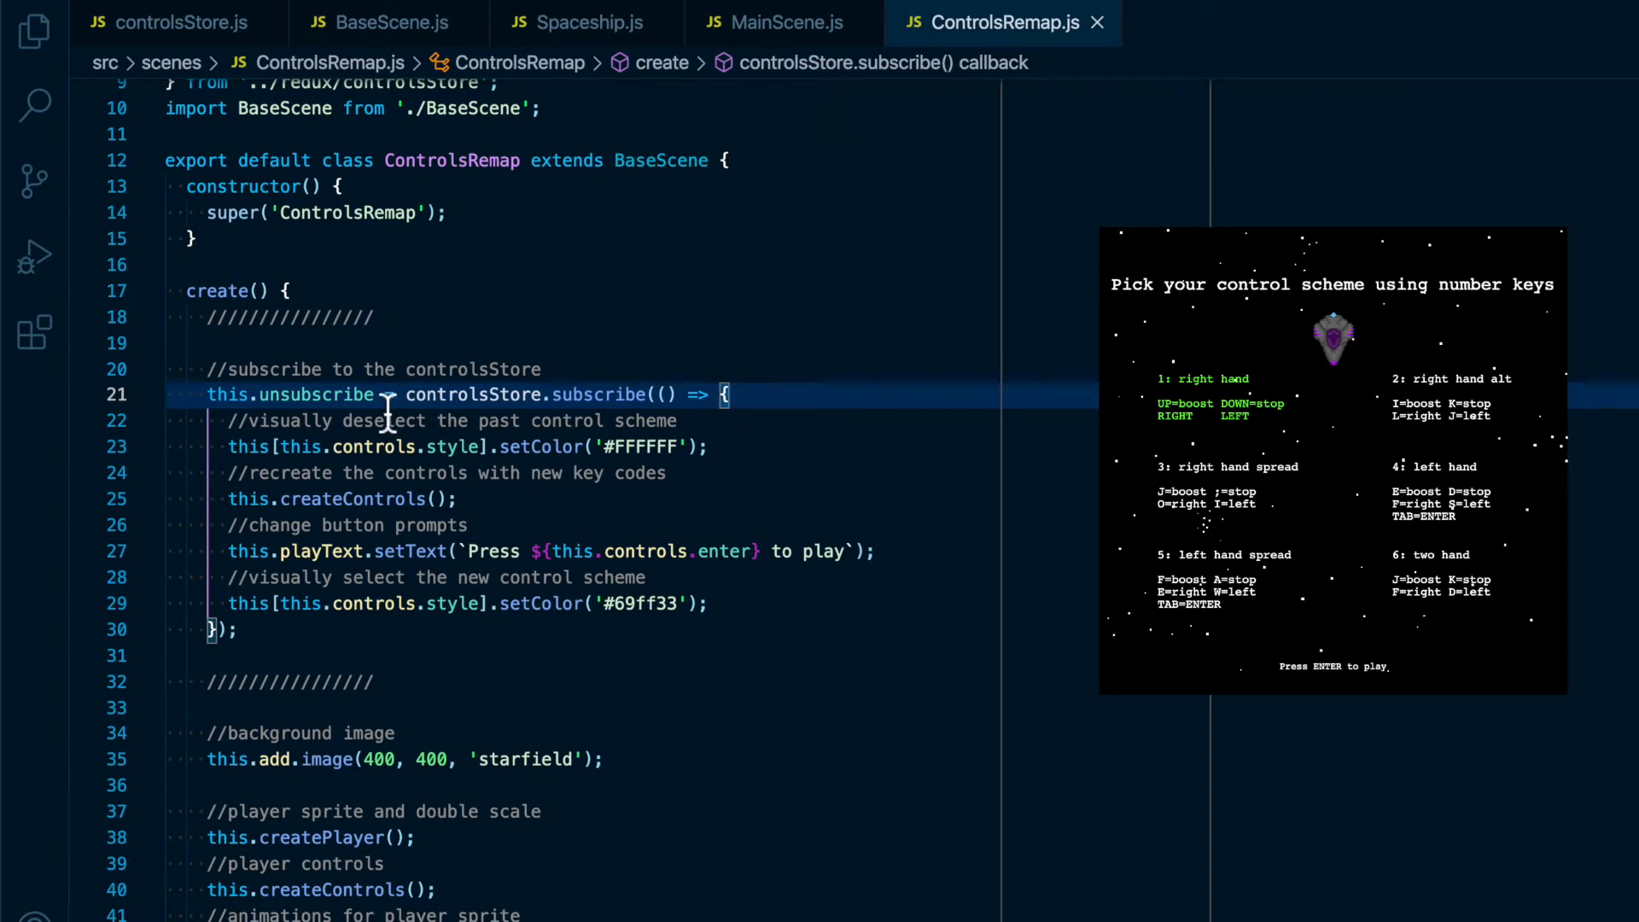
{"action": "mouse_move", "coordinate": [314, 395]}
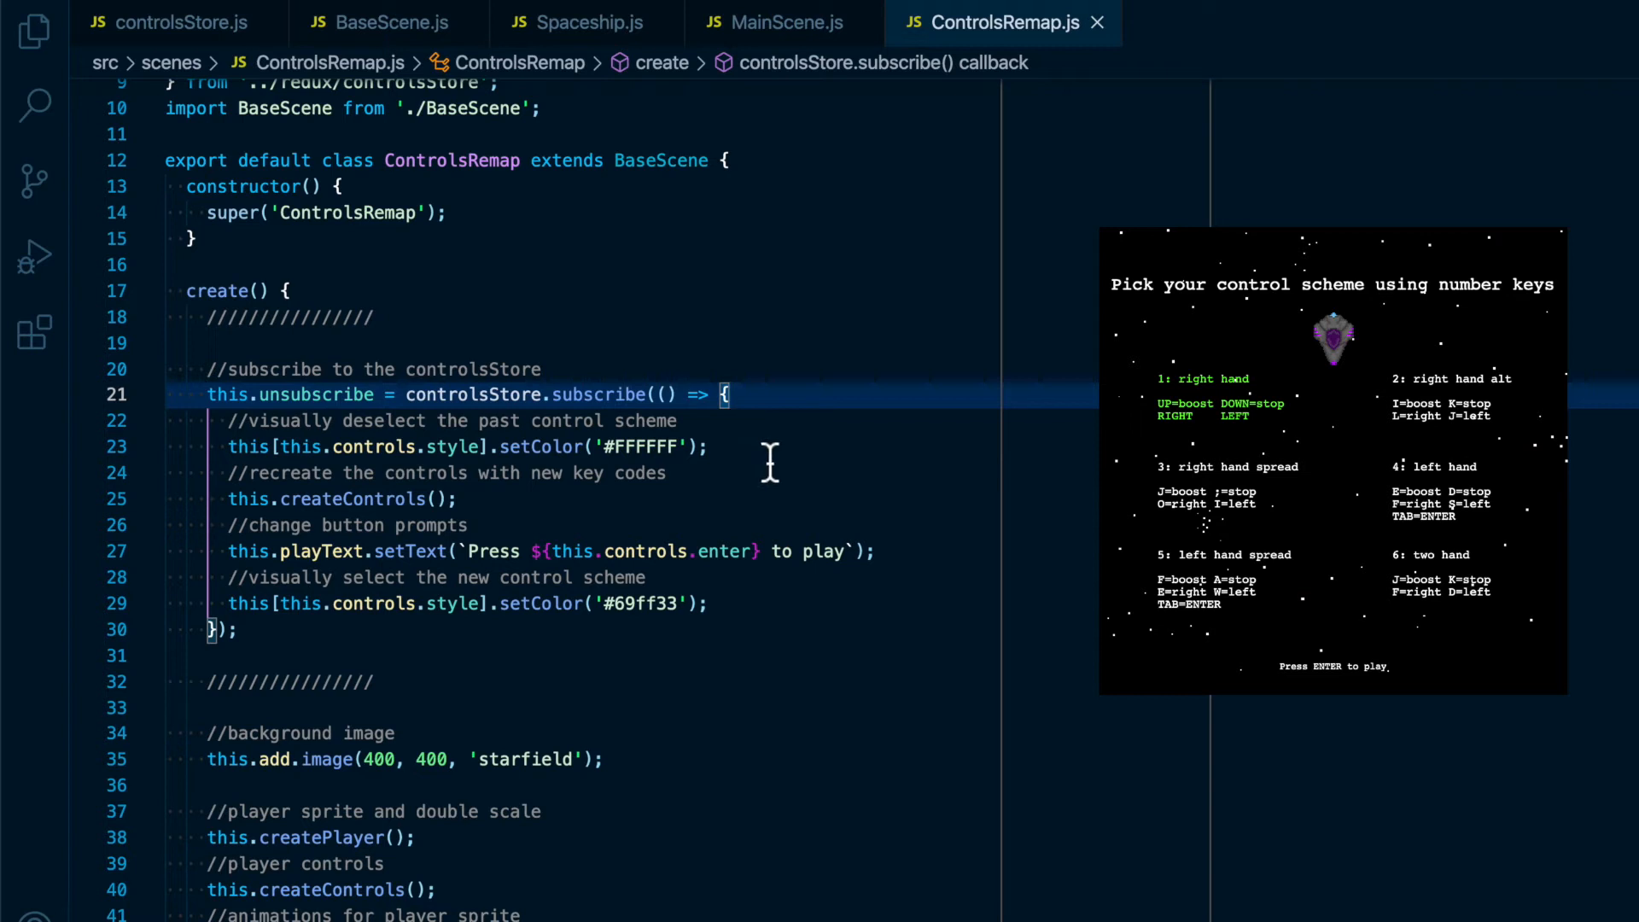
{"action": "mouse_move", "coordinate": [765, 407]}
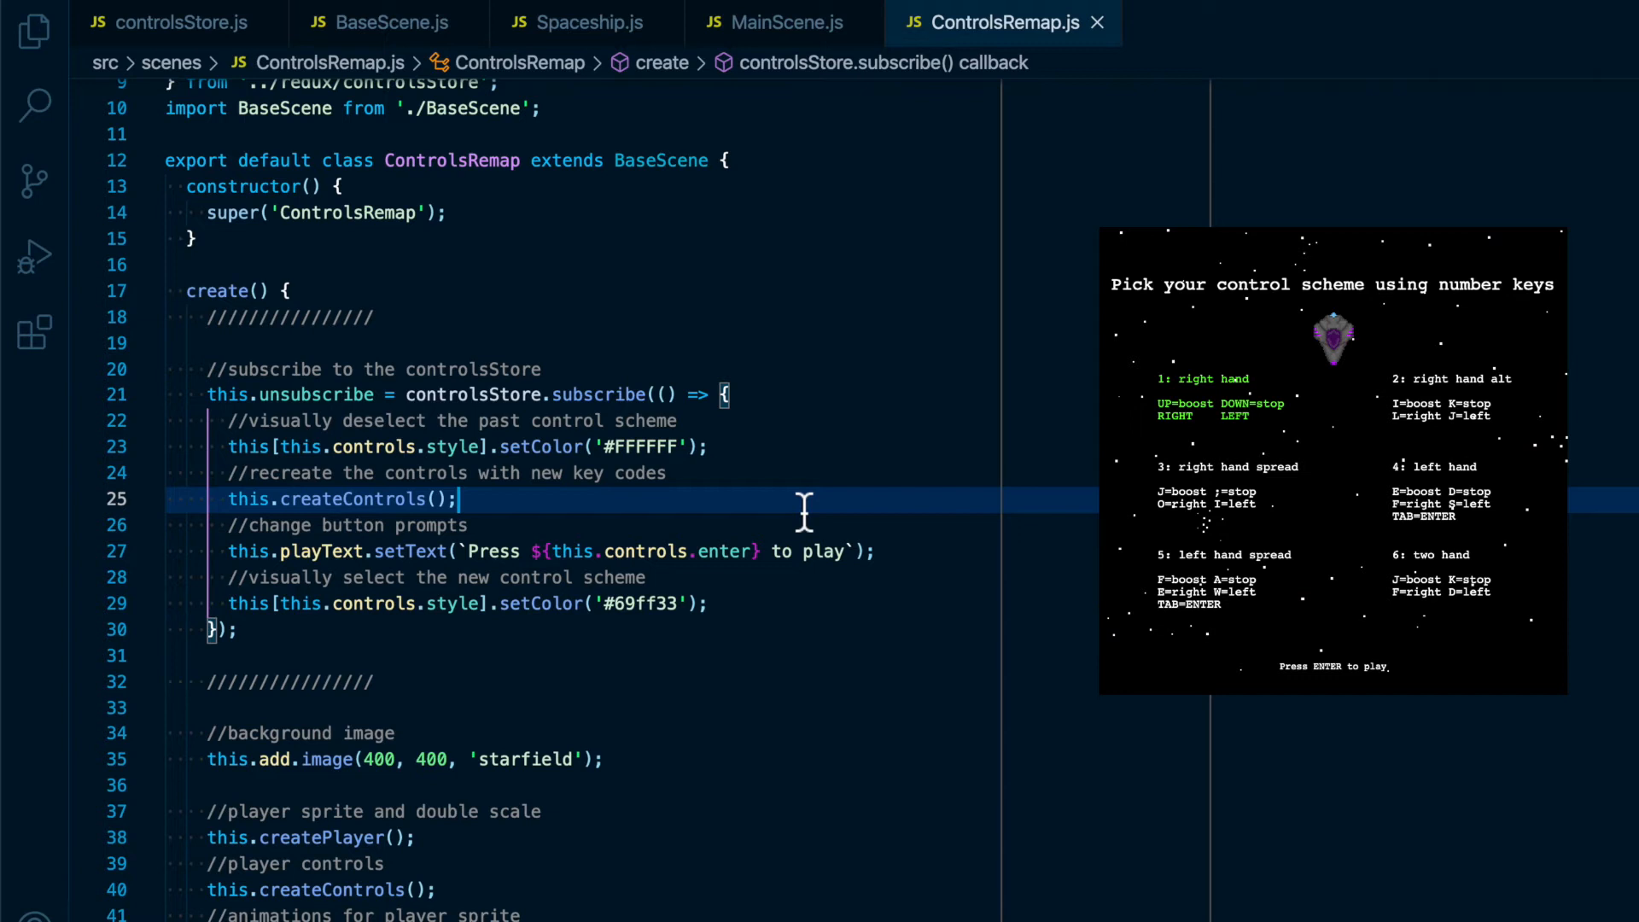
{"action": "mouse_move", "coordinate": [970, 560]}
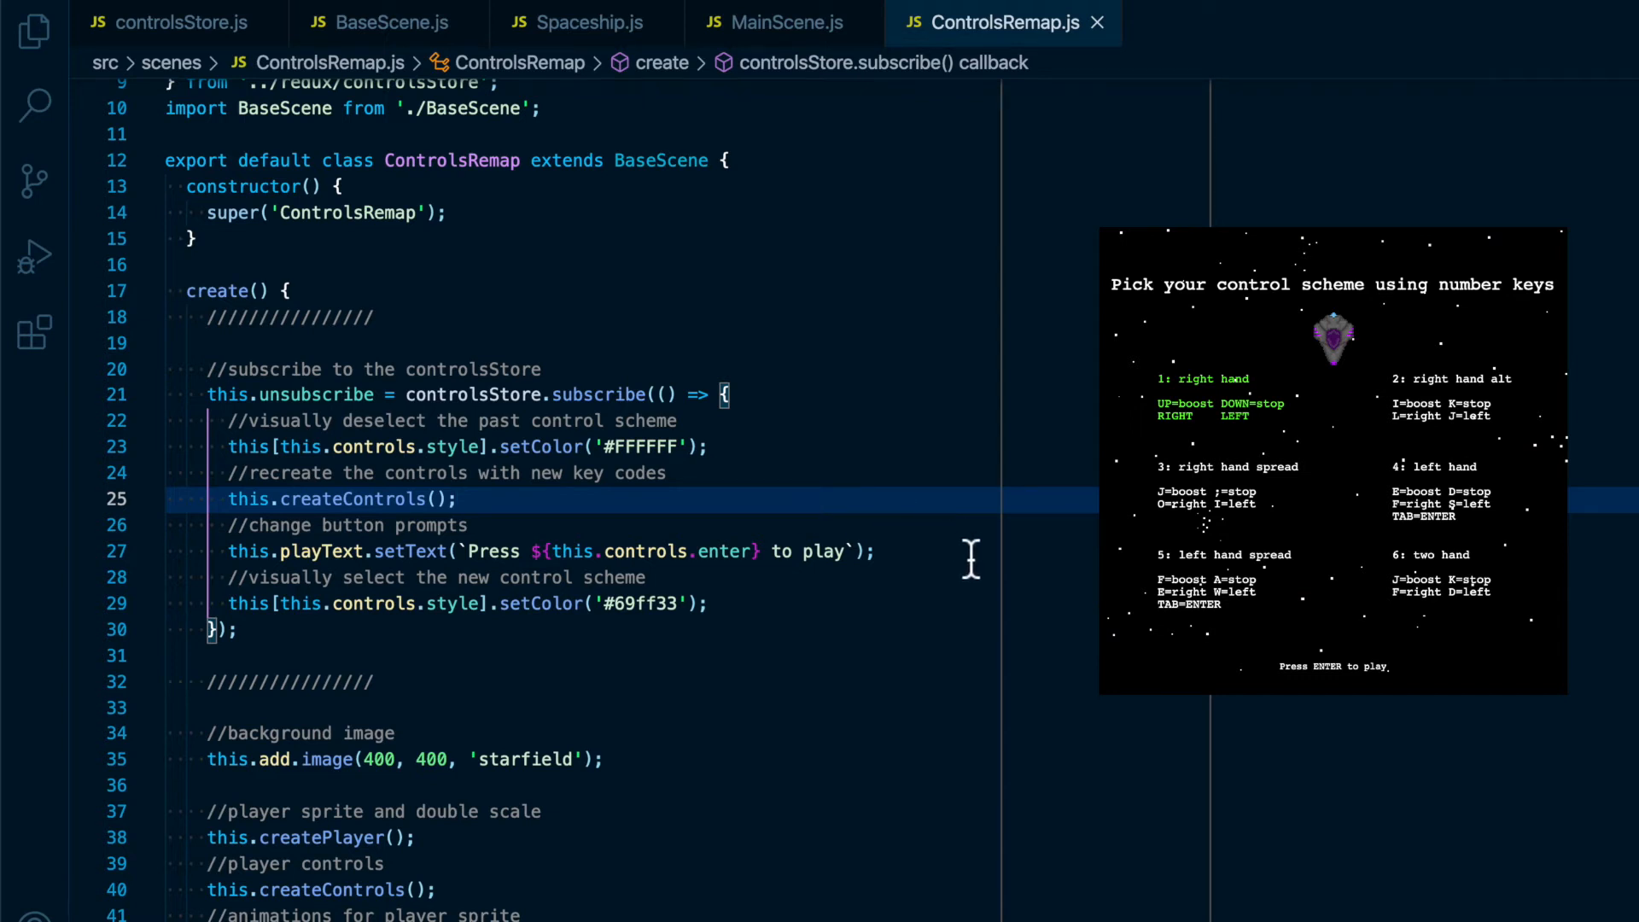
{"action": "left_click", "coordinate": [877, 552]}
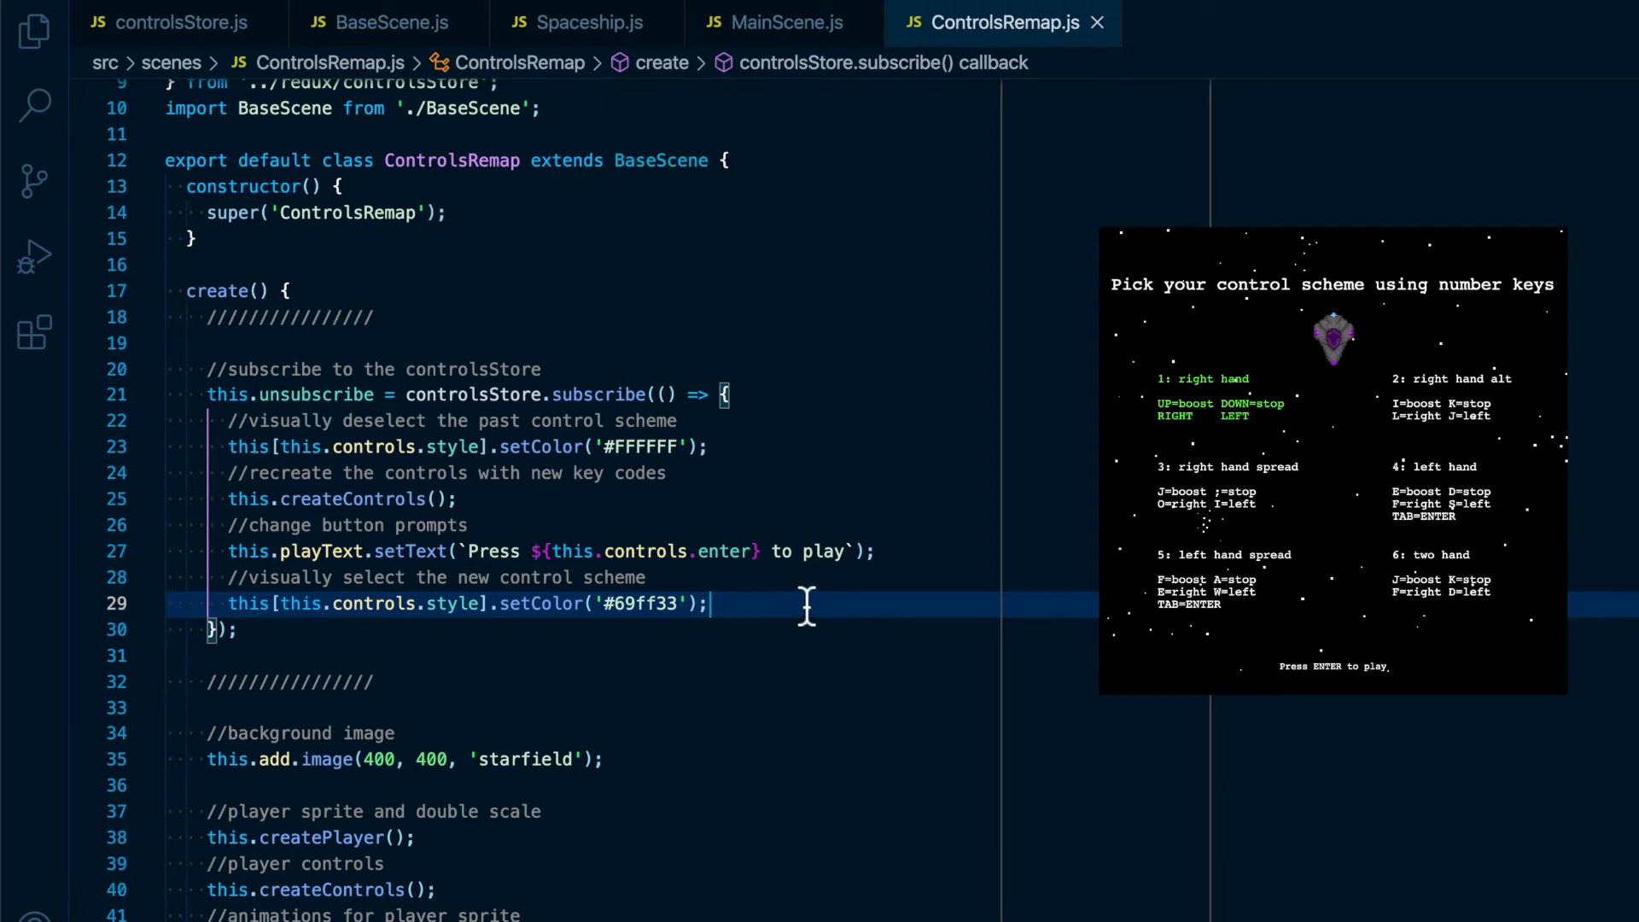
{"action": "mouse_move", "coordinate": [850, 611]}
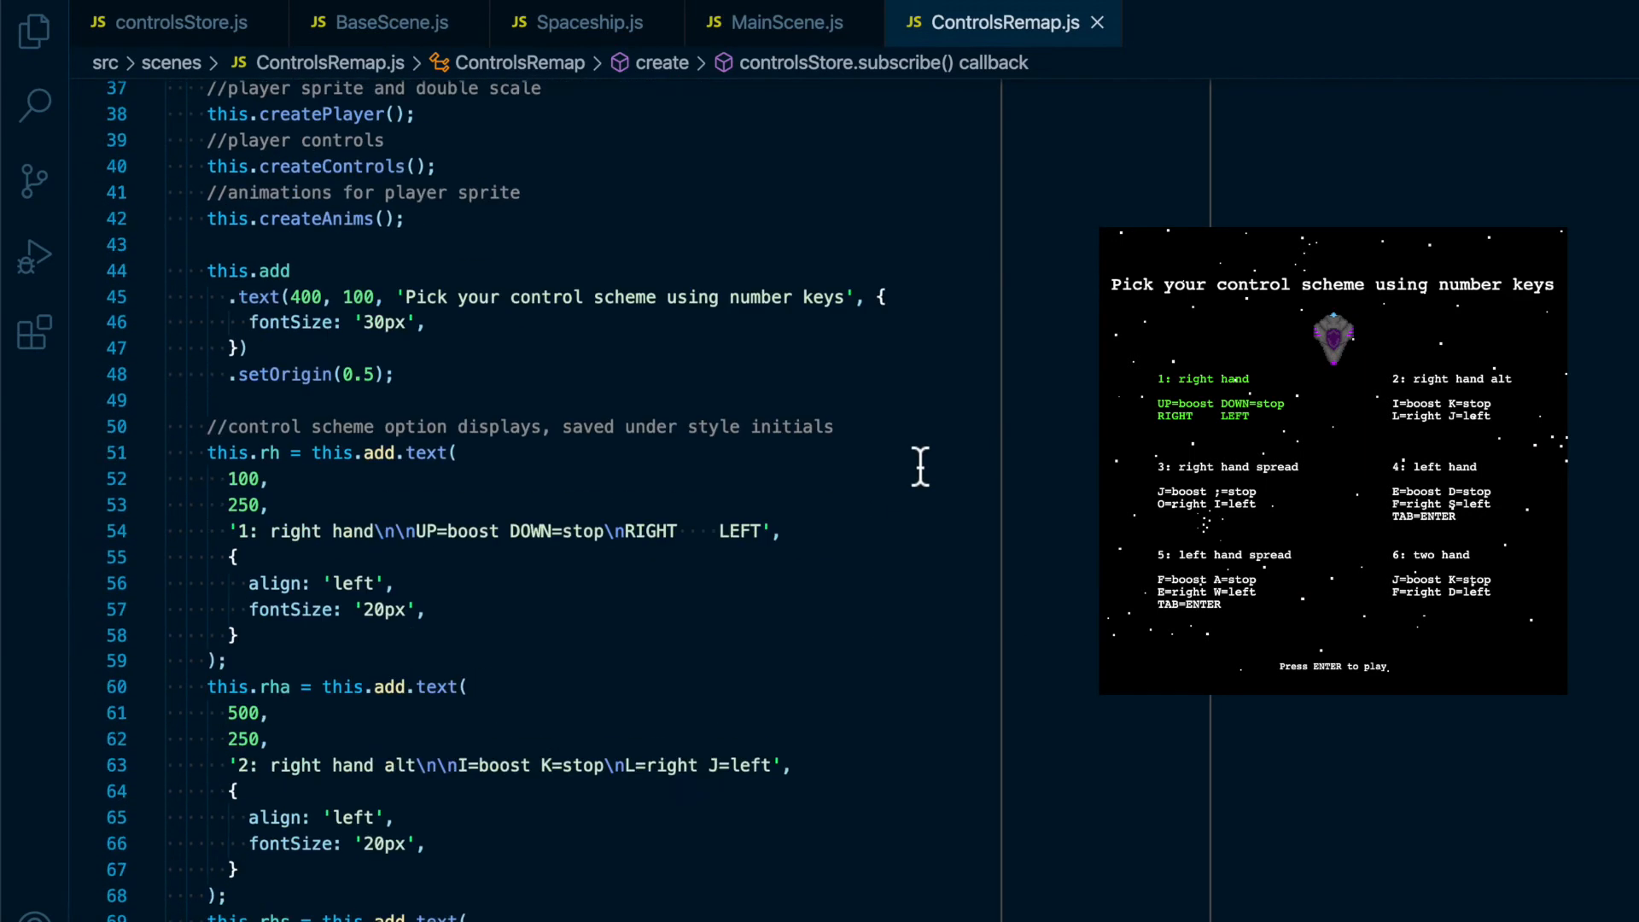
{"action": "scroll", "scroll_direction": "down", "scroll_amount": 3}
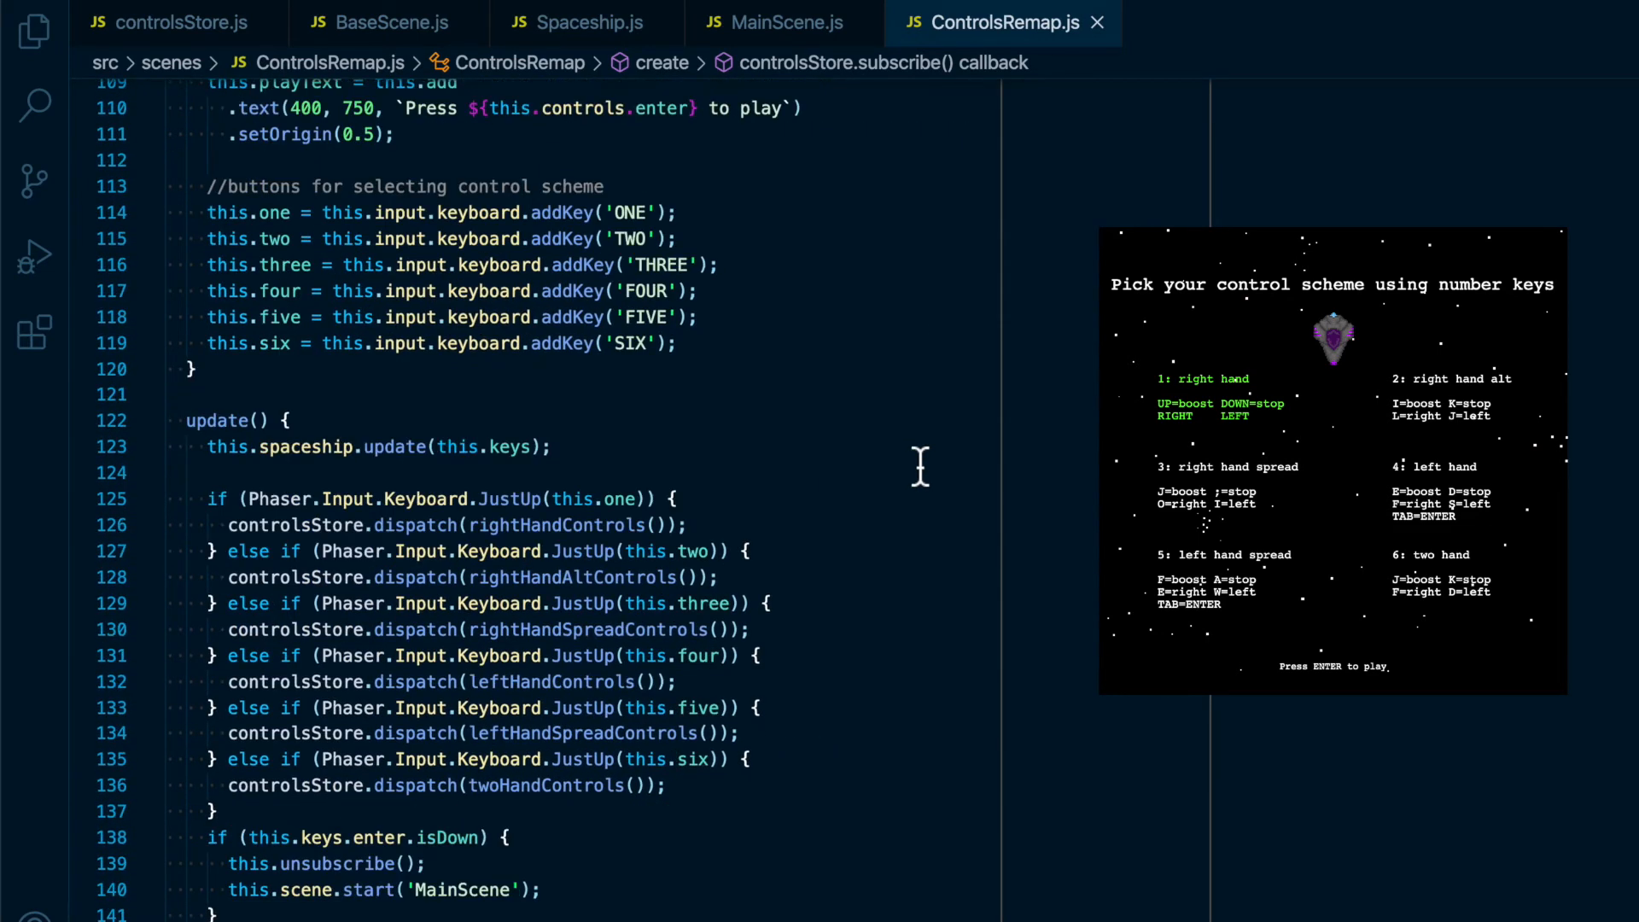
{"action": "scroll", "scroll_direction": "down", "scroll_amount": 3}
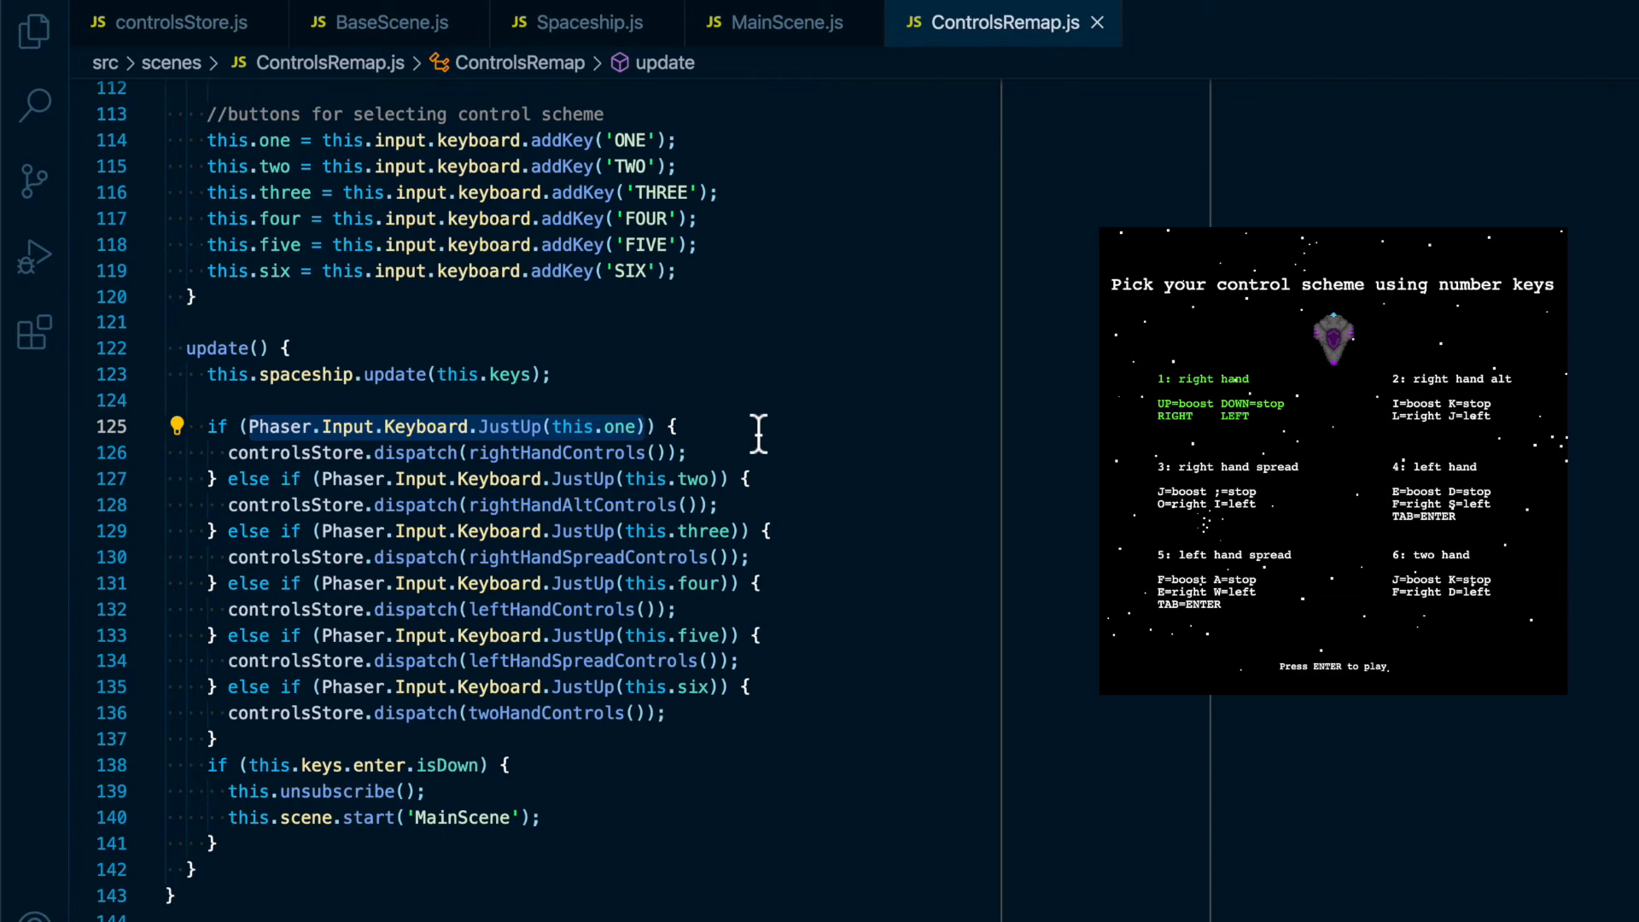
{"action": "double_click", "coordinate": [446, 765]}
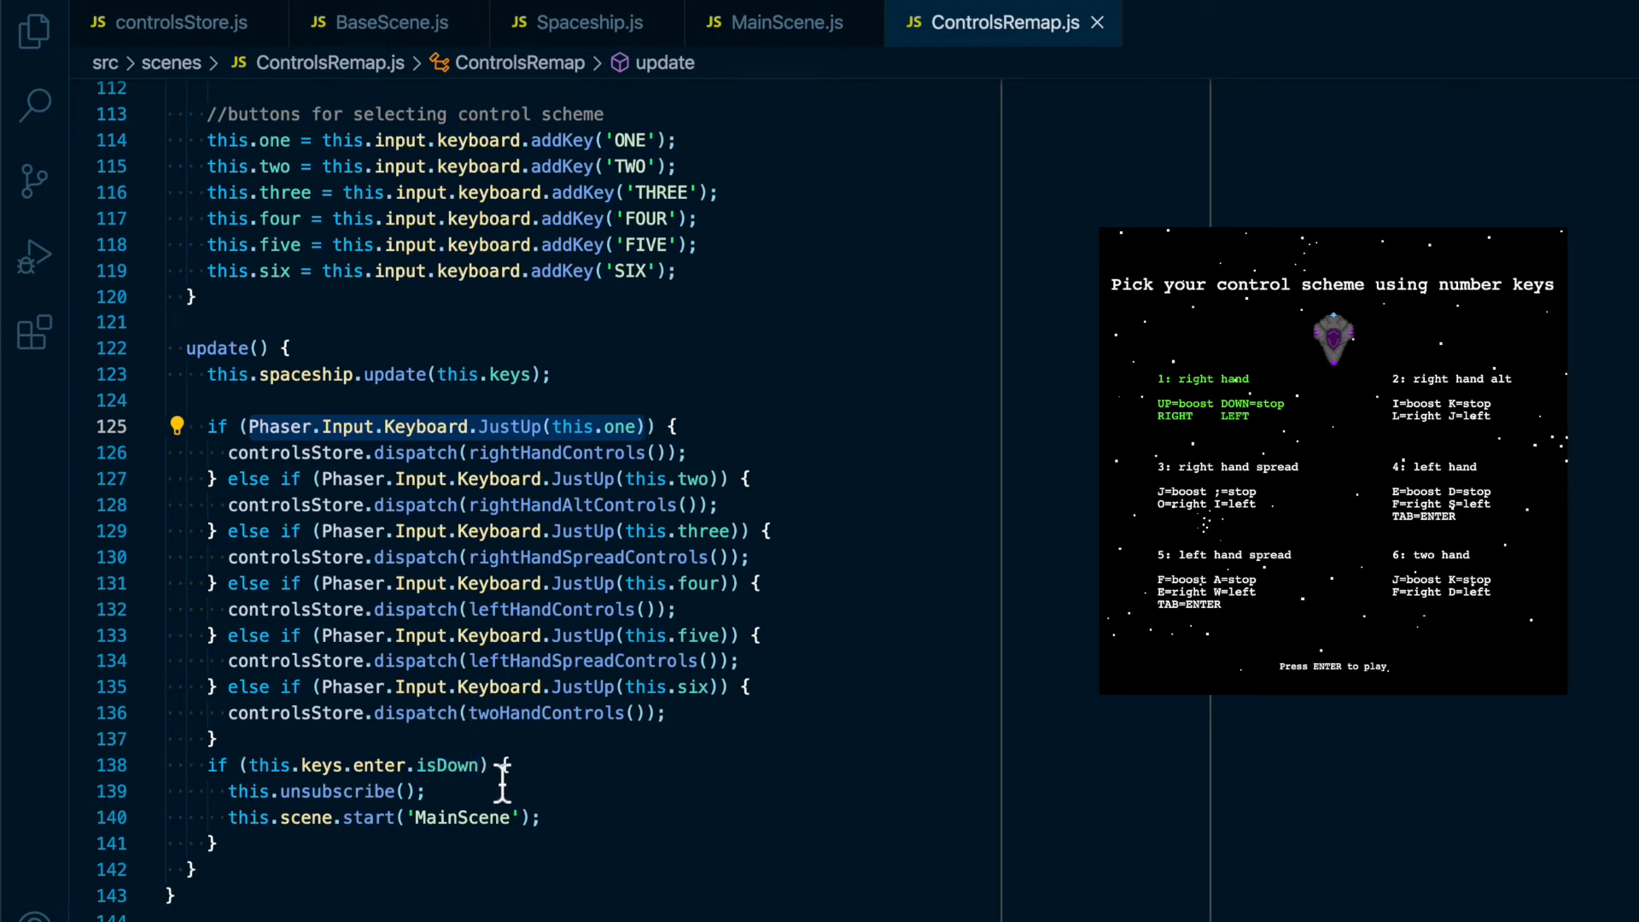
{"action": "mouse_move", "coordinate": [748, 778]}
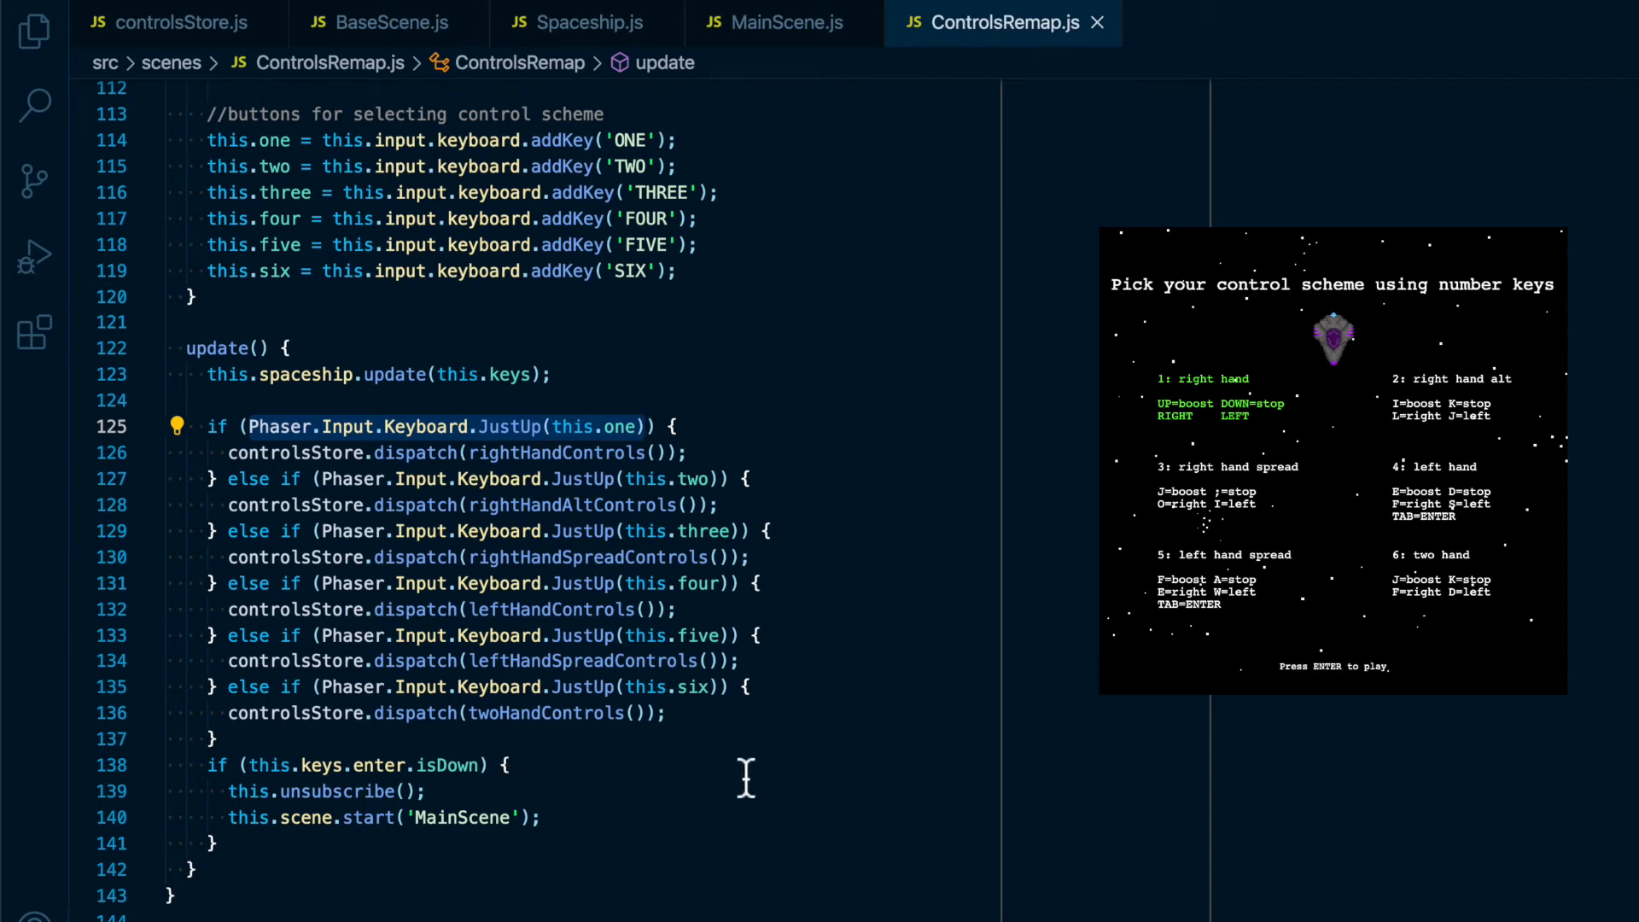
{"action": "mouse_move", "coordinate": [809, 519]}
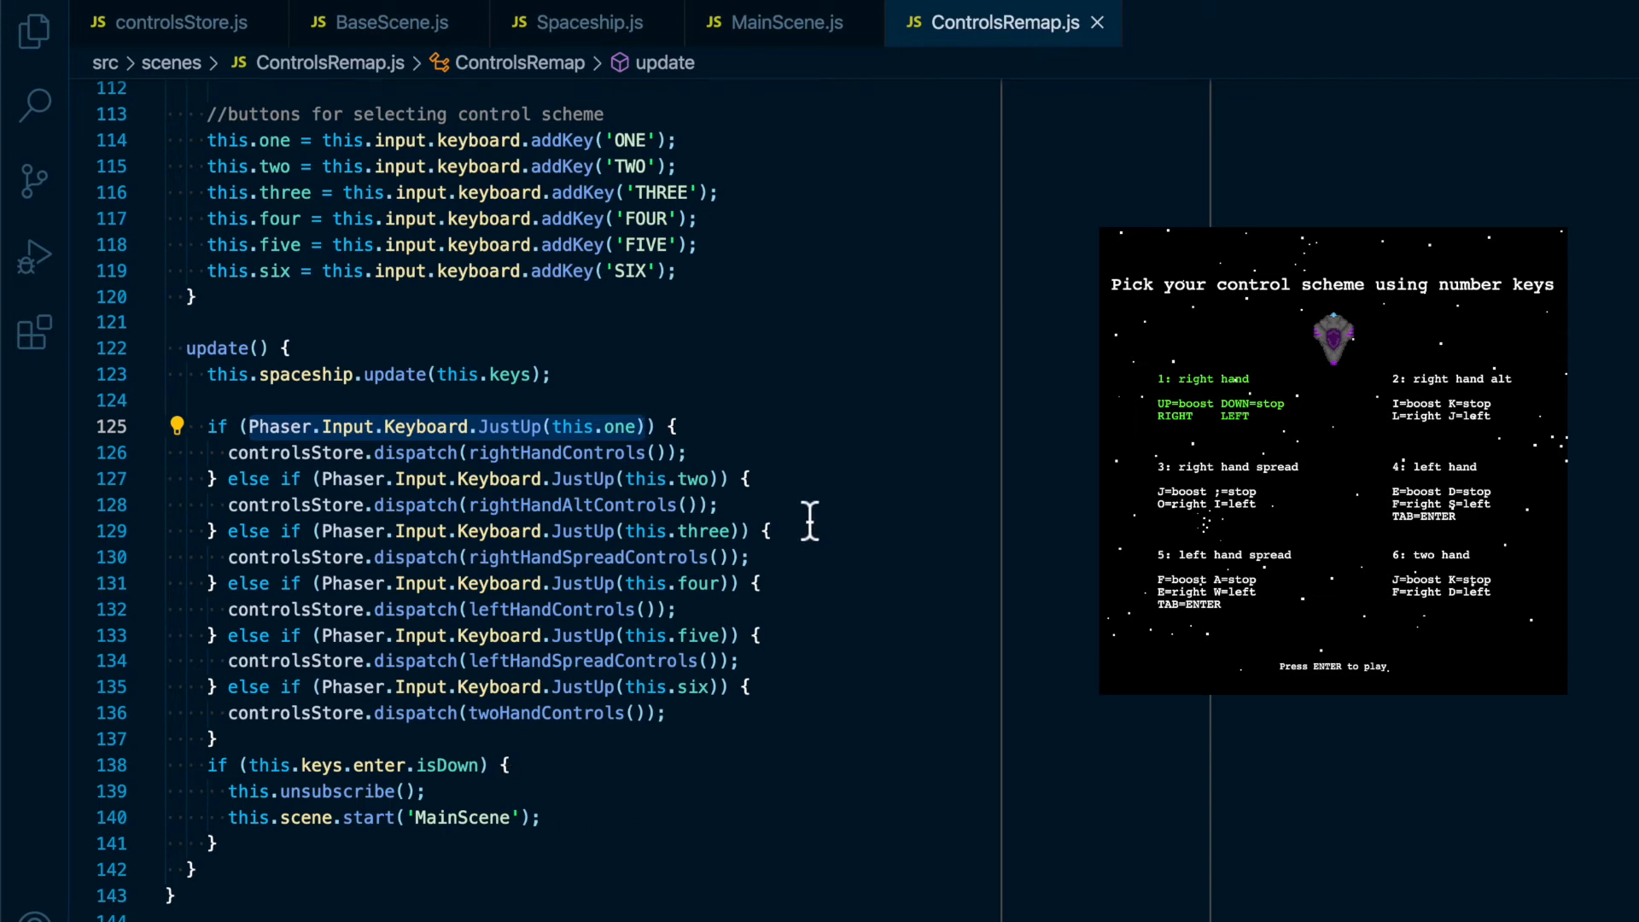
{"action": "mouse_move", "coordinate": [789, 478]}
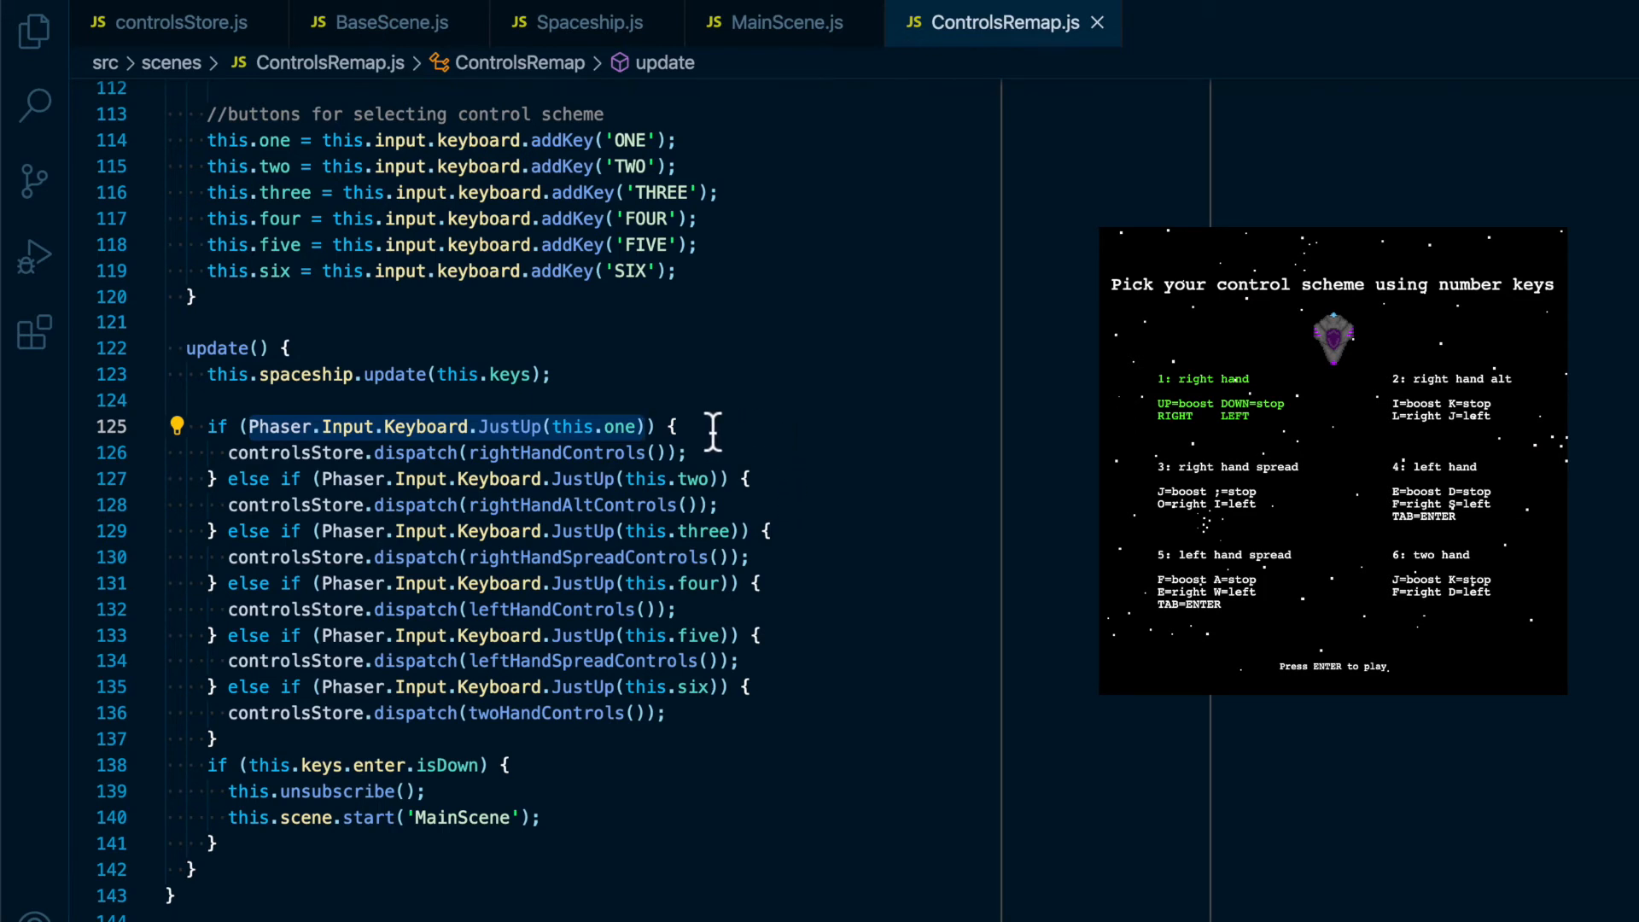
{"action": "mouse_move", "coordinate": [740, 147]}
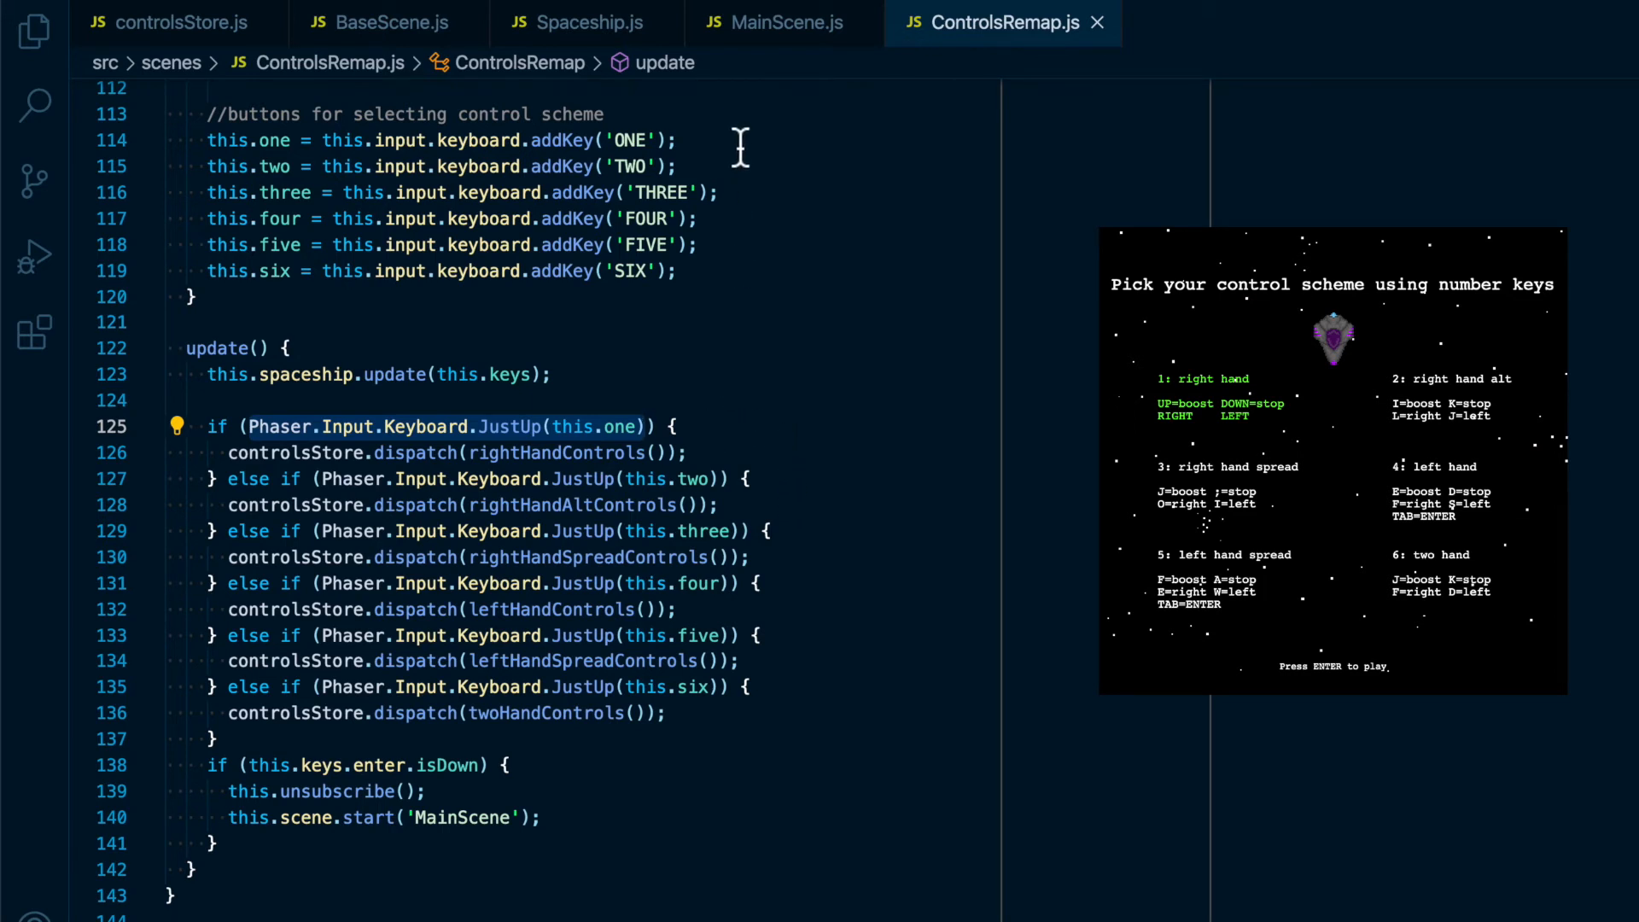
{"action": "mouse_move", "coordinate": [721, 450]}
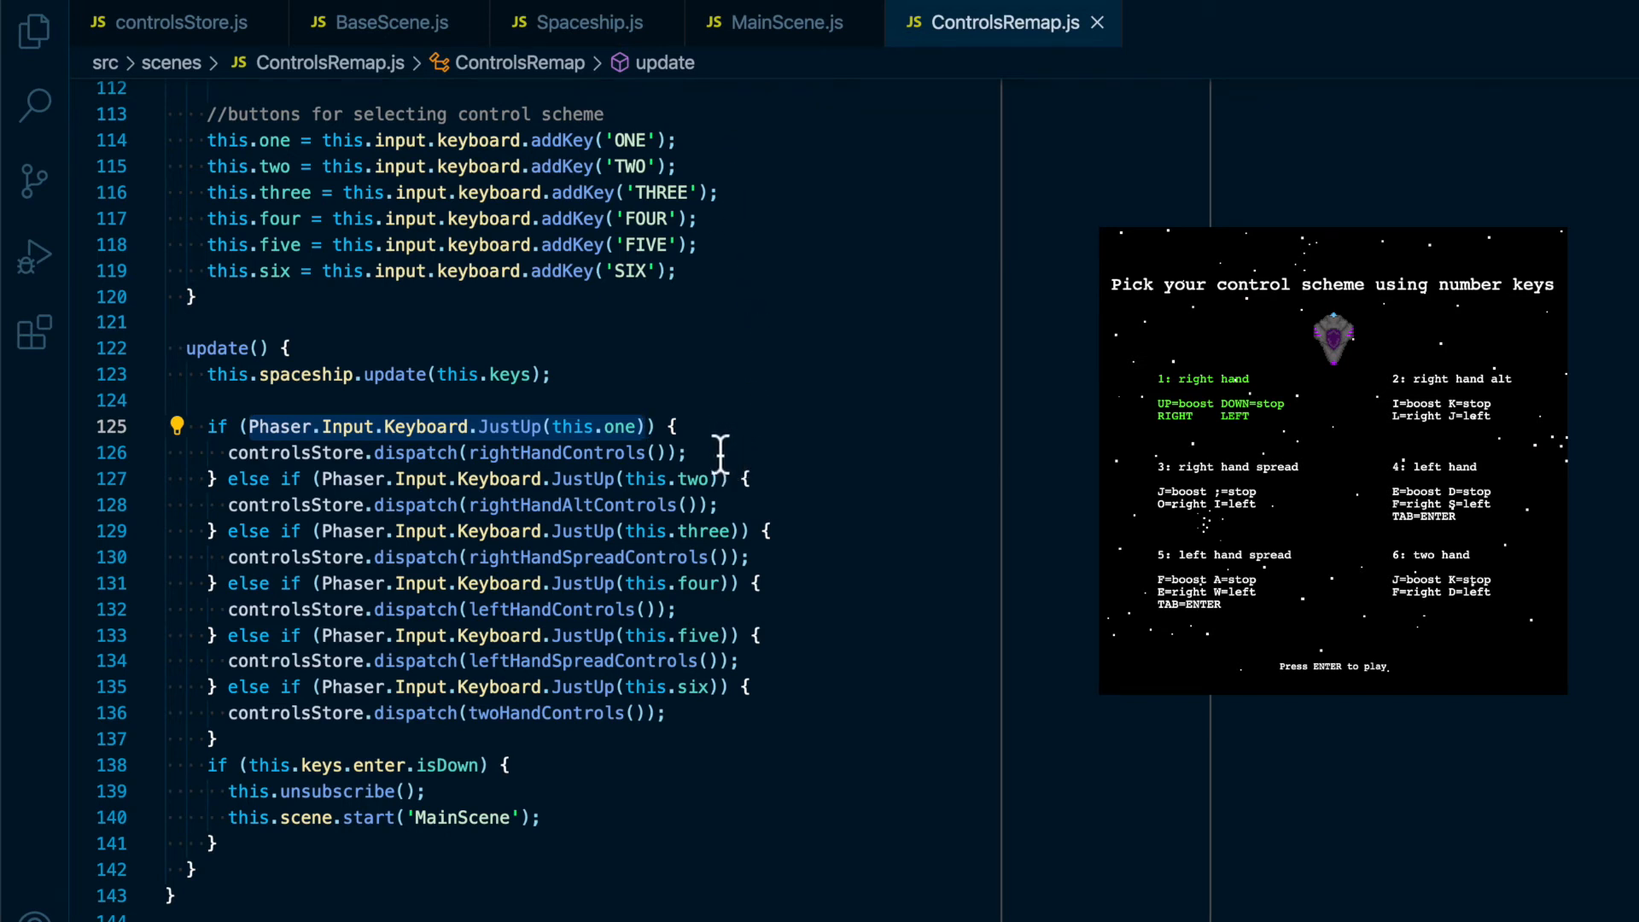
{"action": "mouse_move", "coordinate": [741, 506]}
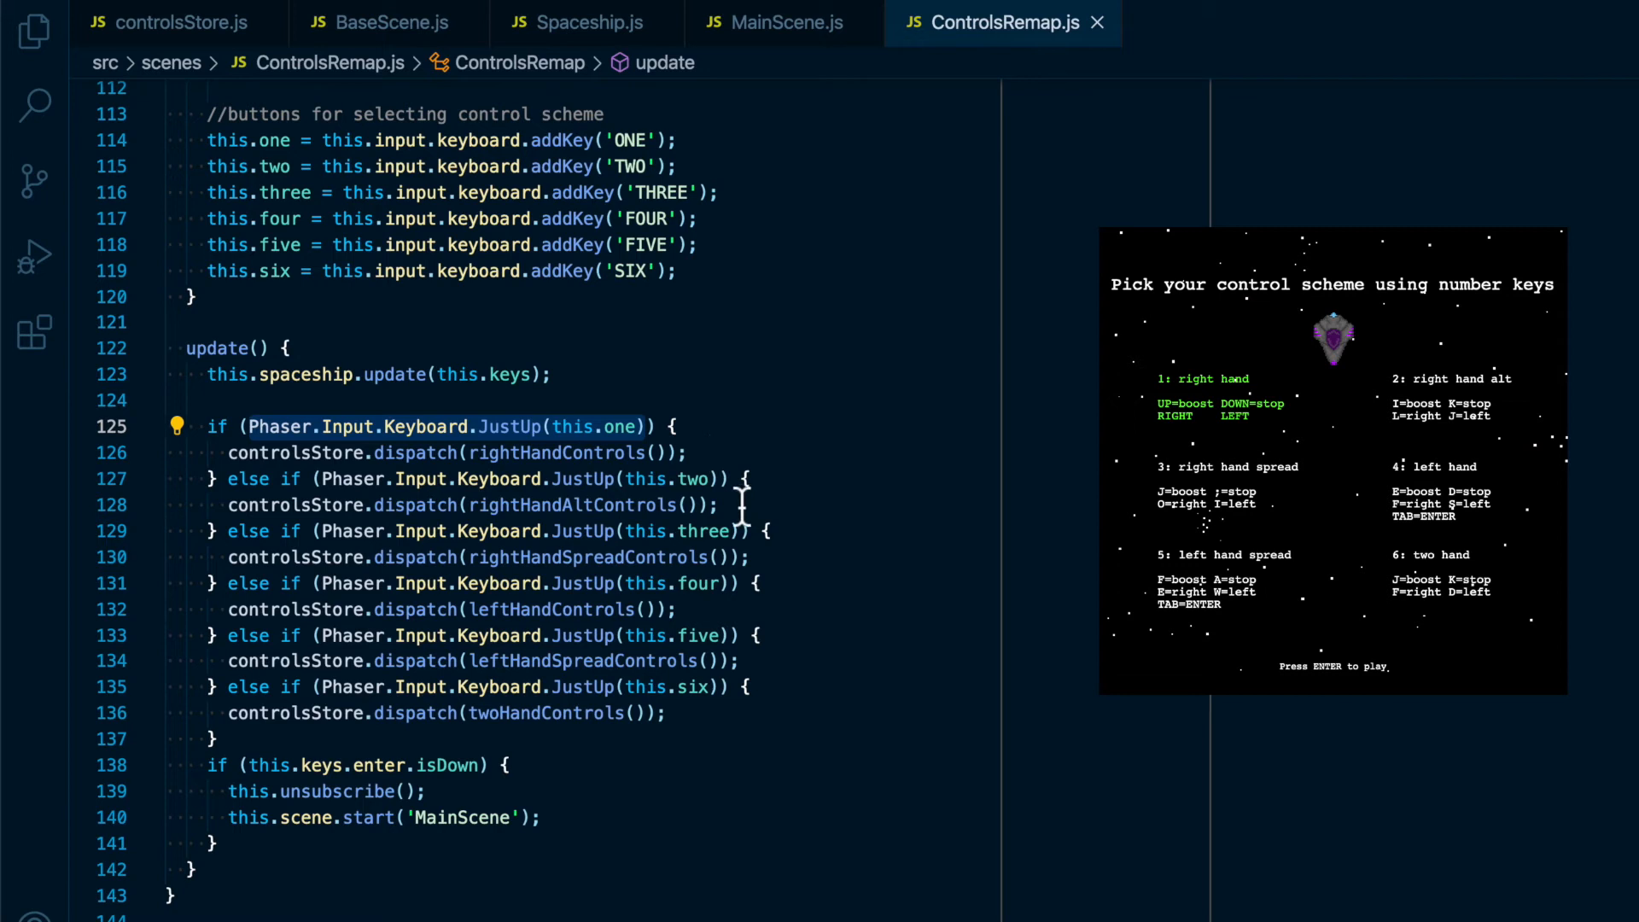
{"action": "mouse_move", "coordinate": [772, 574]}
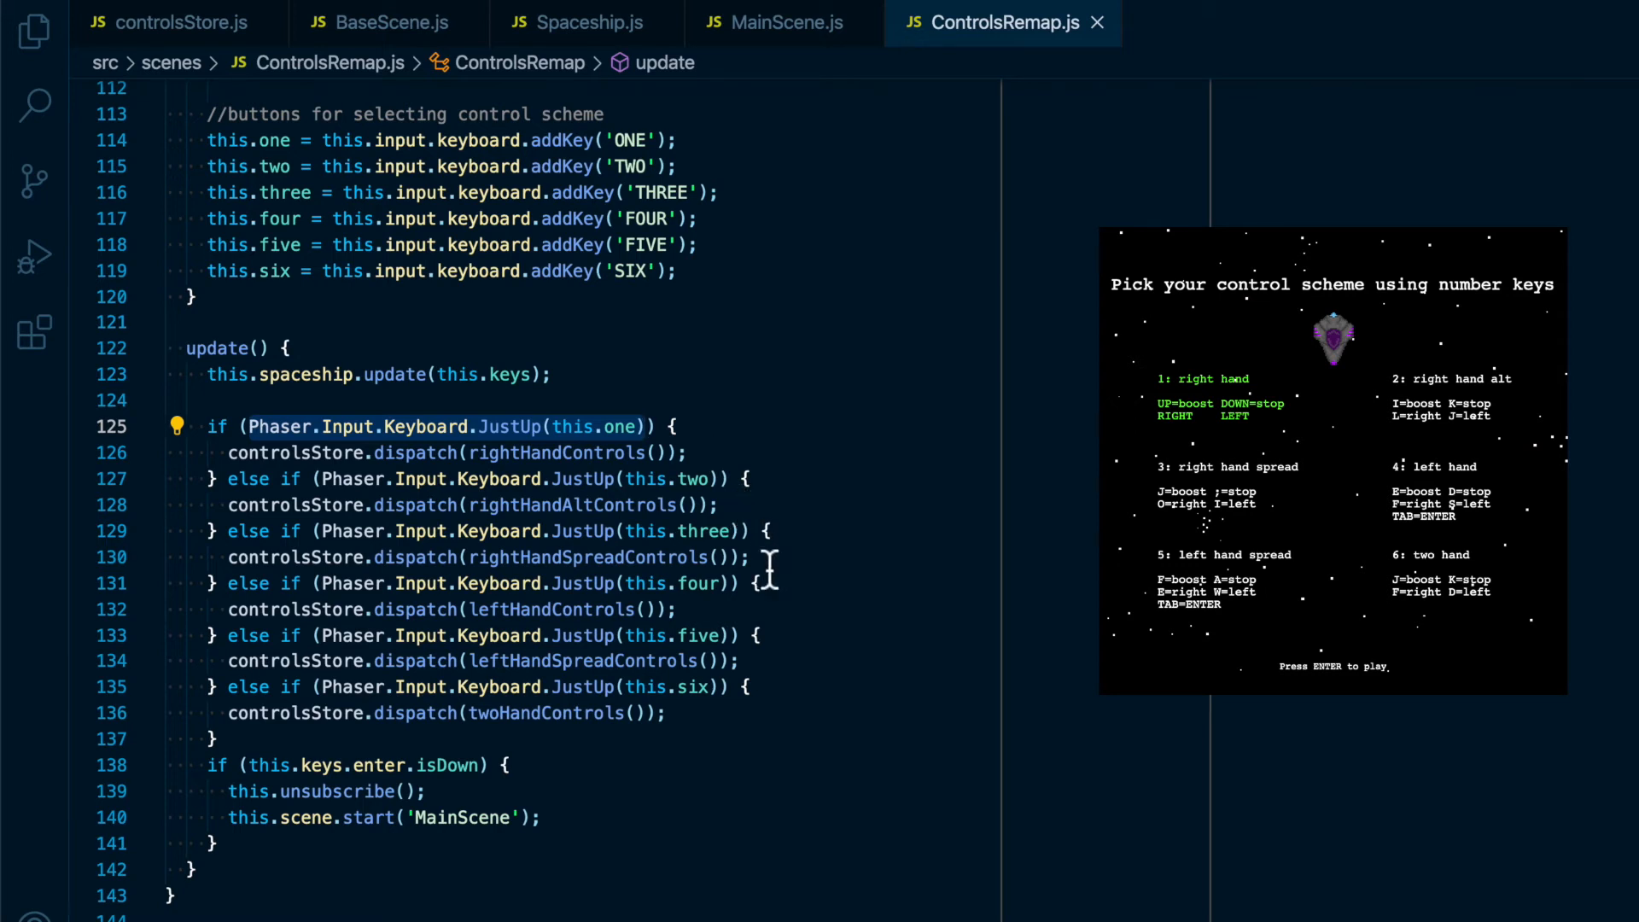
{"action": "mouse_move", "coordinate": [799, 709]}
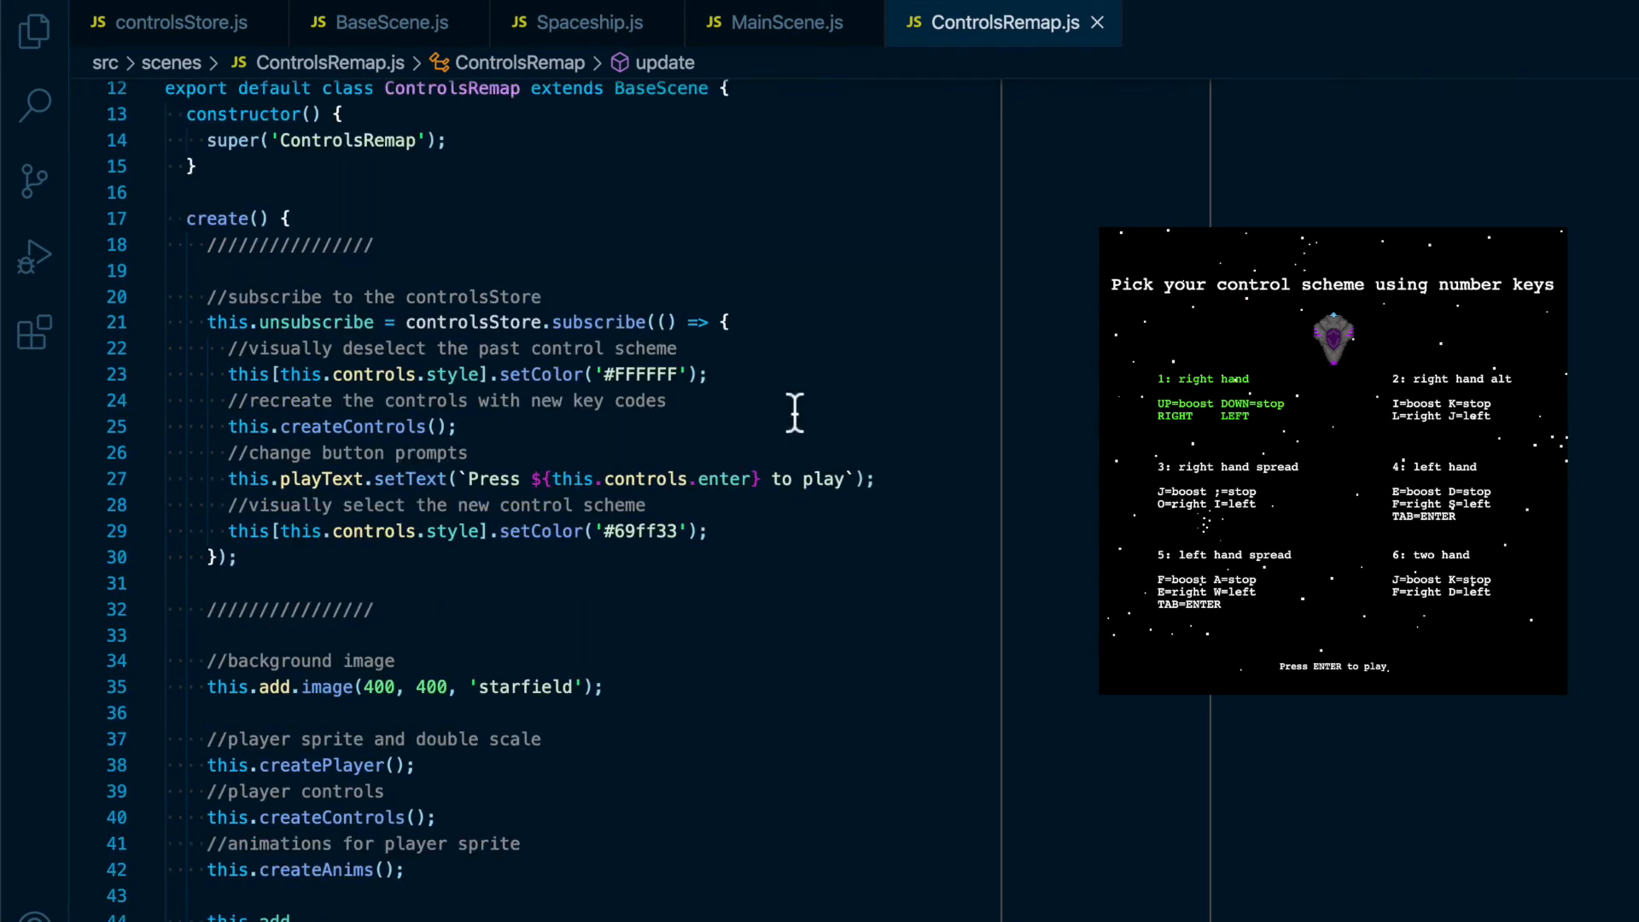
{"action": "mouse_move", "coordinate": [789, 407]}
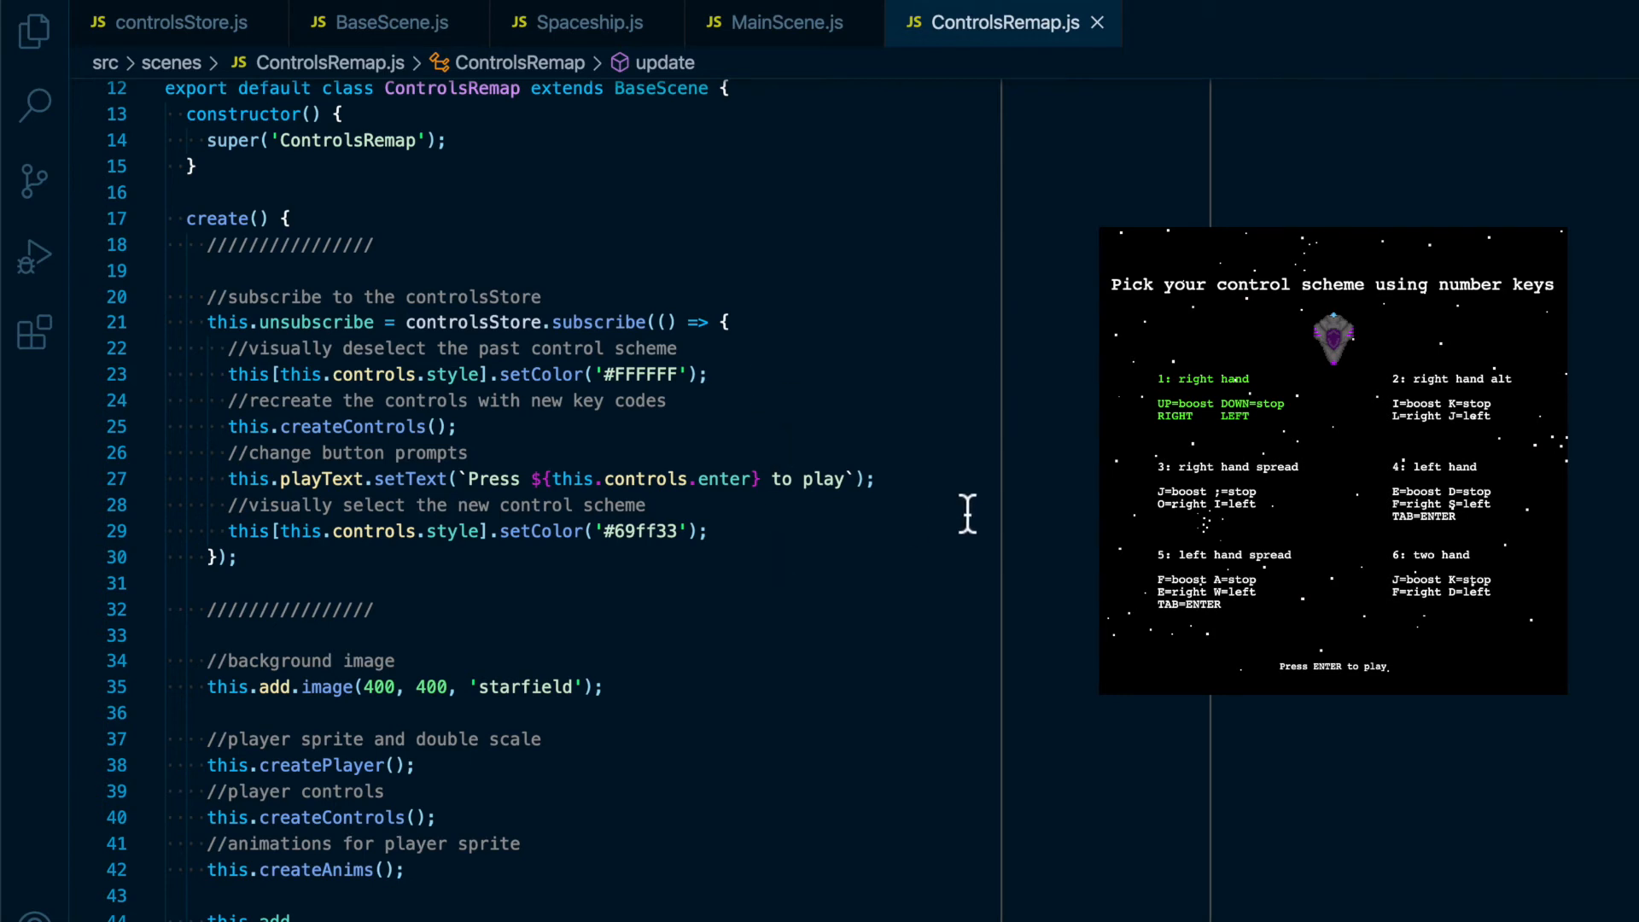
Scroll ControlsRemap.js to the update() method with the controlsStore.dispatch calls per number key
{"action": "scroll", "scroll_direction": "down", "scroll_amount": 3}
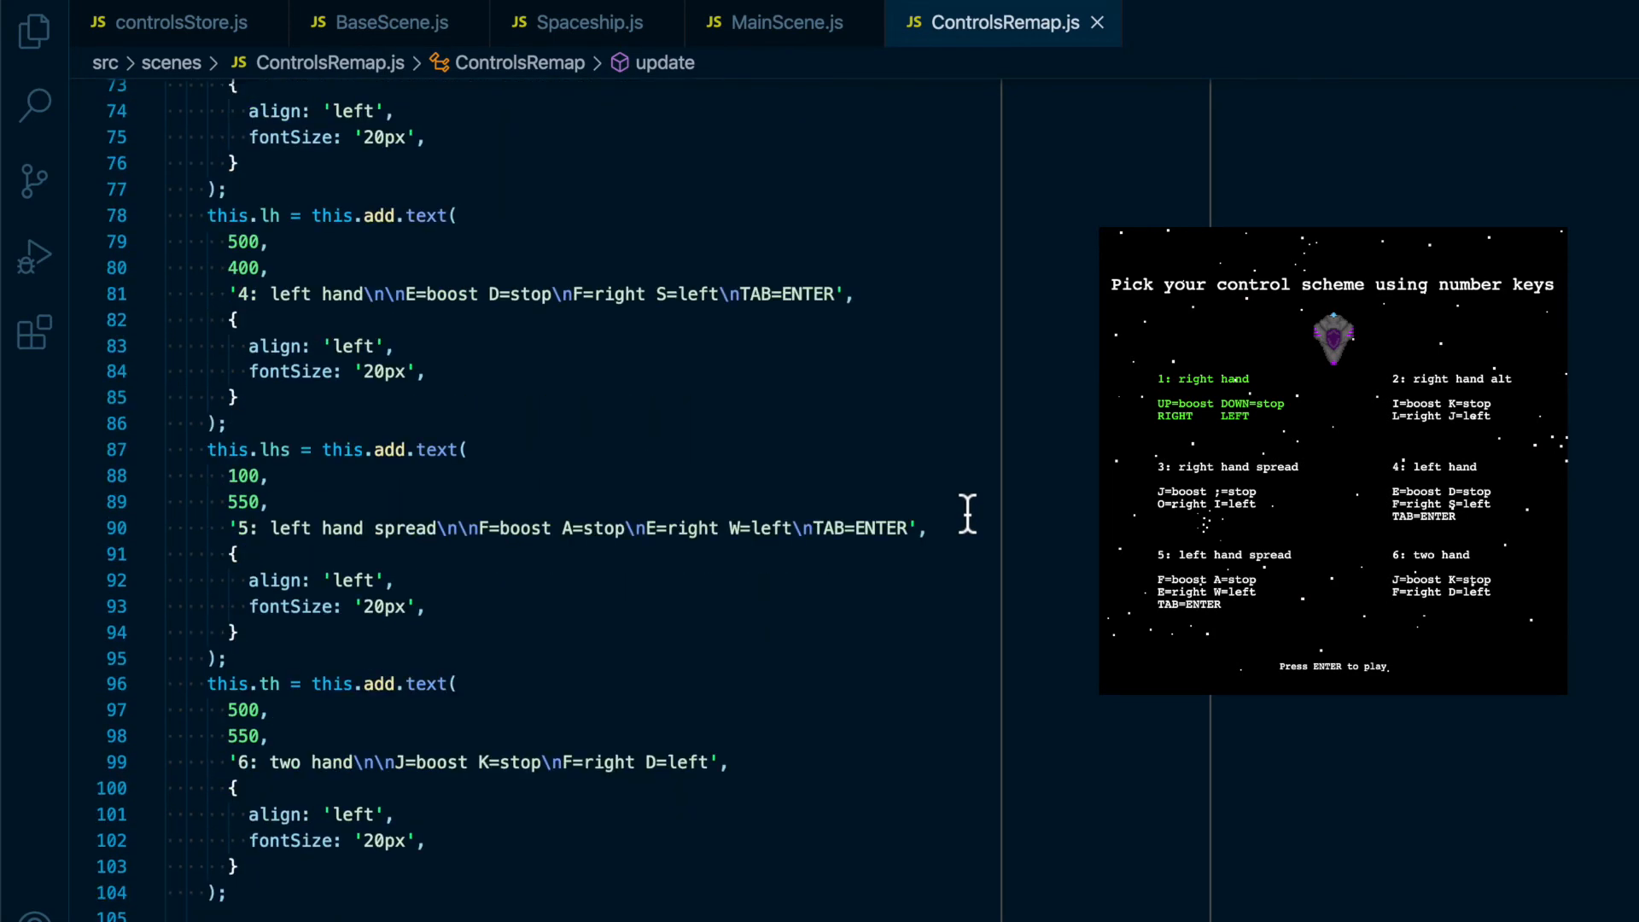
{"action": "scroll", "scroll_direction": "down", "scroll_amount": 3}
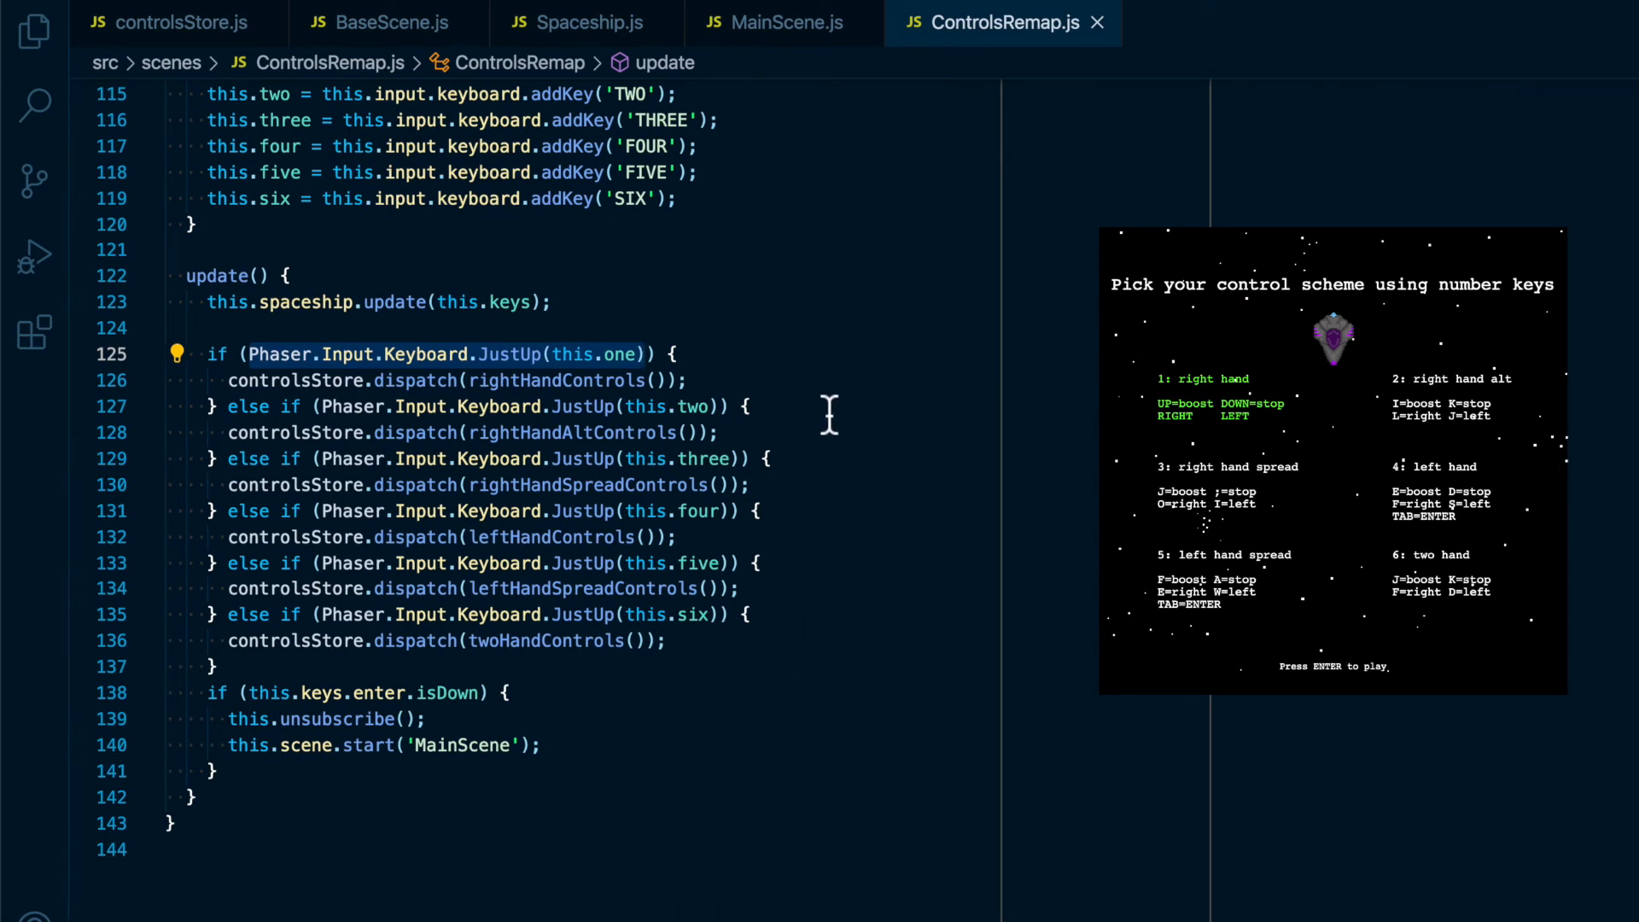
{"action": "mouse_move", "coordinate": [806, 659]}
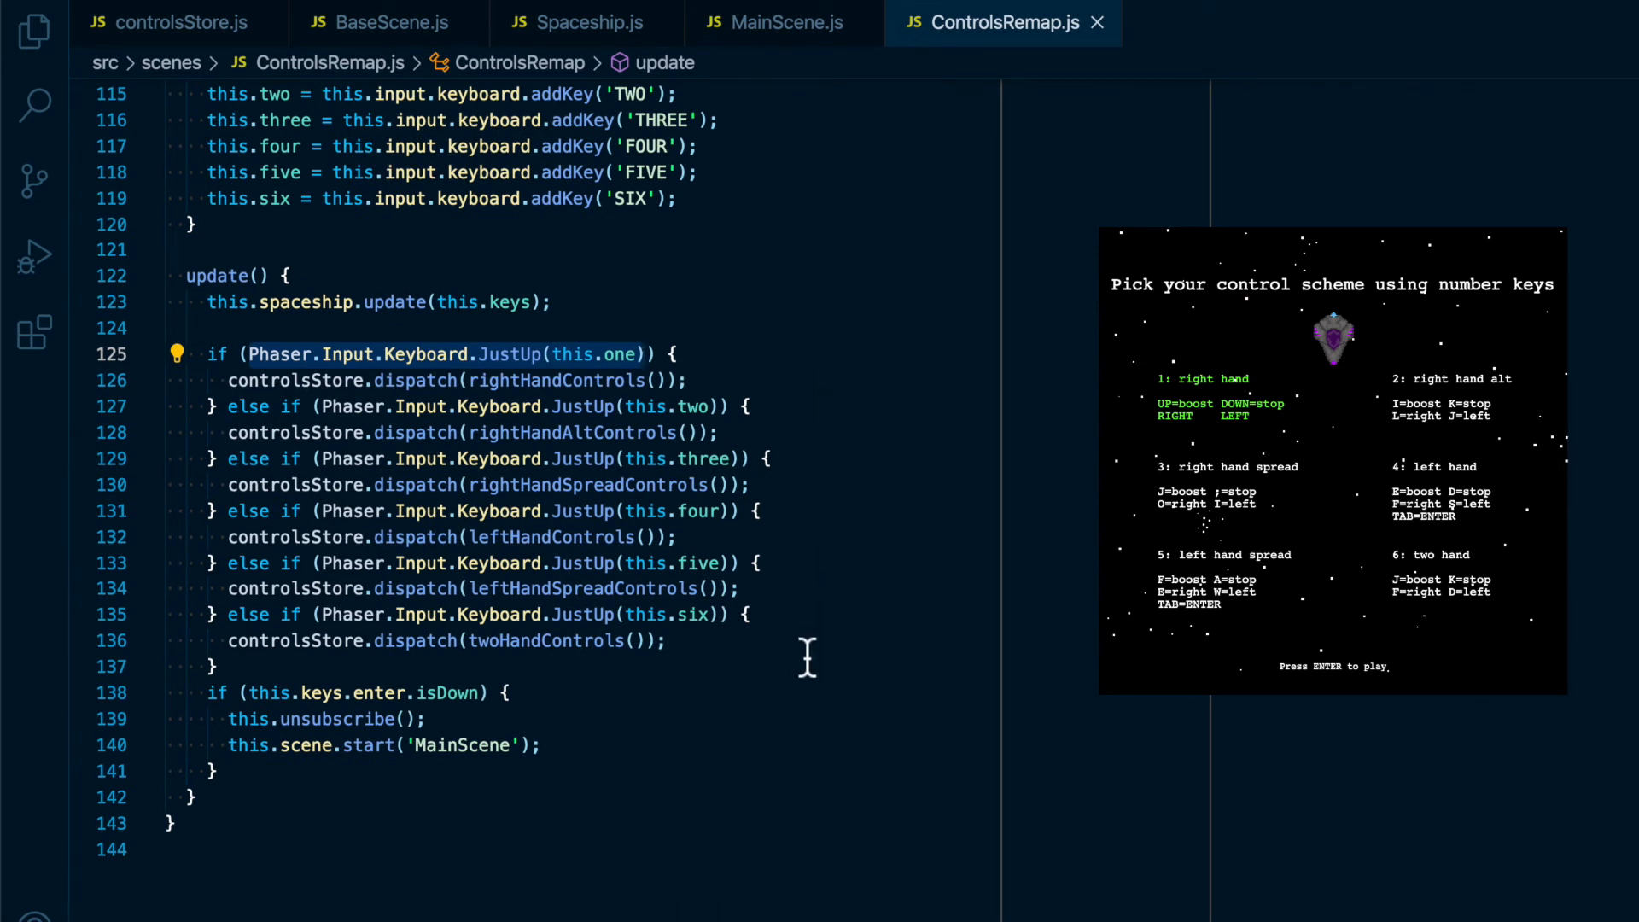
{"action": "mouse_move", "coordinate": [548, 700]}
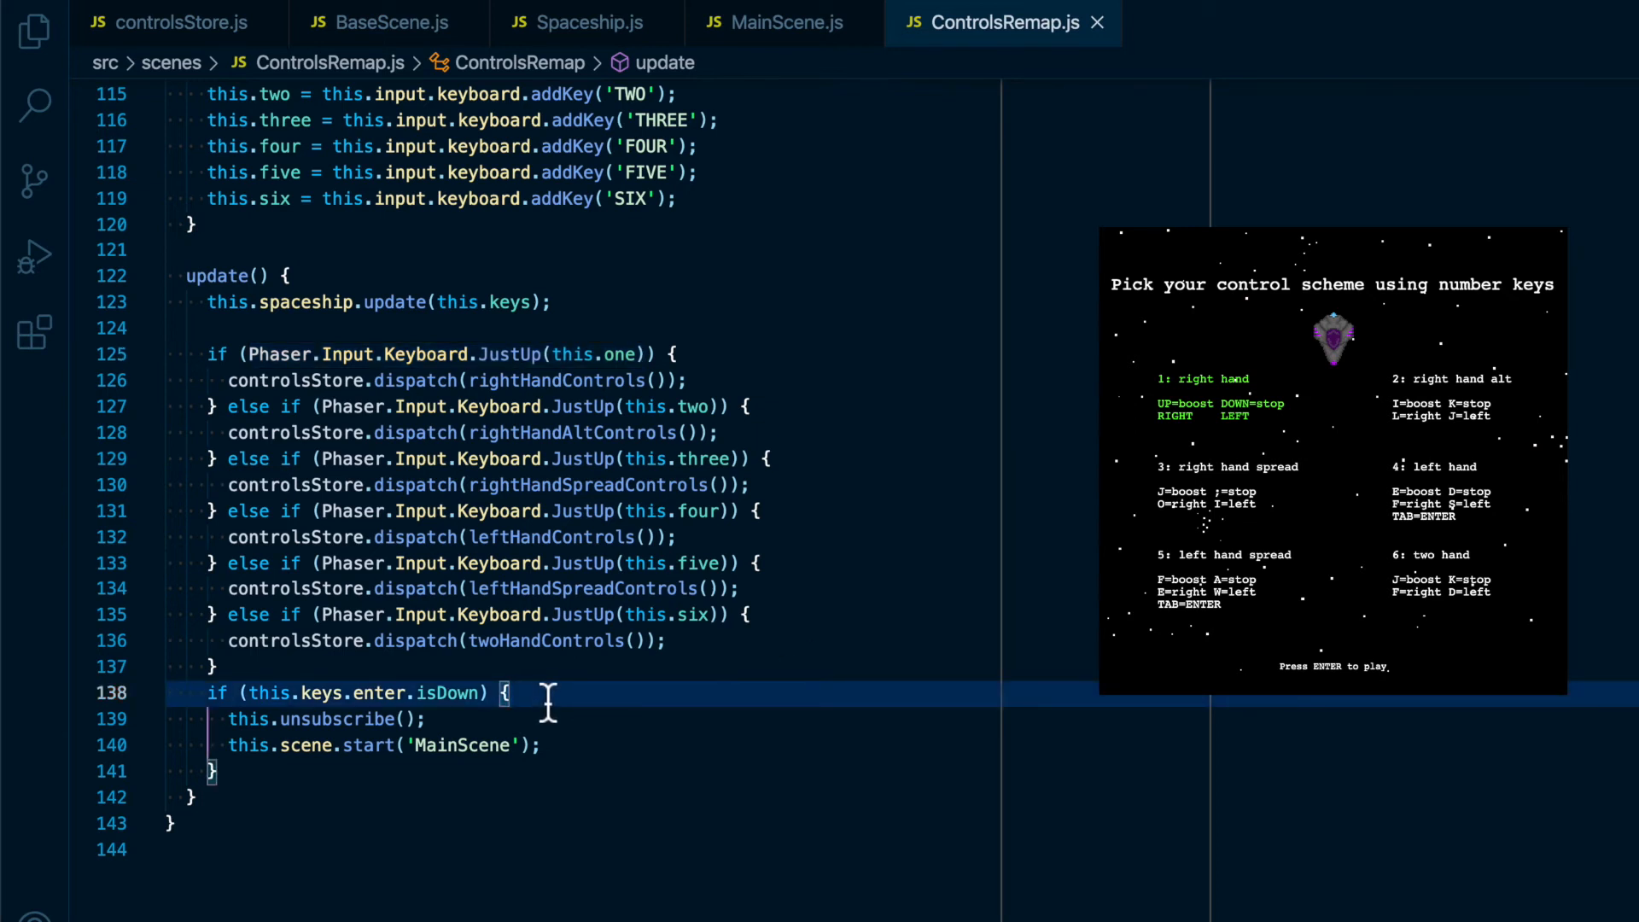
{"action": "mouse_move", "coordinate": [566, 732]}
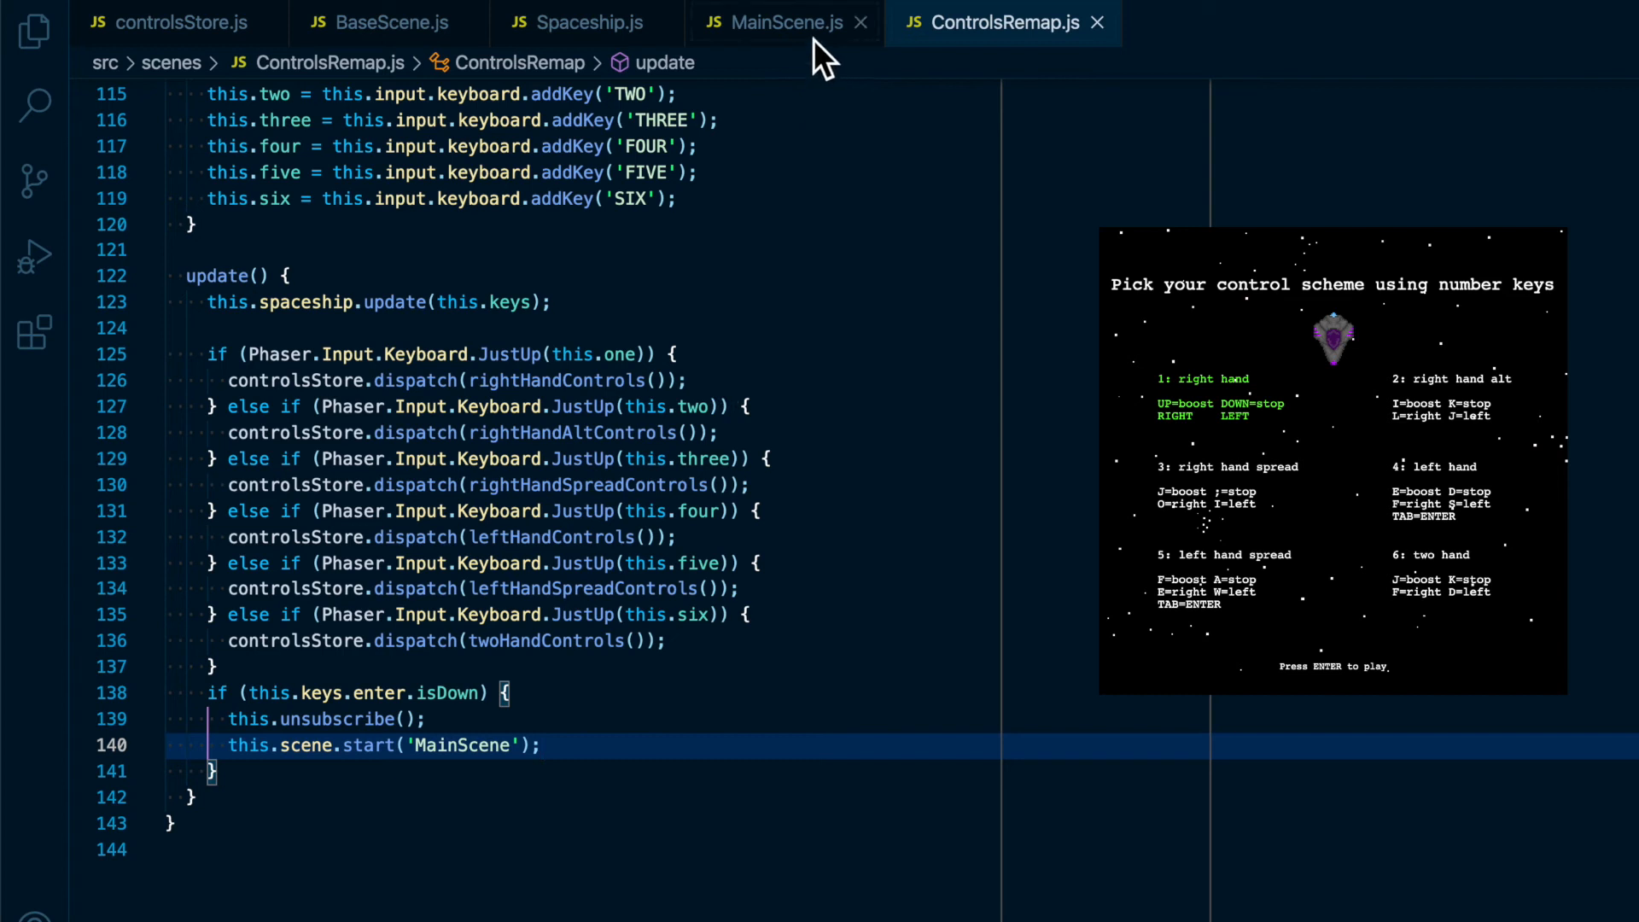
Switch to MainScene.js showing its create method with the controls display and enter prompt
{"action": "left_click", "coordinate": [779, 22]}
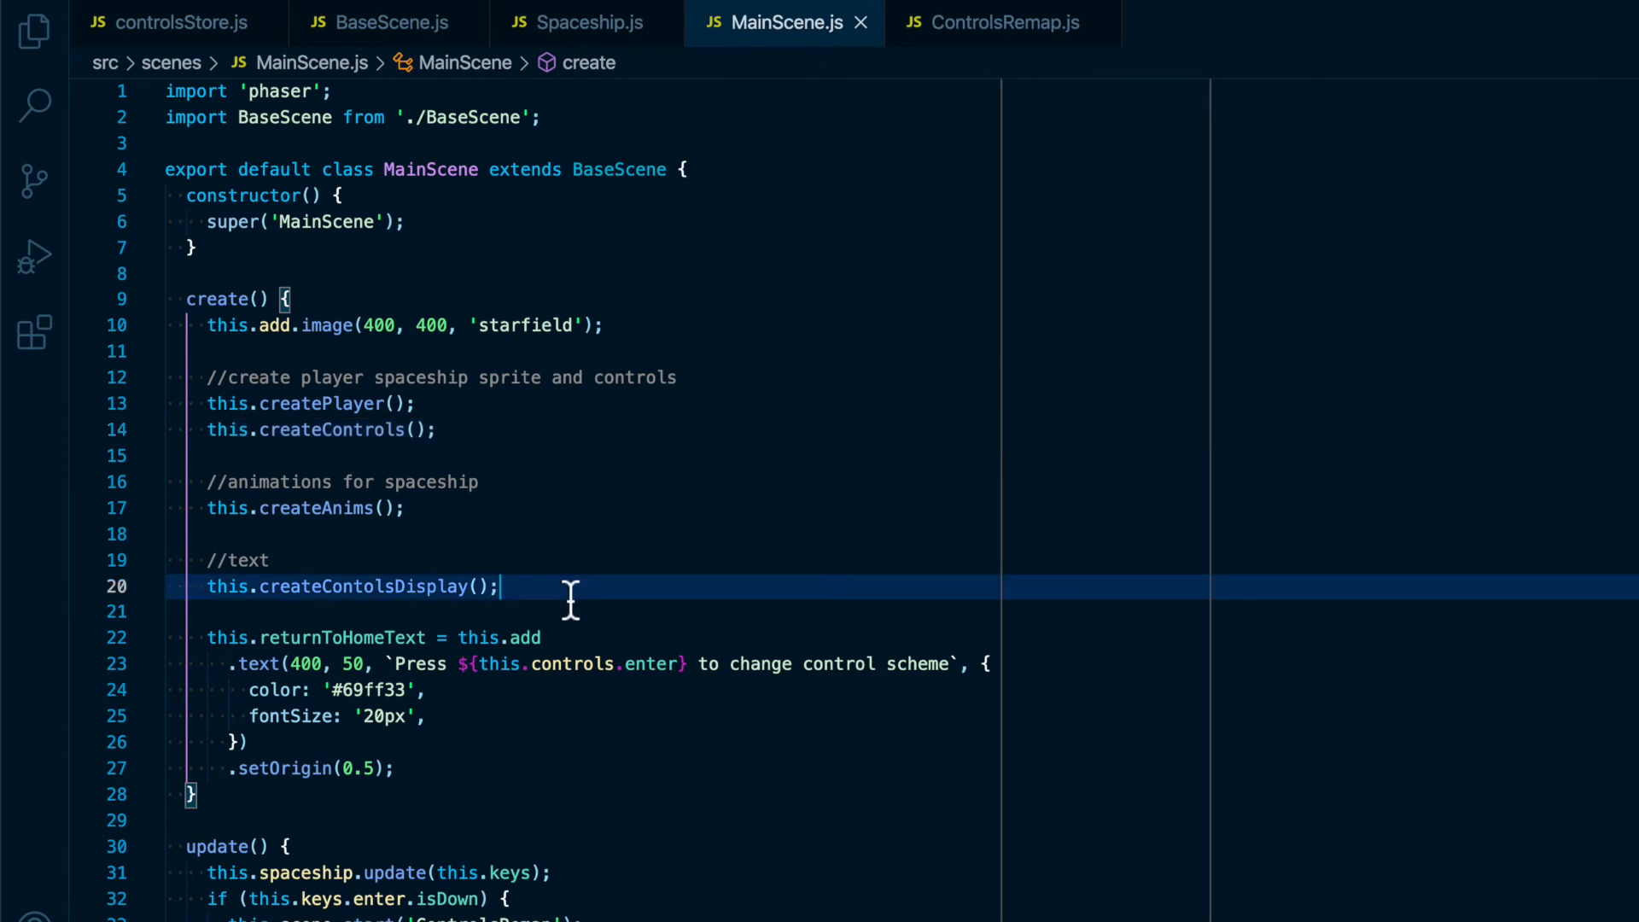
{"action": "mouse_move", "coordinate": [635, 743]}
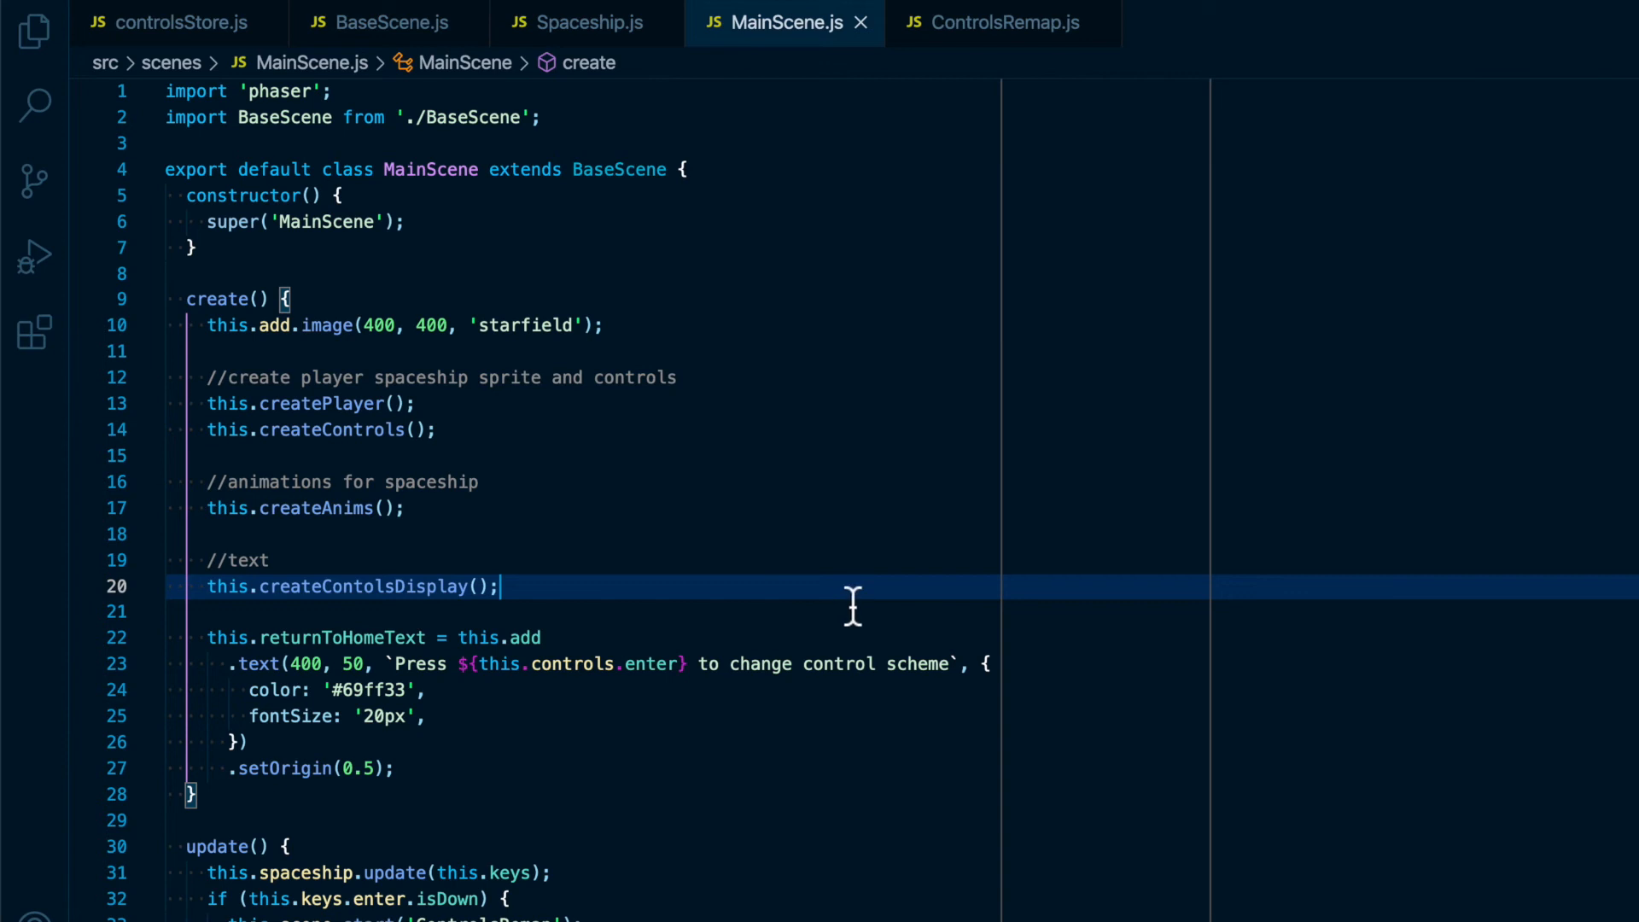
{"action": "mouse_move", "coordinate": [900, 582]}
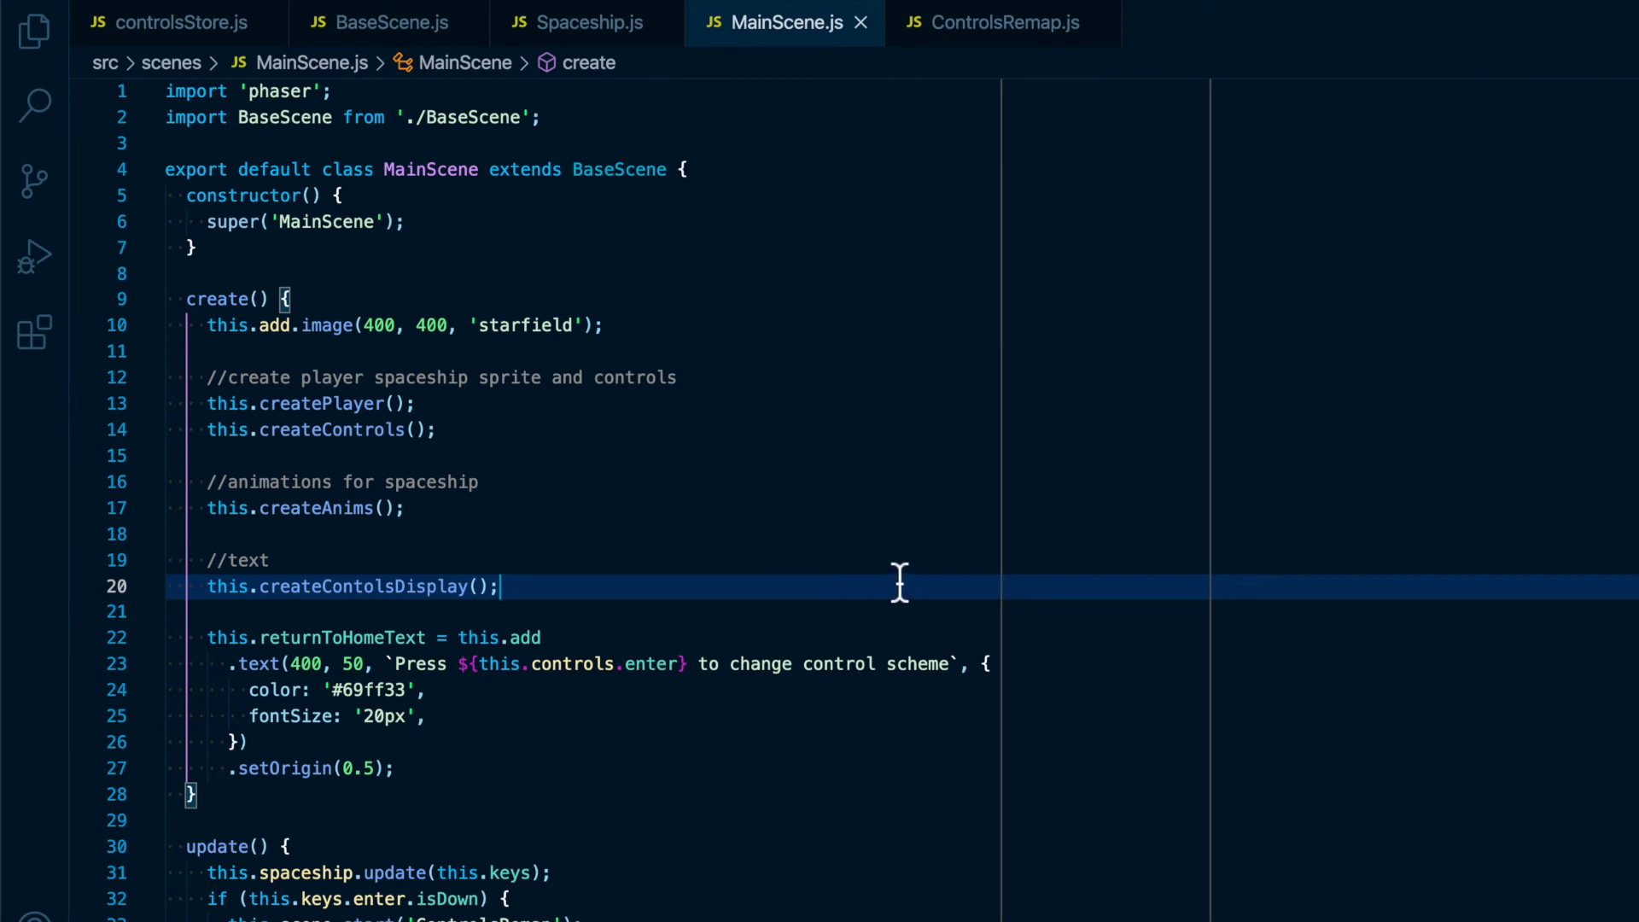
{"action": "mouse_move", "coordinate": [956, 246]}
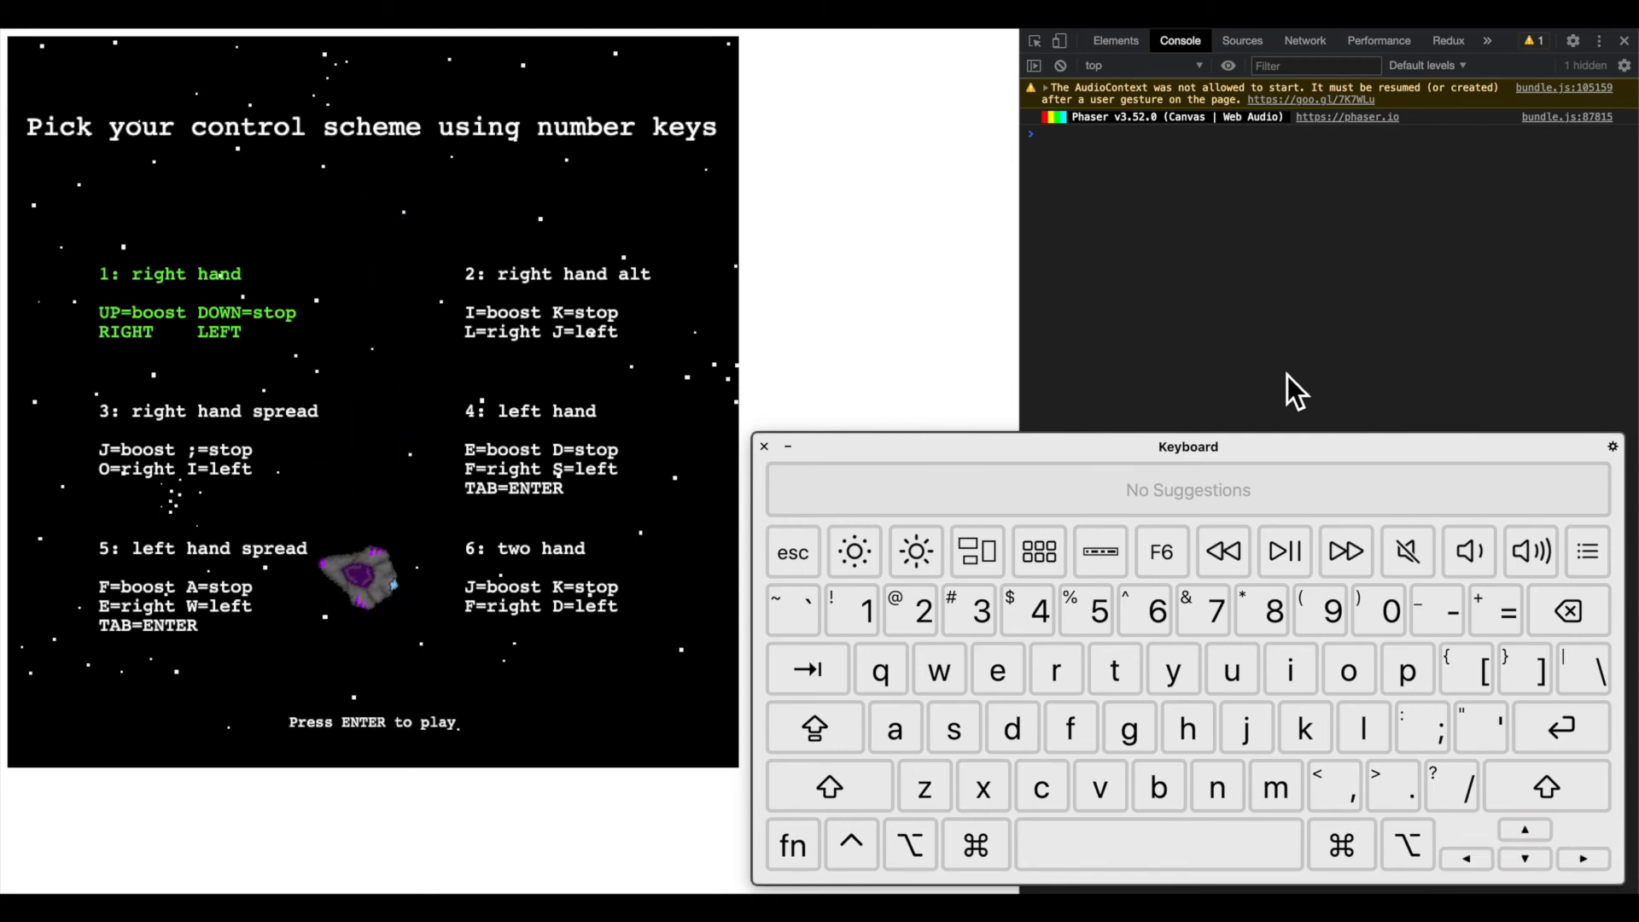
Pick right hand alt with 2, expand its logged prev and next states, then pick left hand with 4
{"action": "key", "text": "2"}
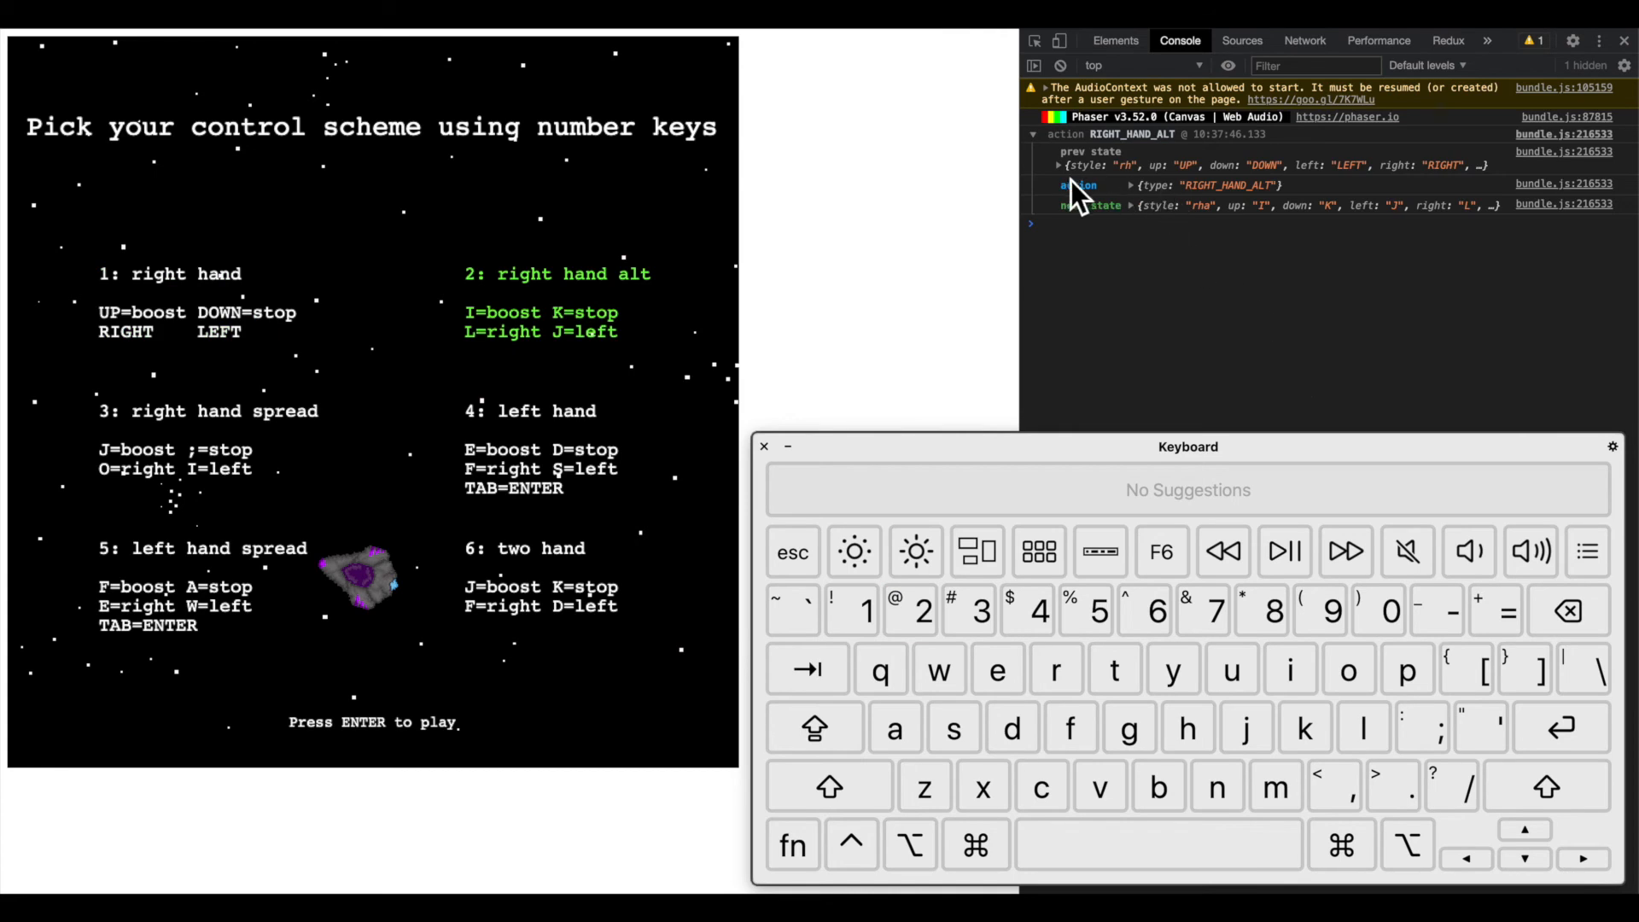
{"action": "left_click", "coordinate": [1058, 166]}
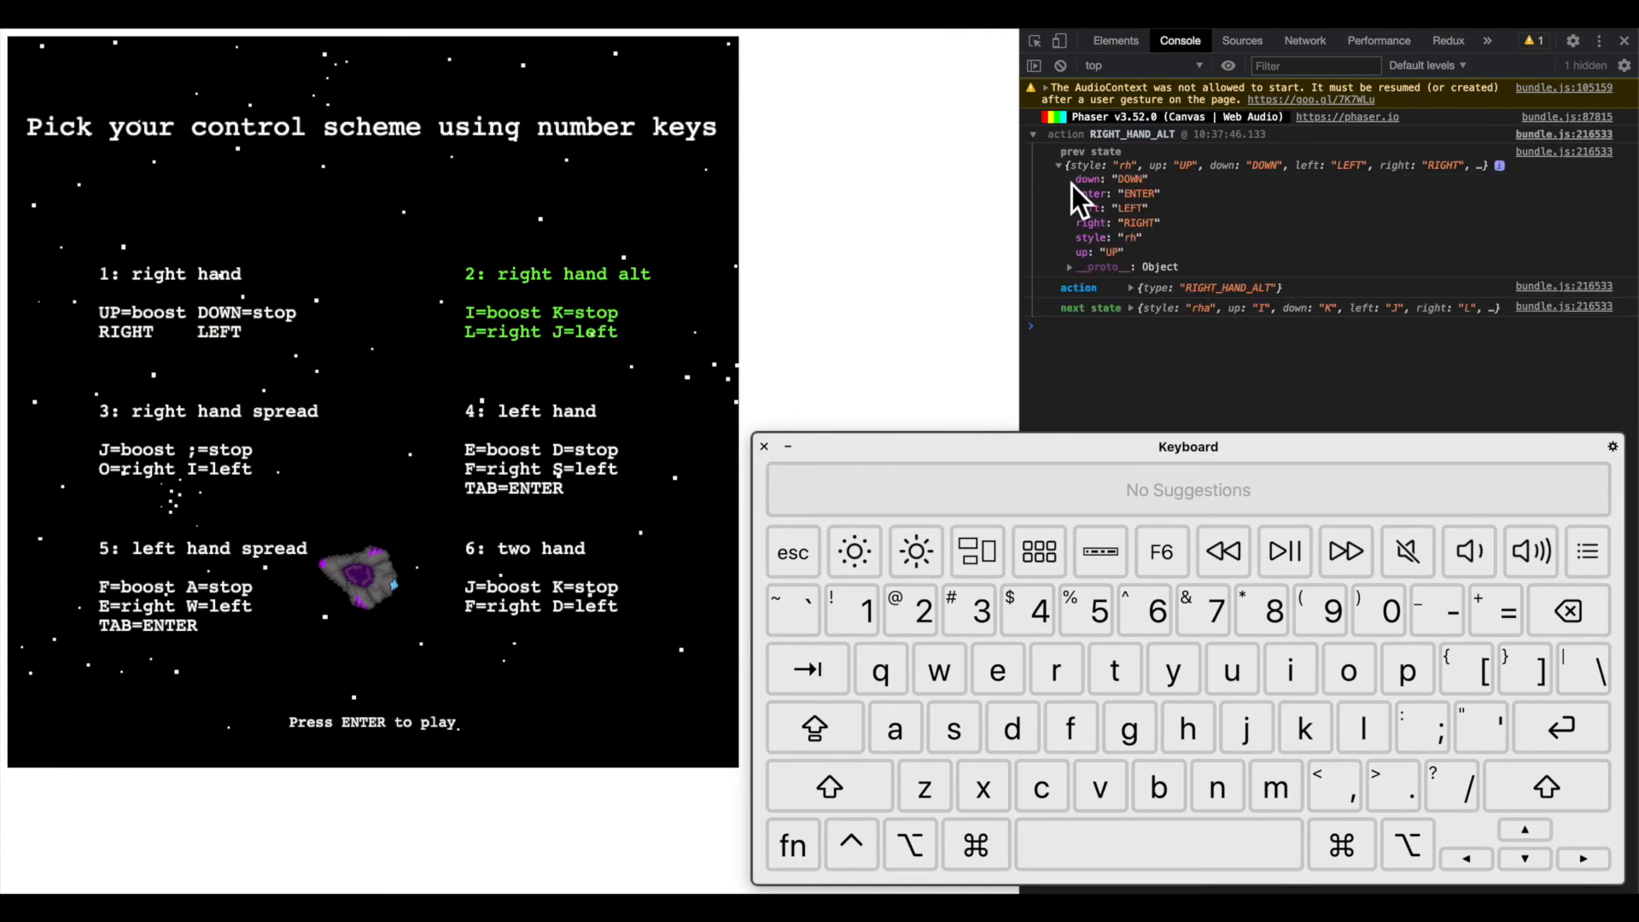
{"action": "left_click", "coordinate": [1059, 306]}
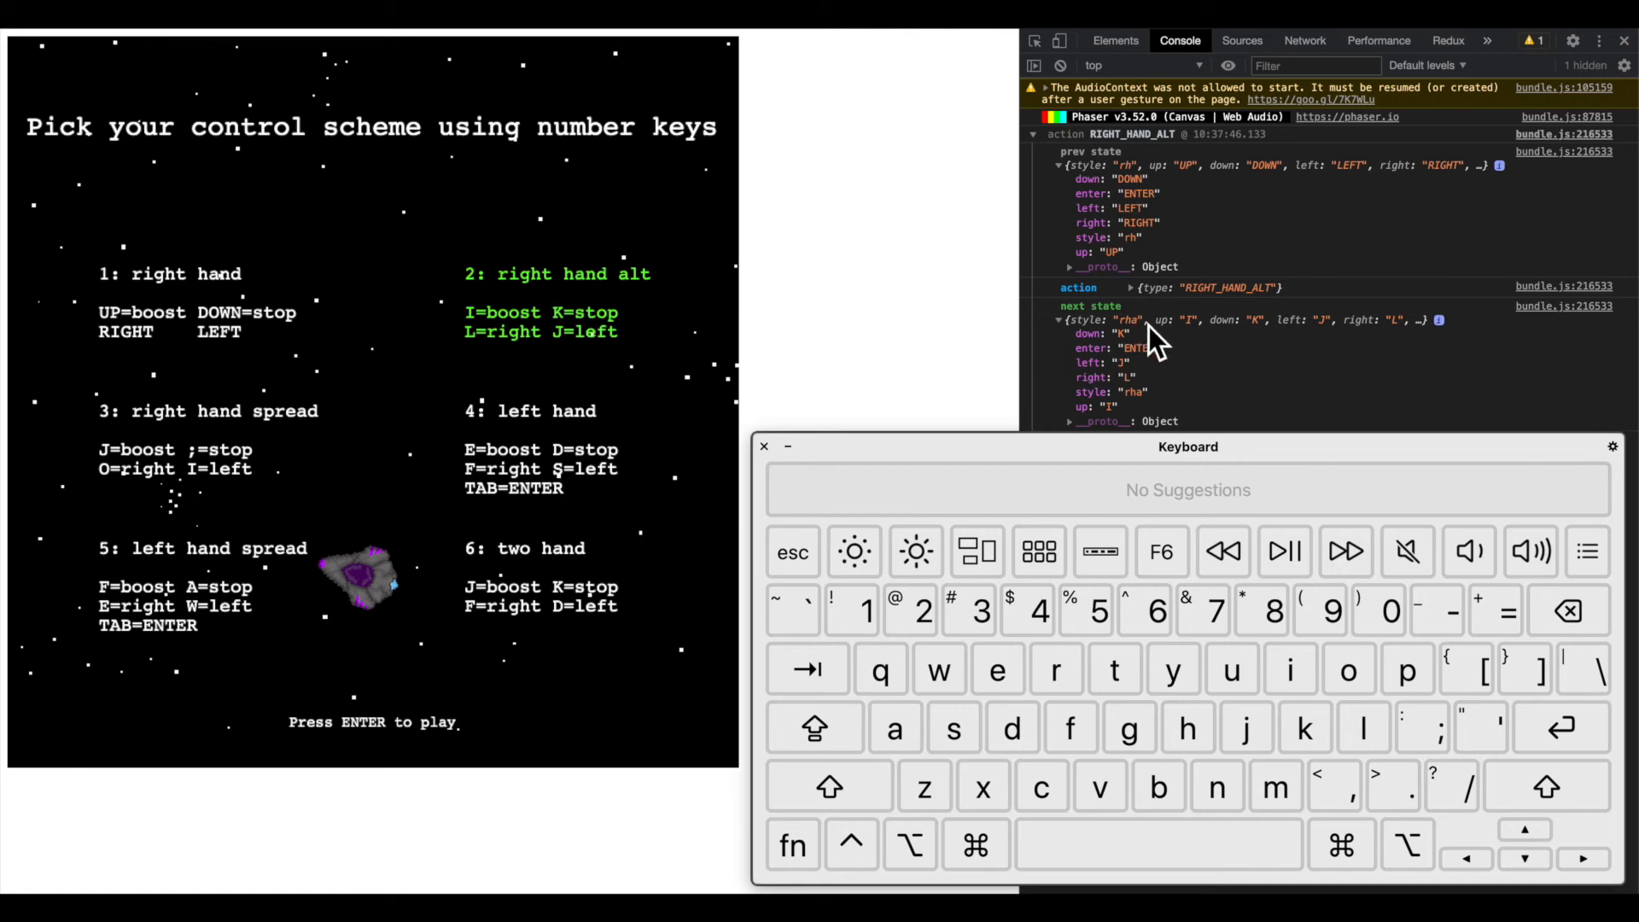
{"action": "mouse_move", "coordinate": [1082, 350]}
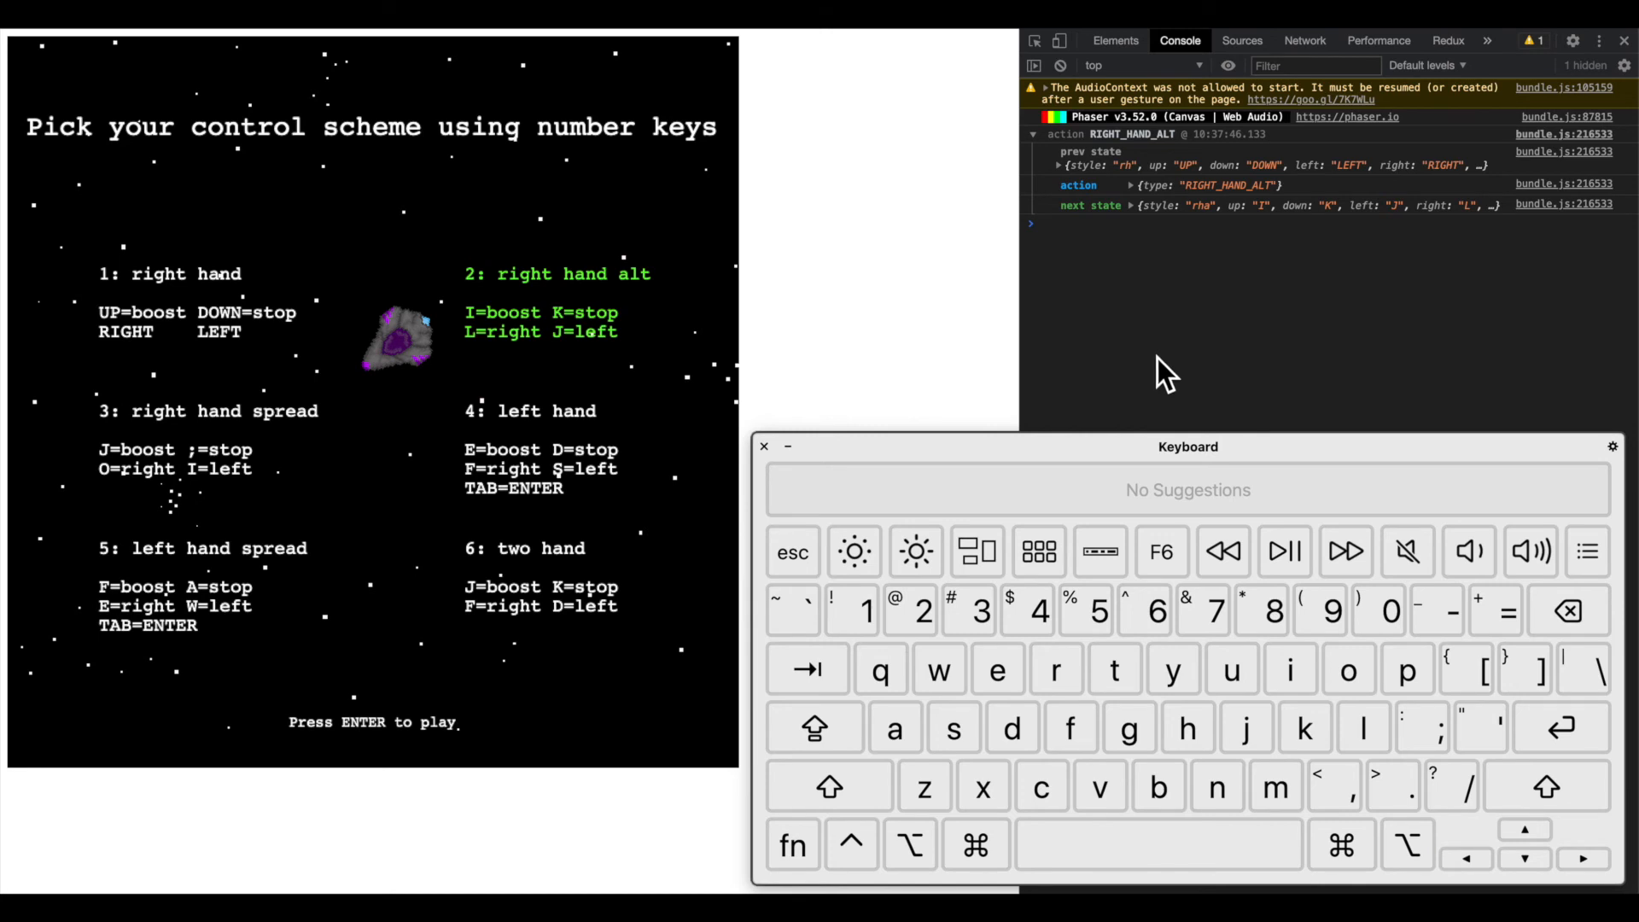
{"action": "key", "text": "4"}
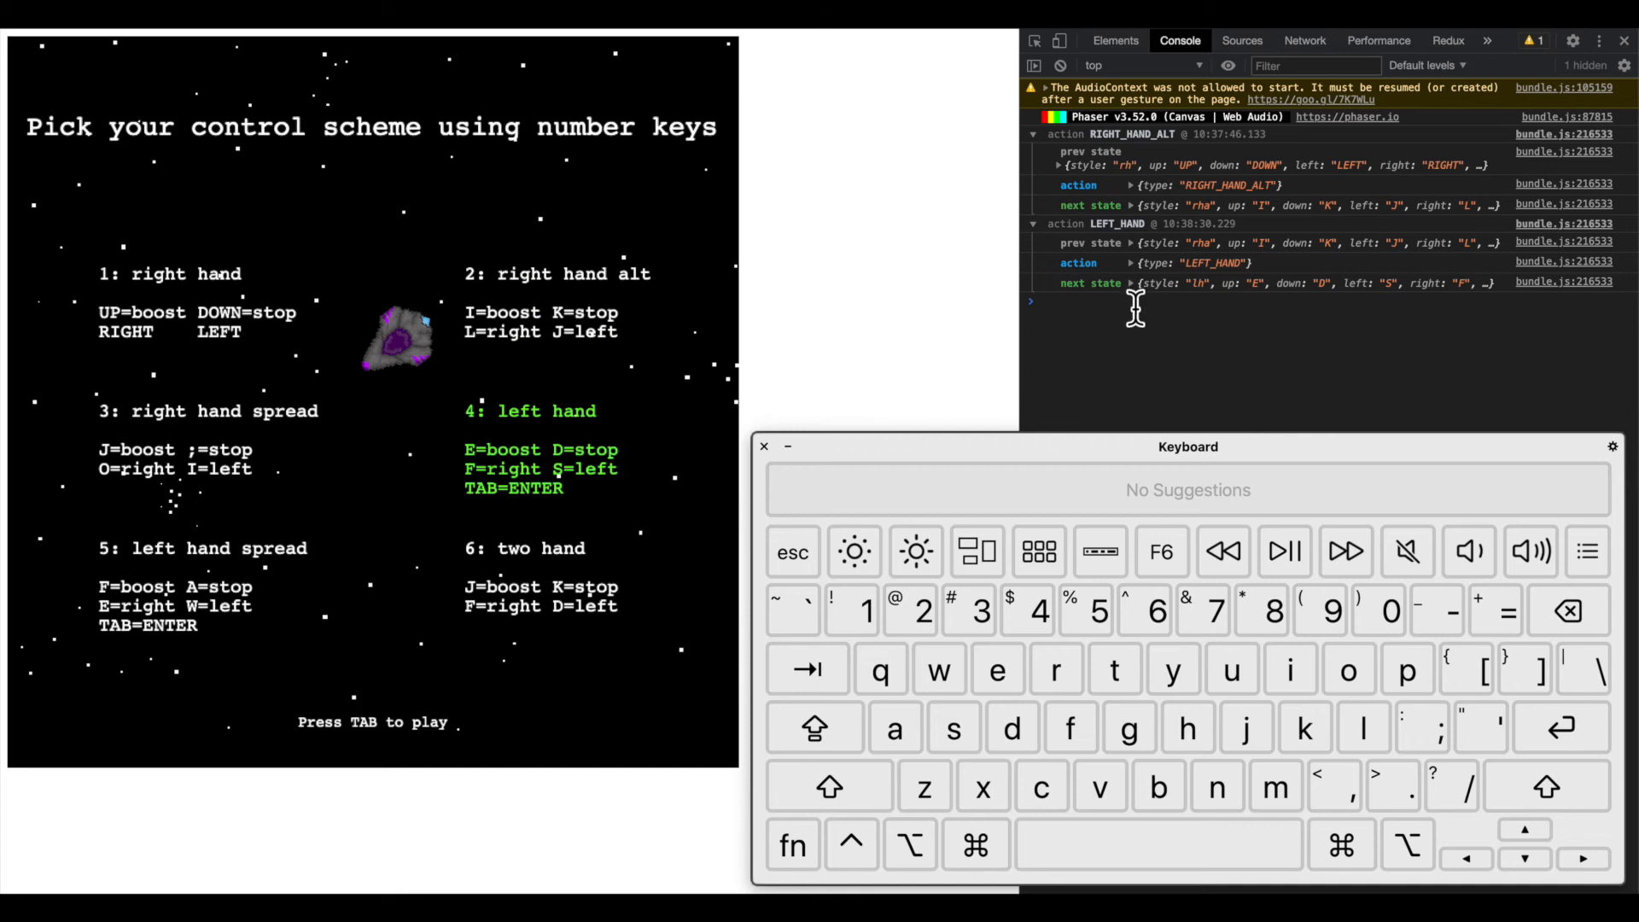
Expand the LEFT_HAND next state, then steer the ship toward centre with the F and S keys
{"action": "left_click", "coordinate": [1132, 282]}
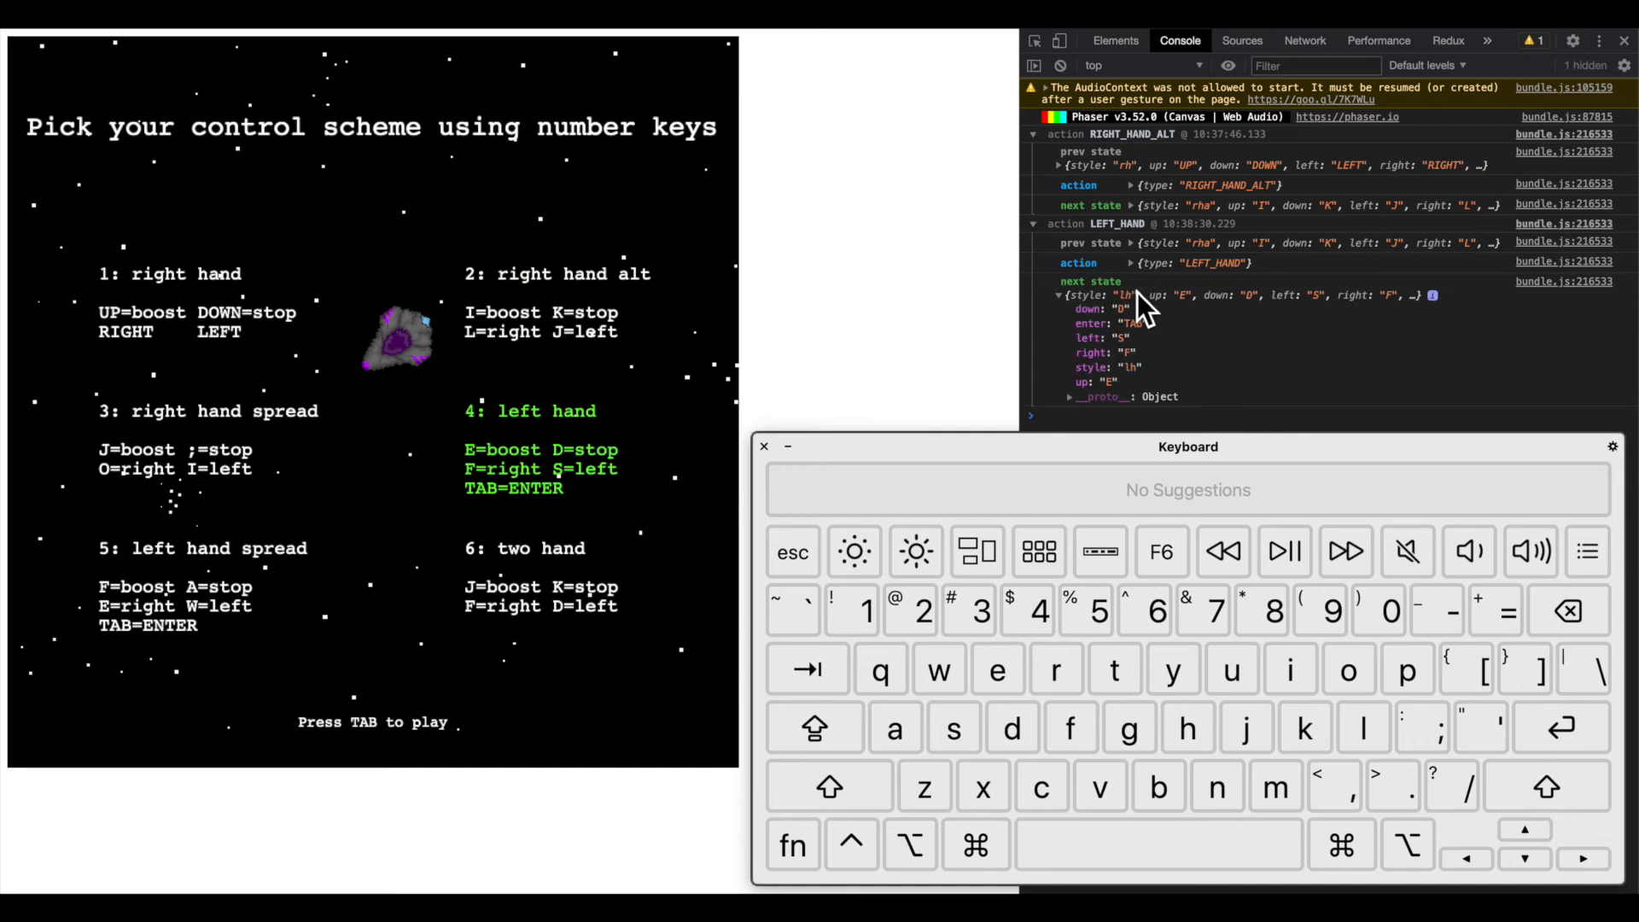
{"action": "mouse_move", "coordinate": [1187, 381]}
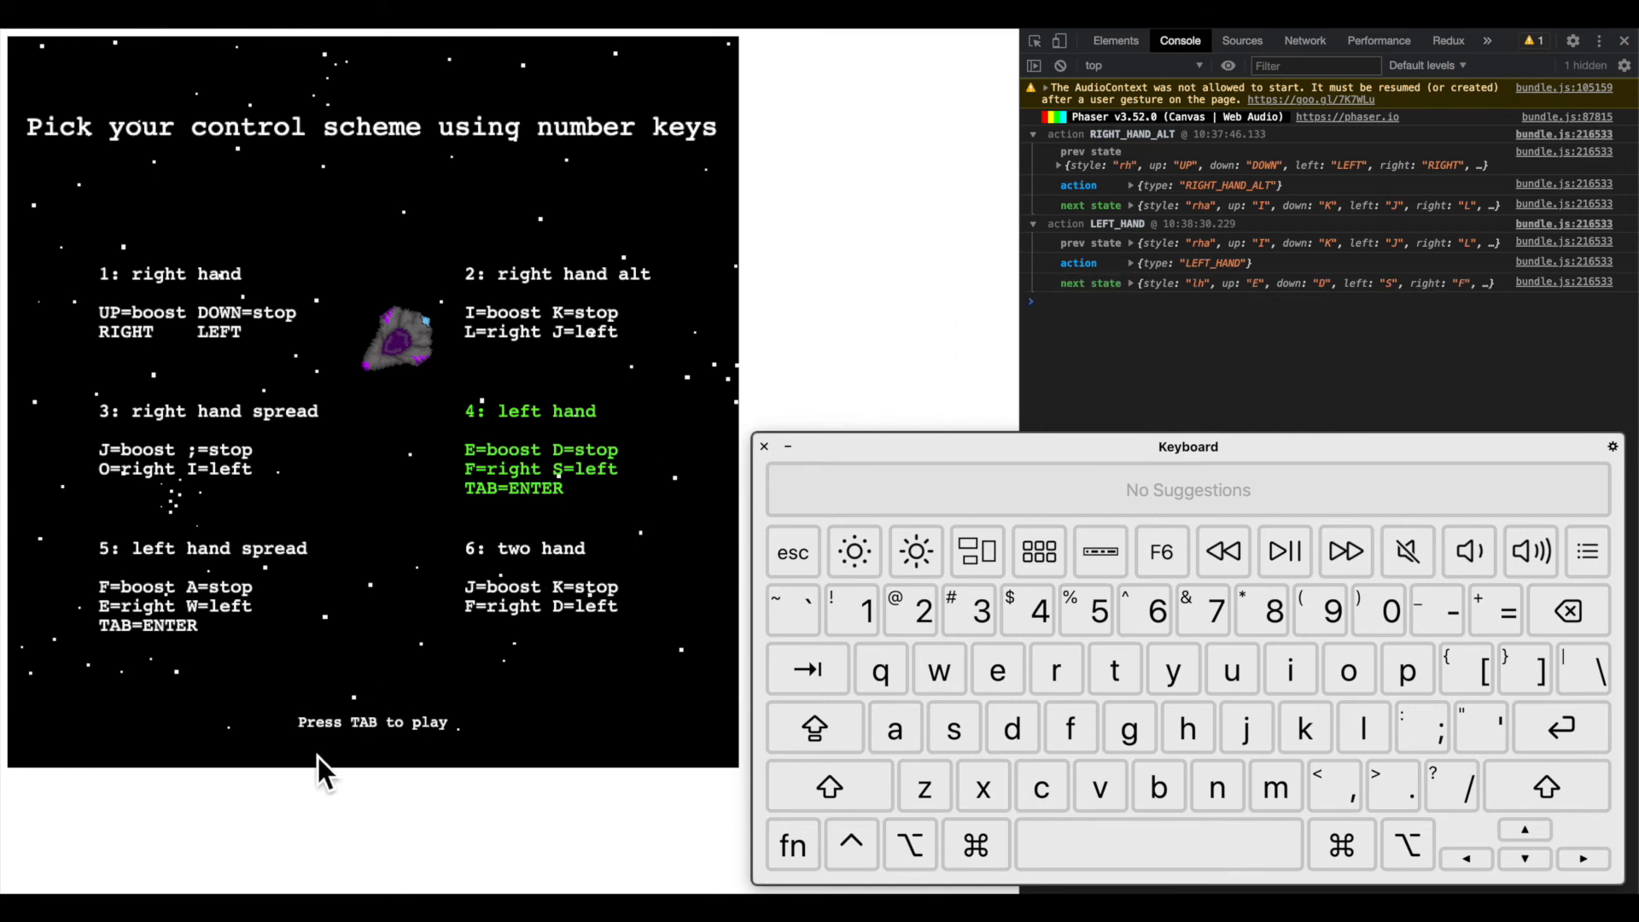
{"action": "mouse_move", "coordinate": [454, 768]}
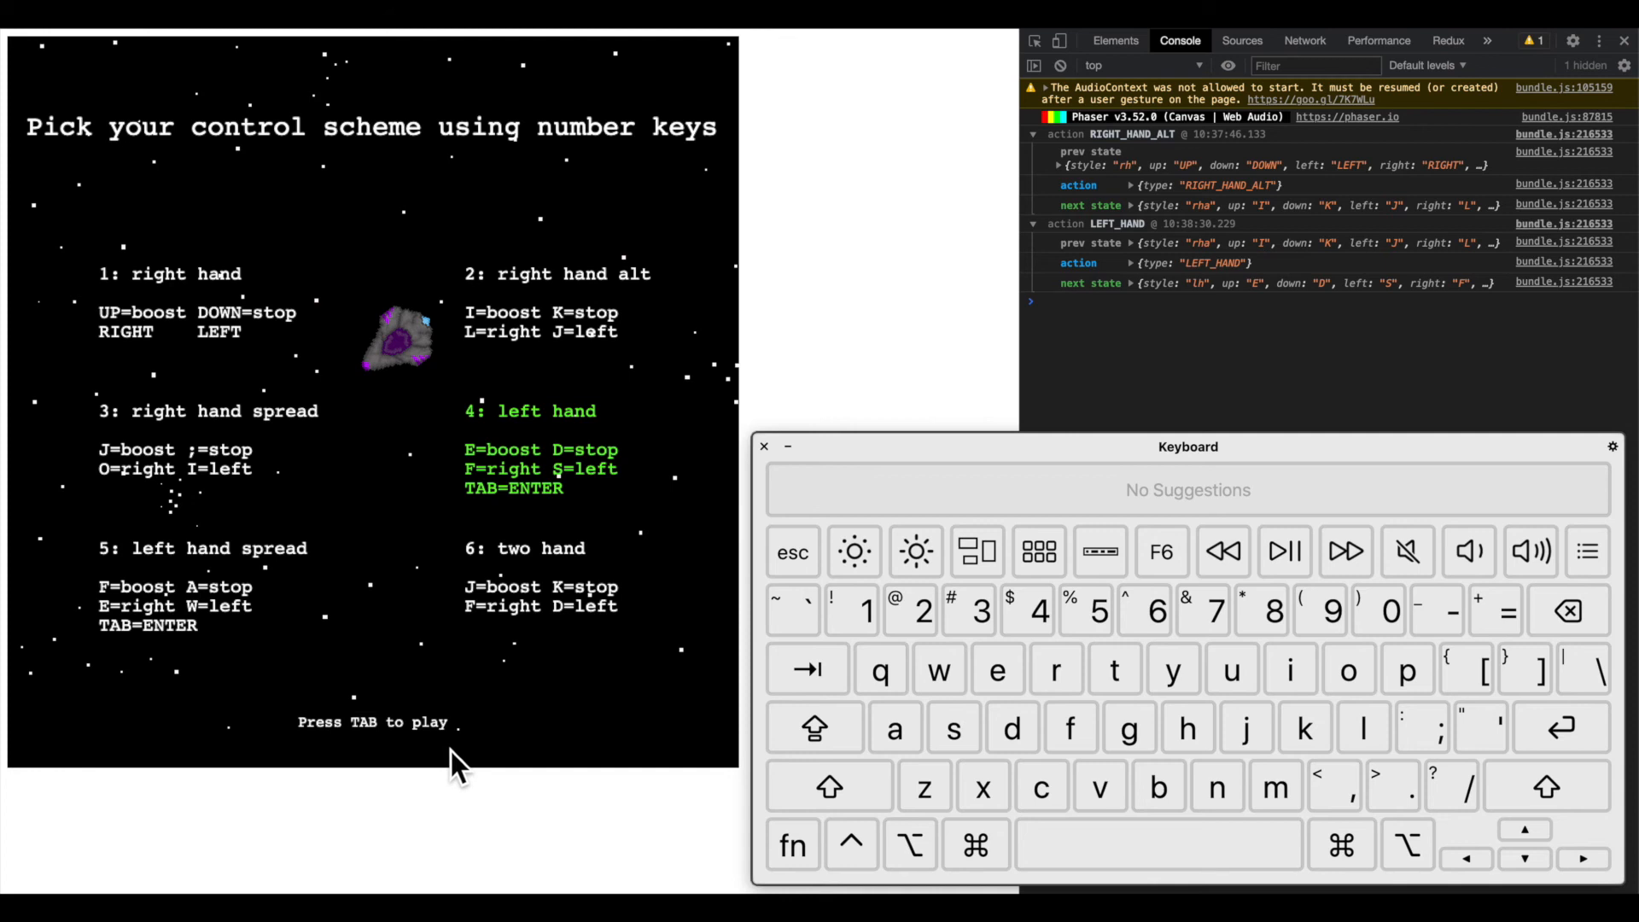
{"action": "mouse_move", "coordinate": [959, 493]}
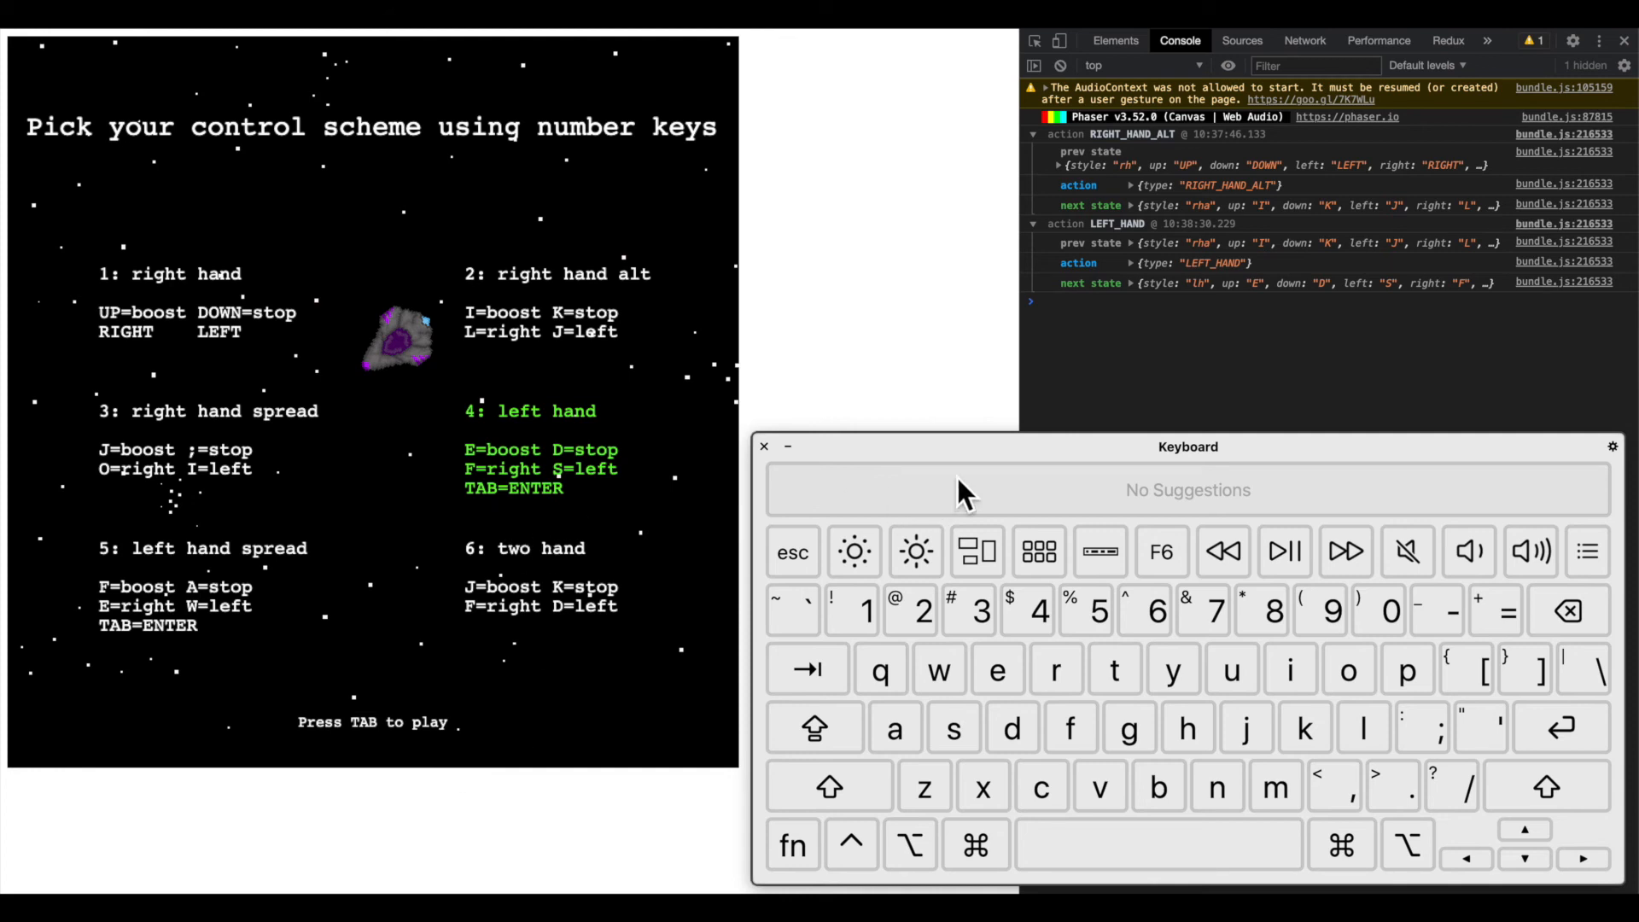
{"action": "mouse_move", "coordinate": [1255, 398]}
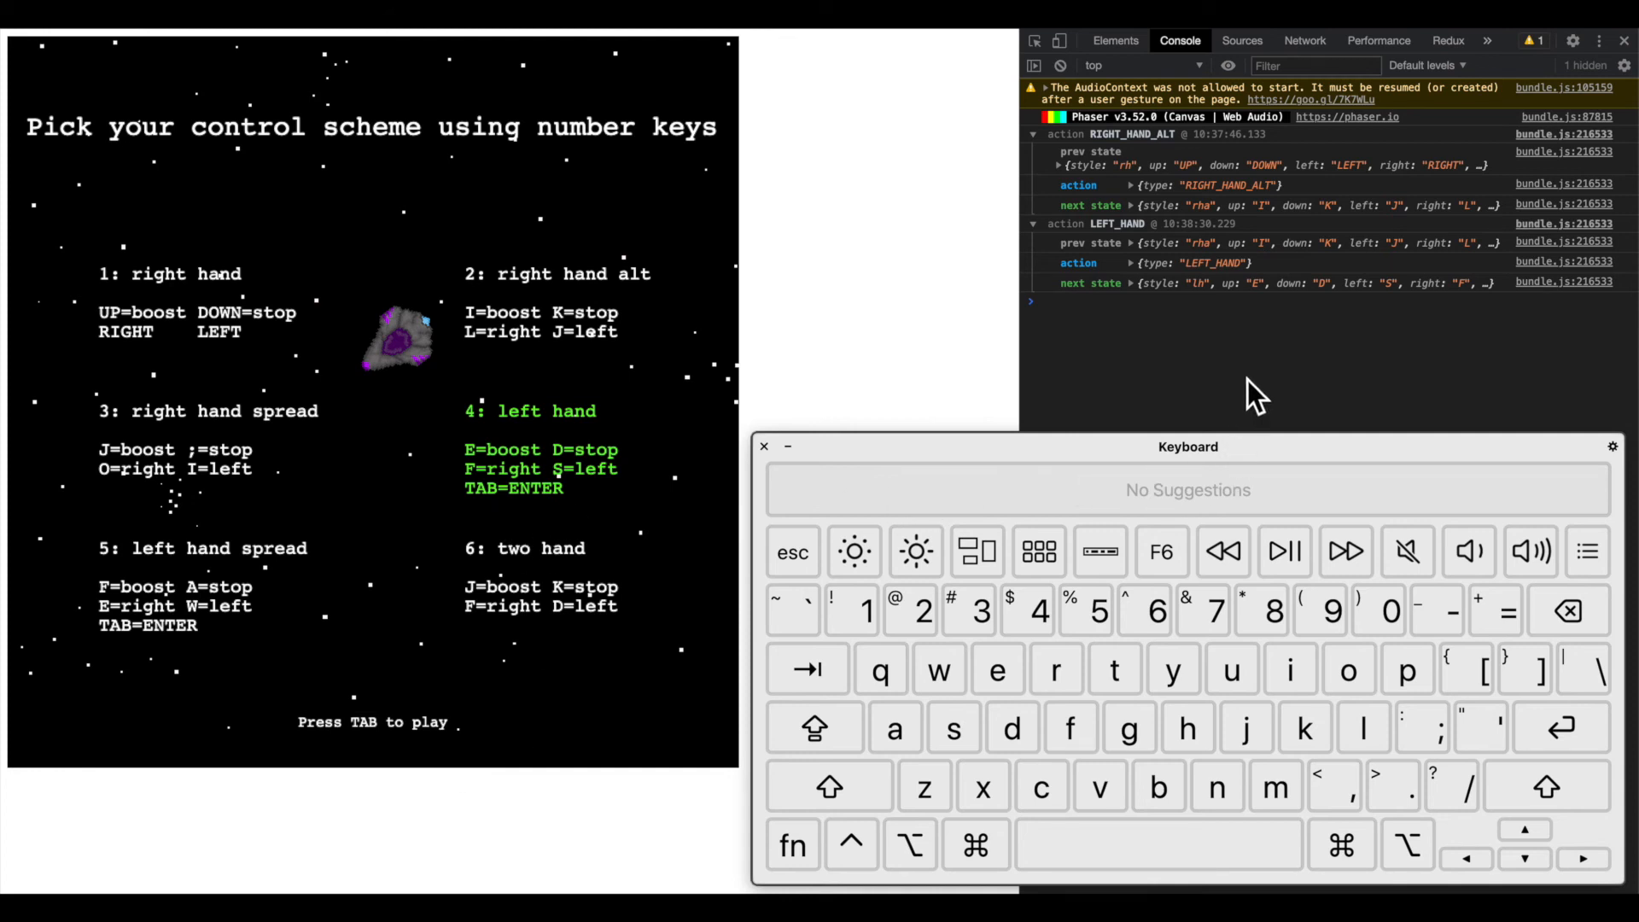
{"action": "key", "text": "f"}
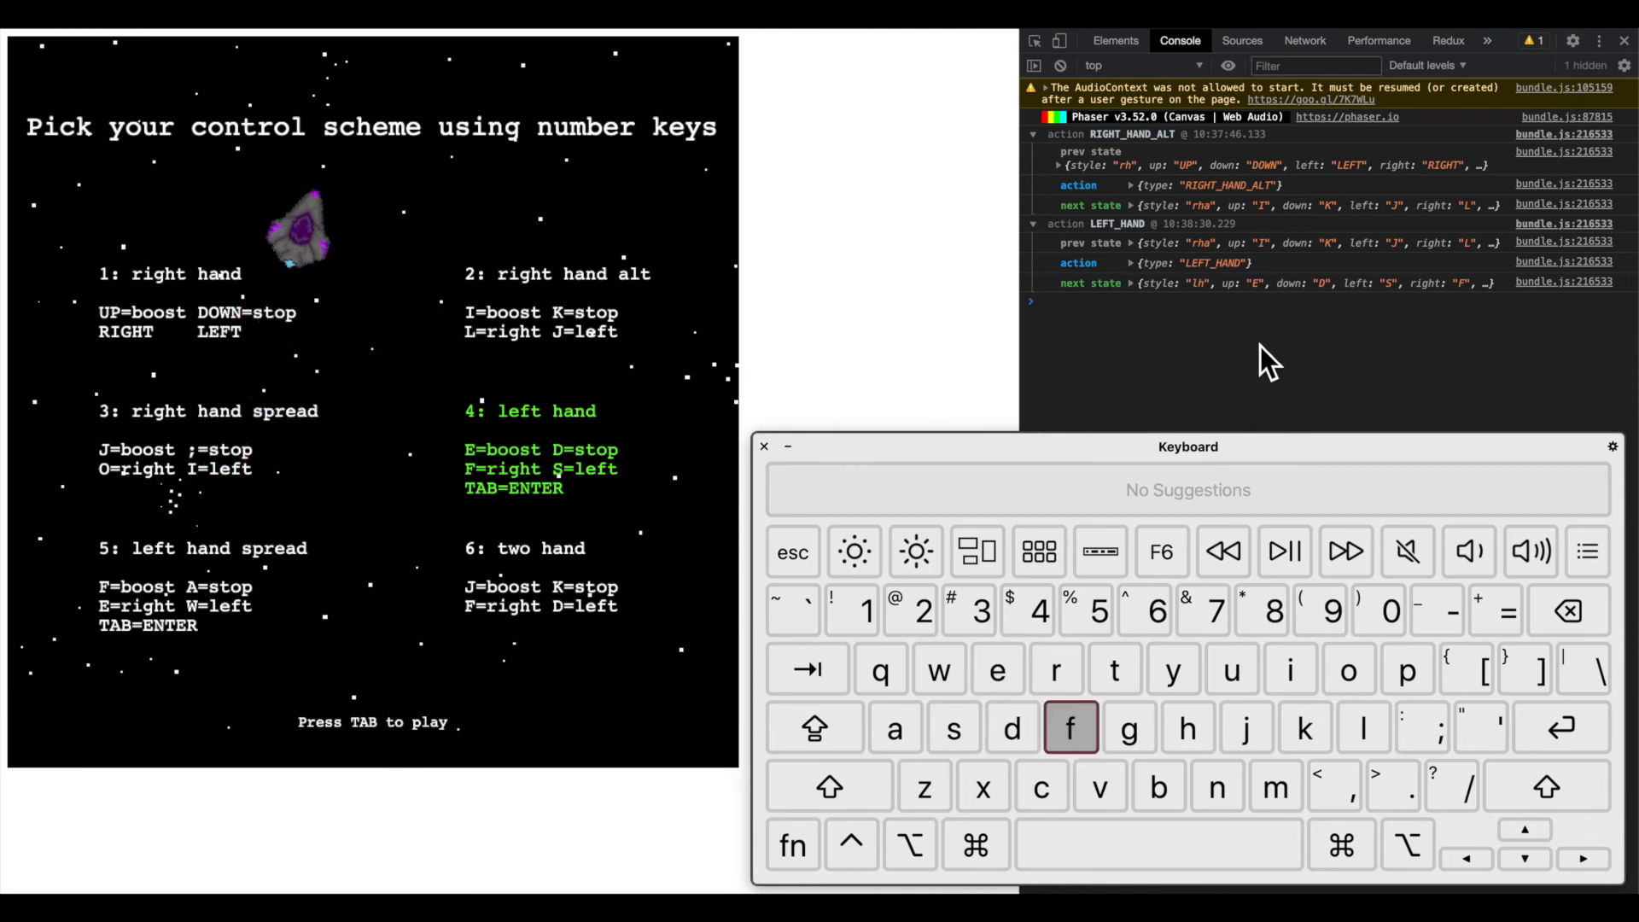
{"action": "key", "text": "s"}
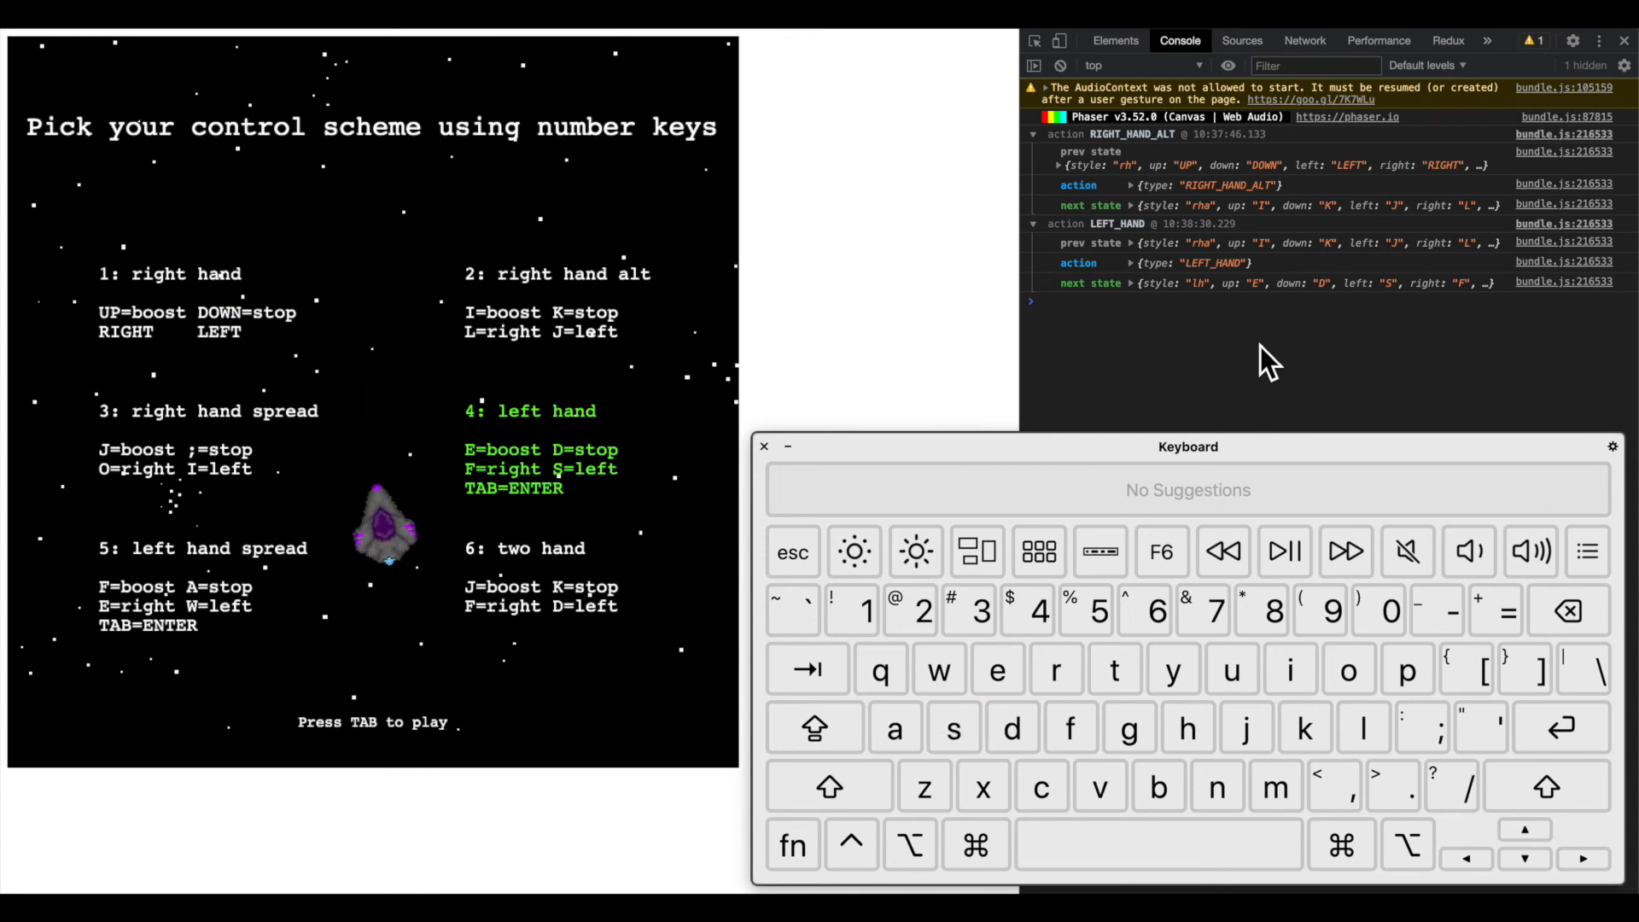
{"action": "left_click", "coordinate": [1364, 729]}
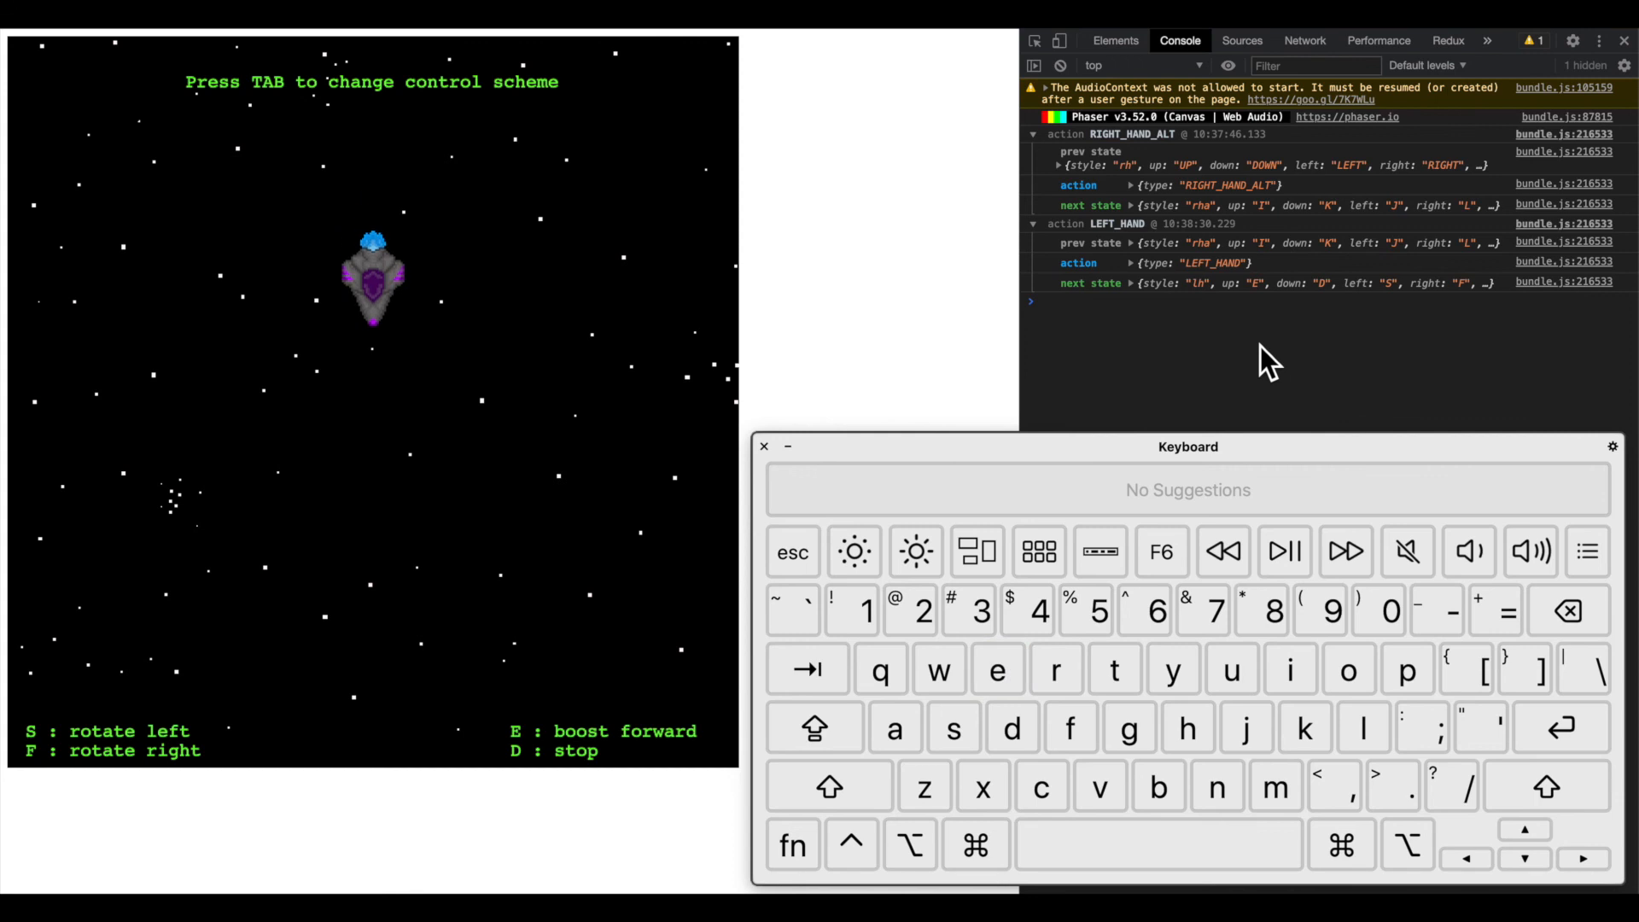
Boost the ship with E, then return to the control scheme picker with Tab
{"action": "key", "text": "e"}
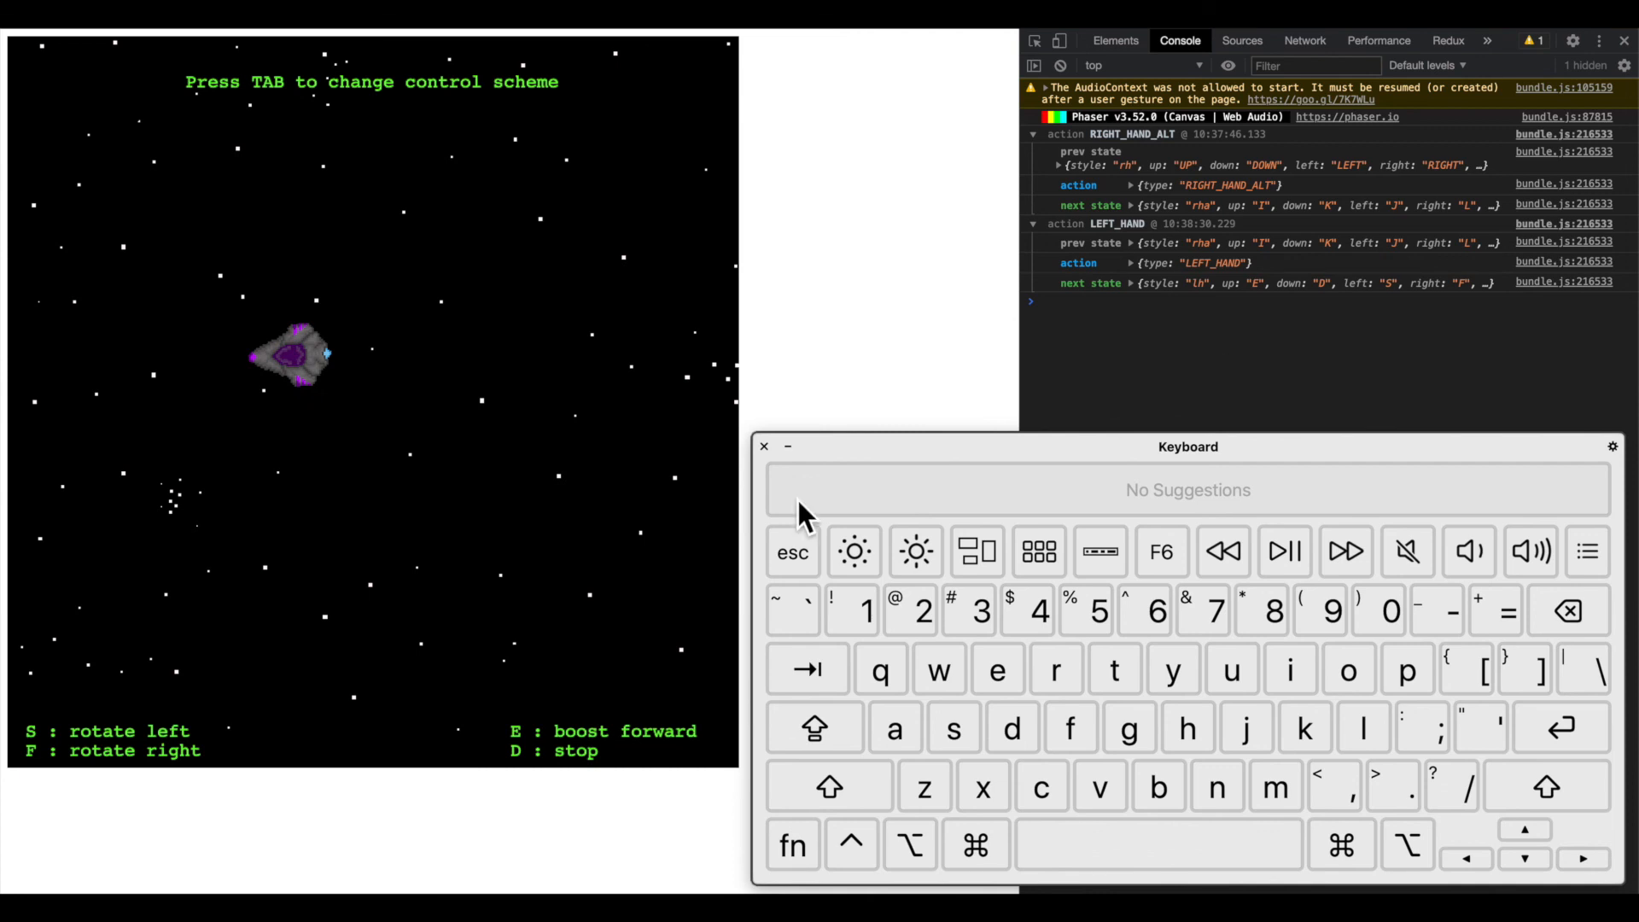
{"action": "mouse_move", "coordinate": [565, 794]}
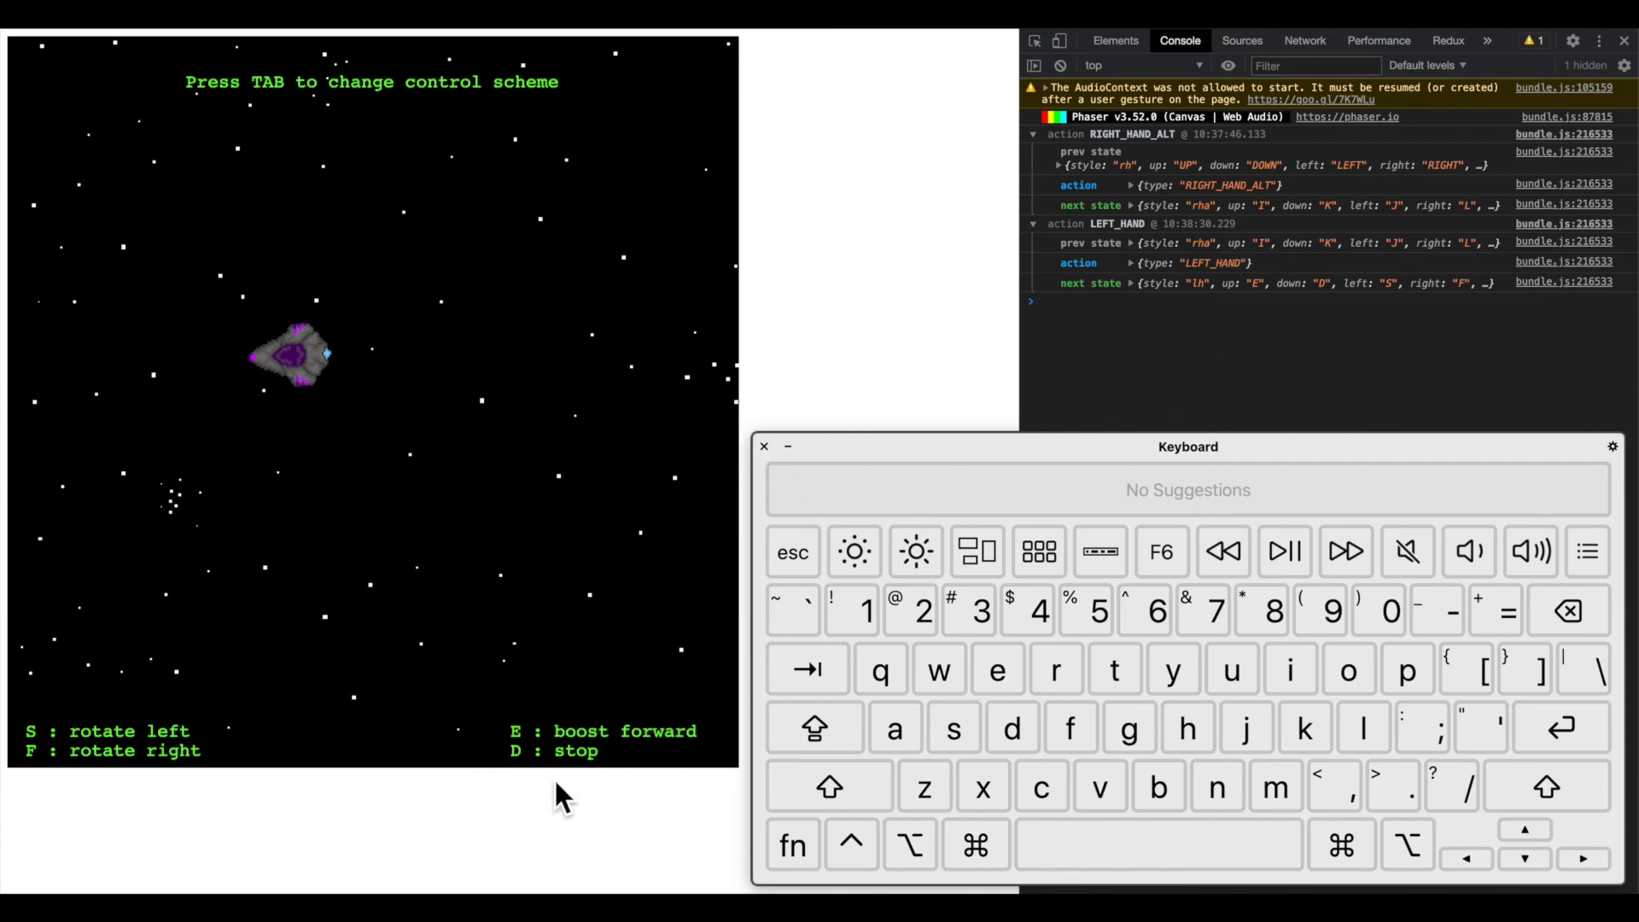
{"action": "mouse_move", "coordinate": [34, 719]}
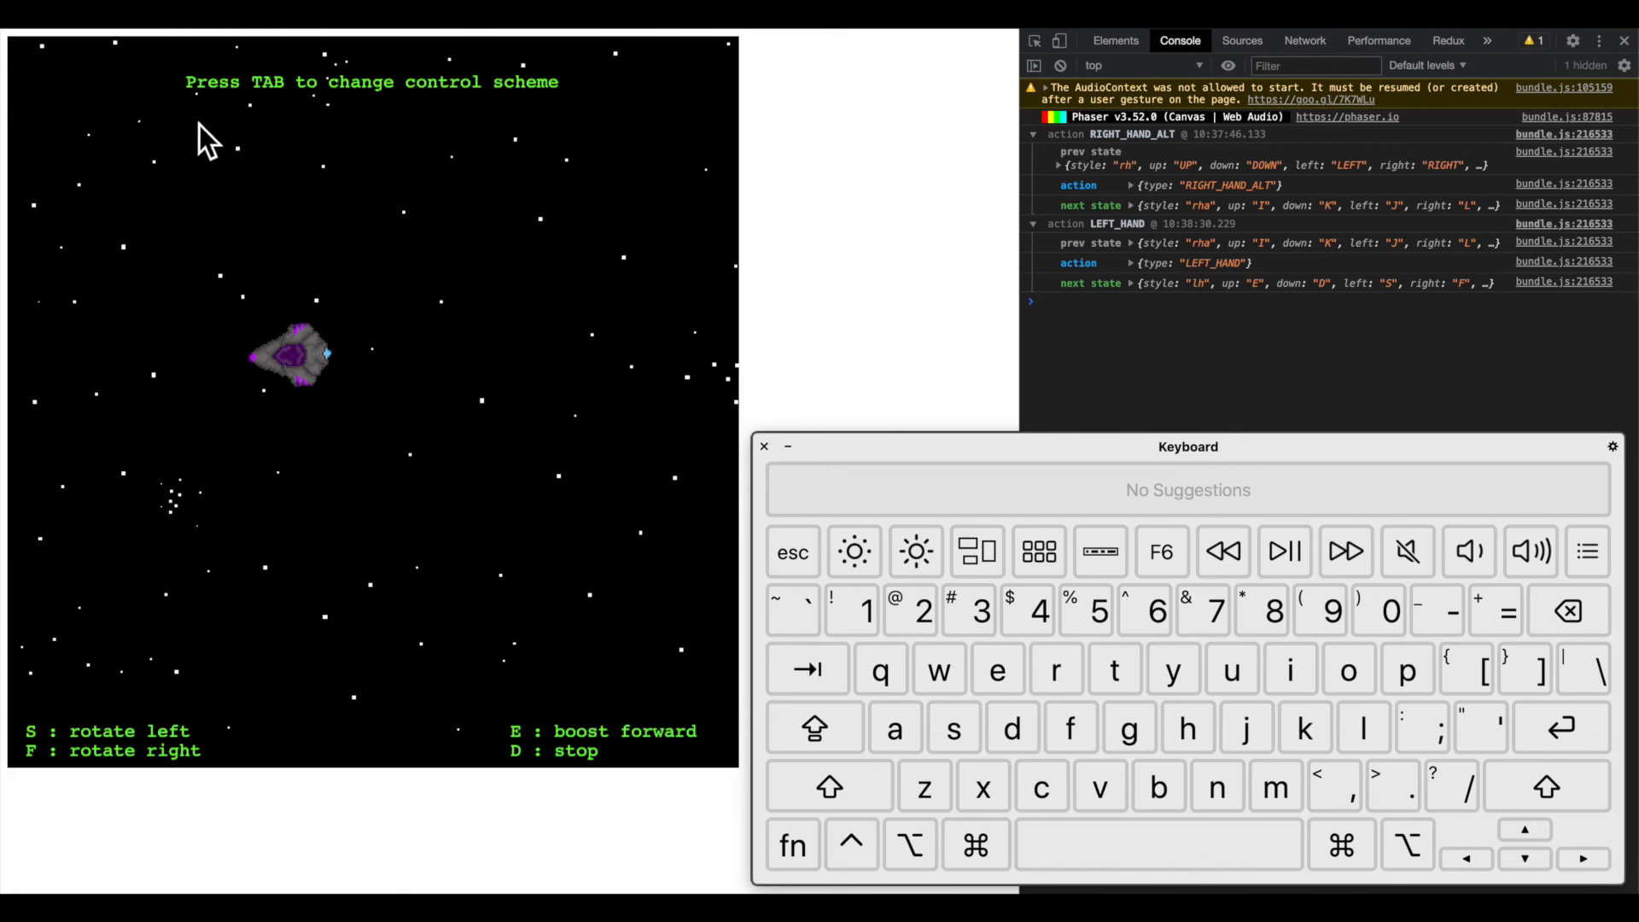
{"action": "mouse_move", "coordinate": [667, 227]}
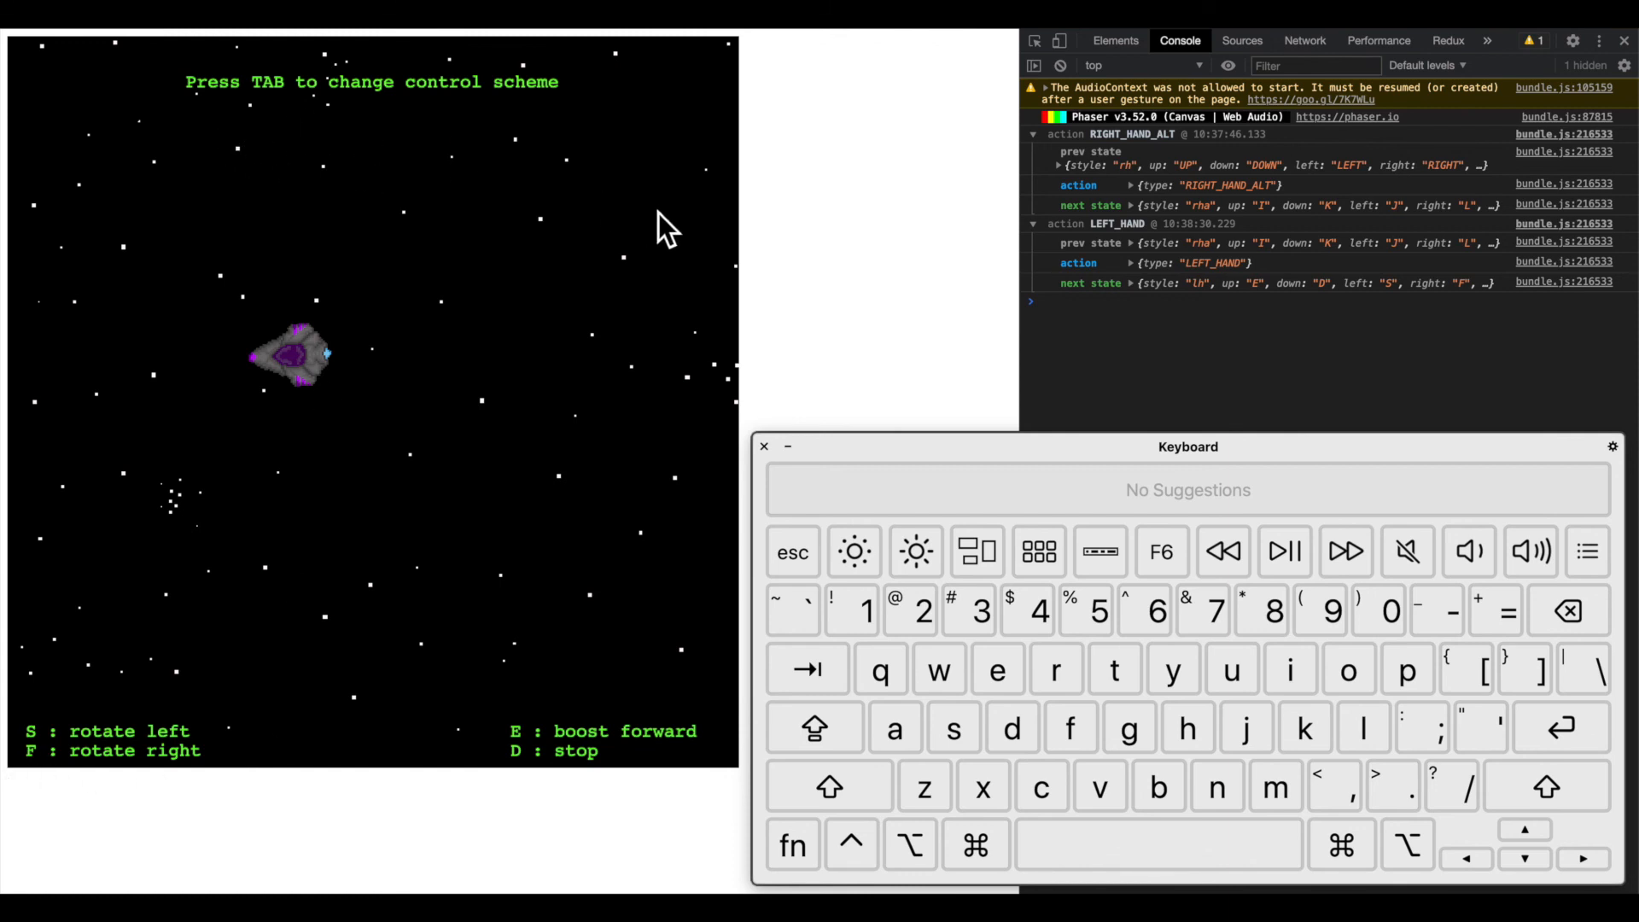
{"action": "key", "text": "Tab"}
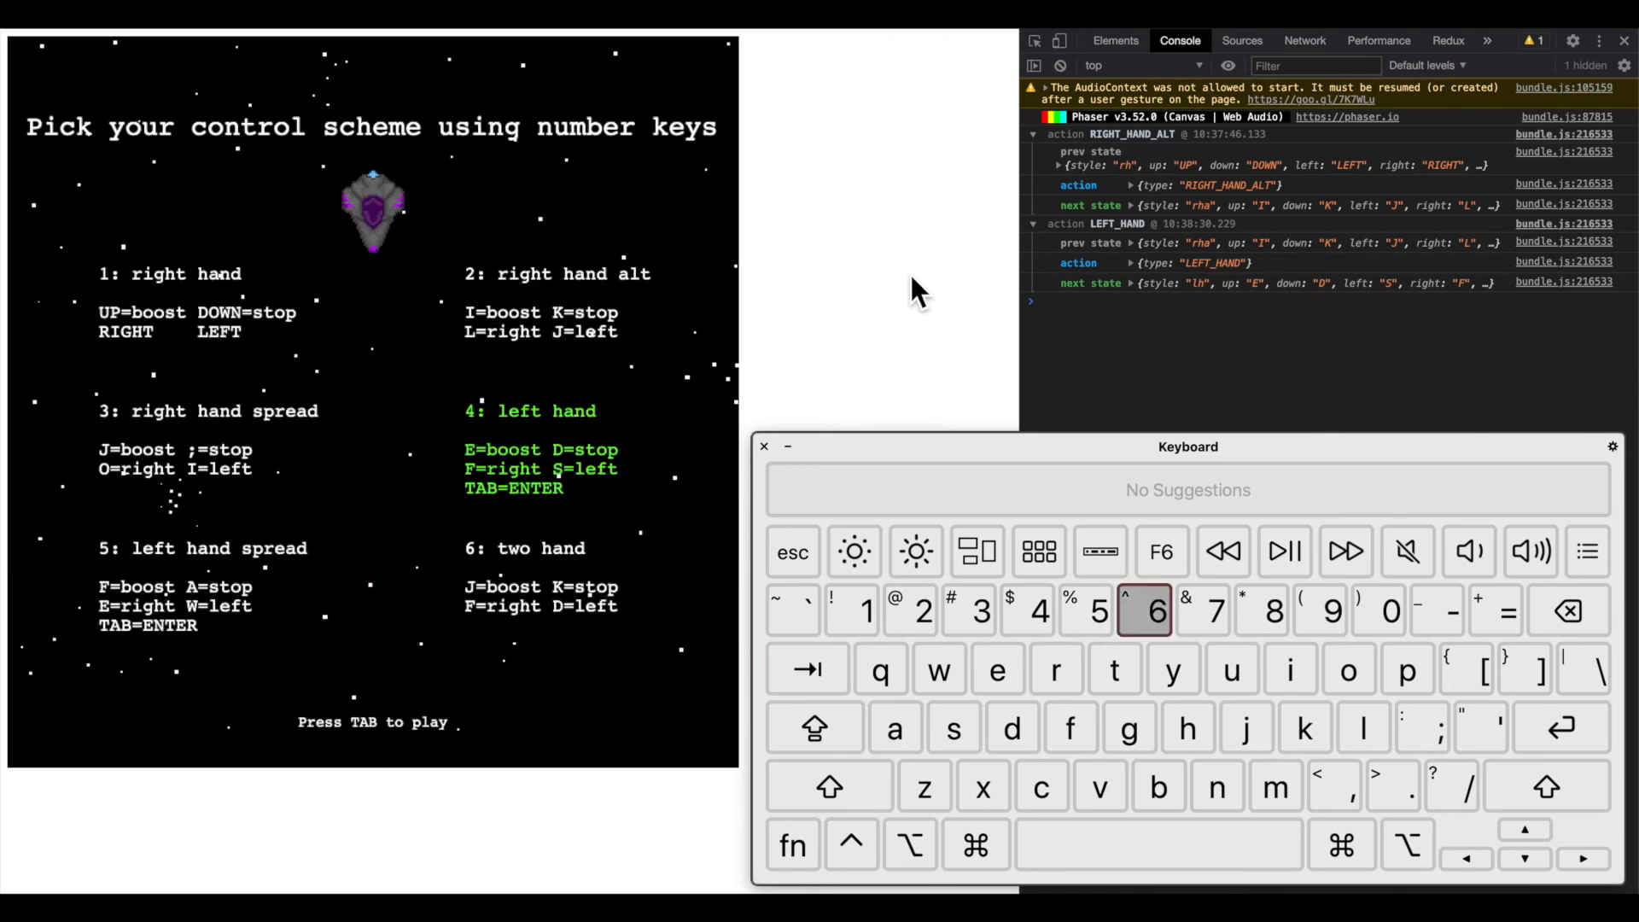
Pick the two hand scheme with 6, start play, and rotate with D and boost with J
{"action": "key", "text": "6"}
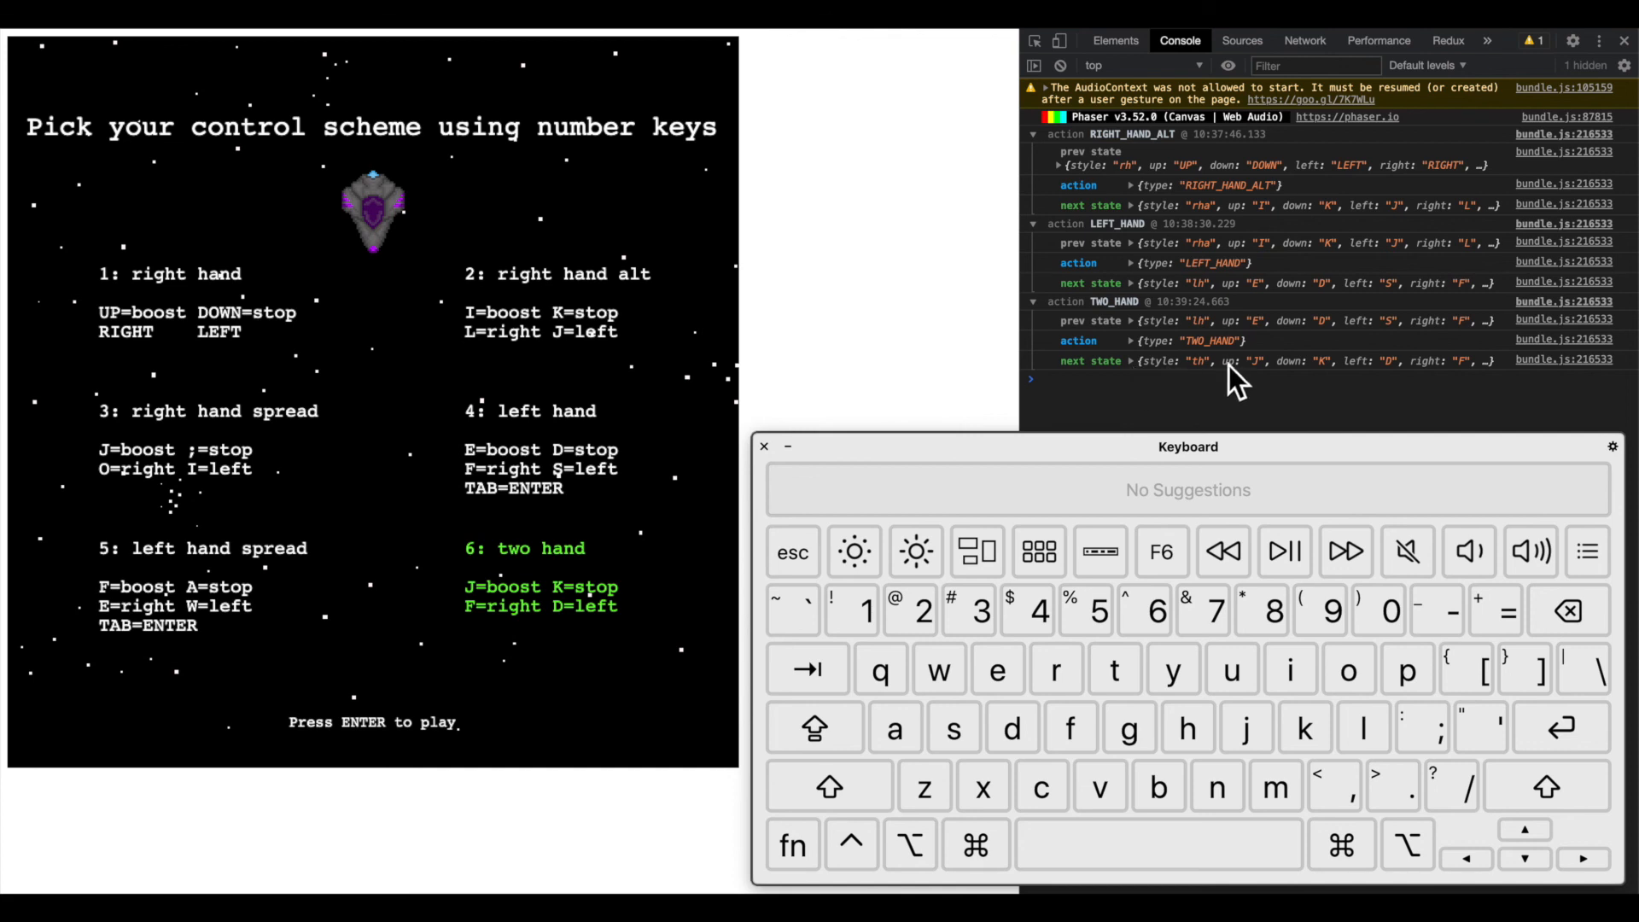
{"action": "mouse_move", "coordinate": [985, 413]}
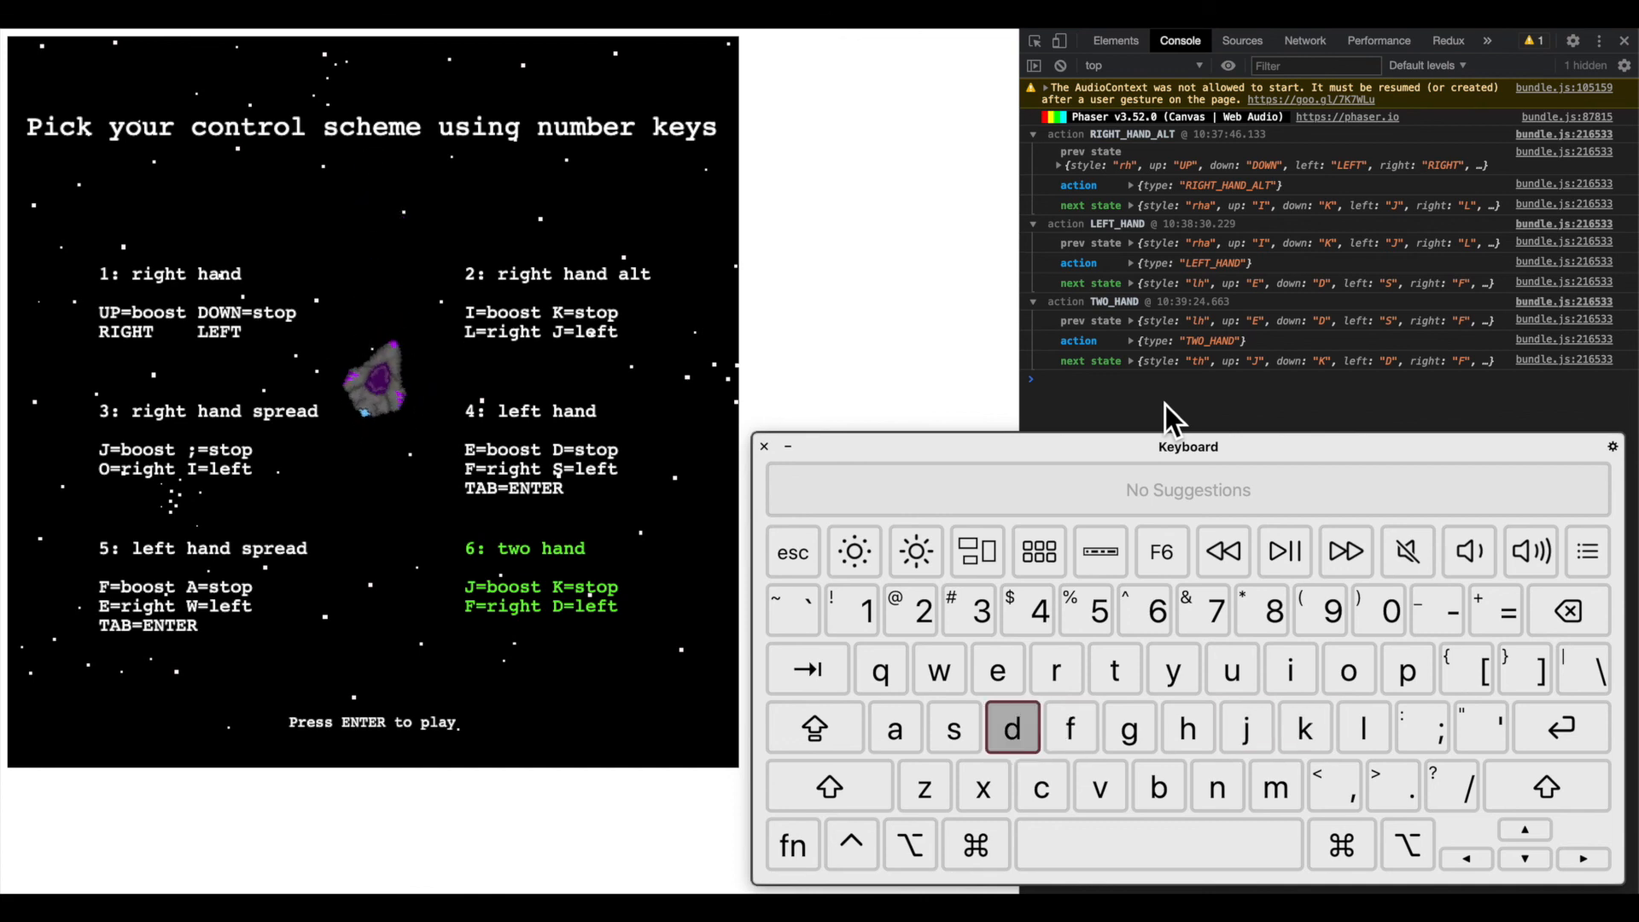
{"action": "key", "text": "d"}
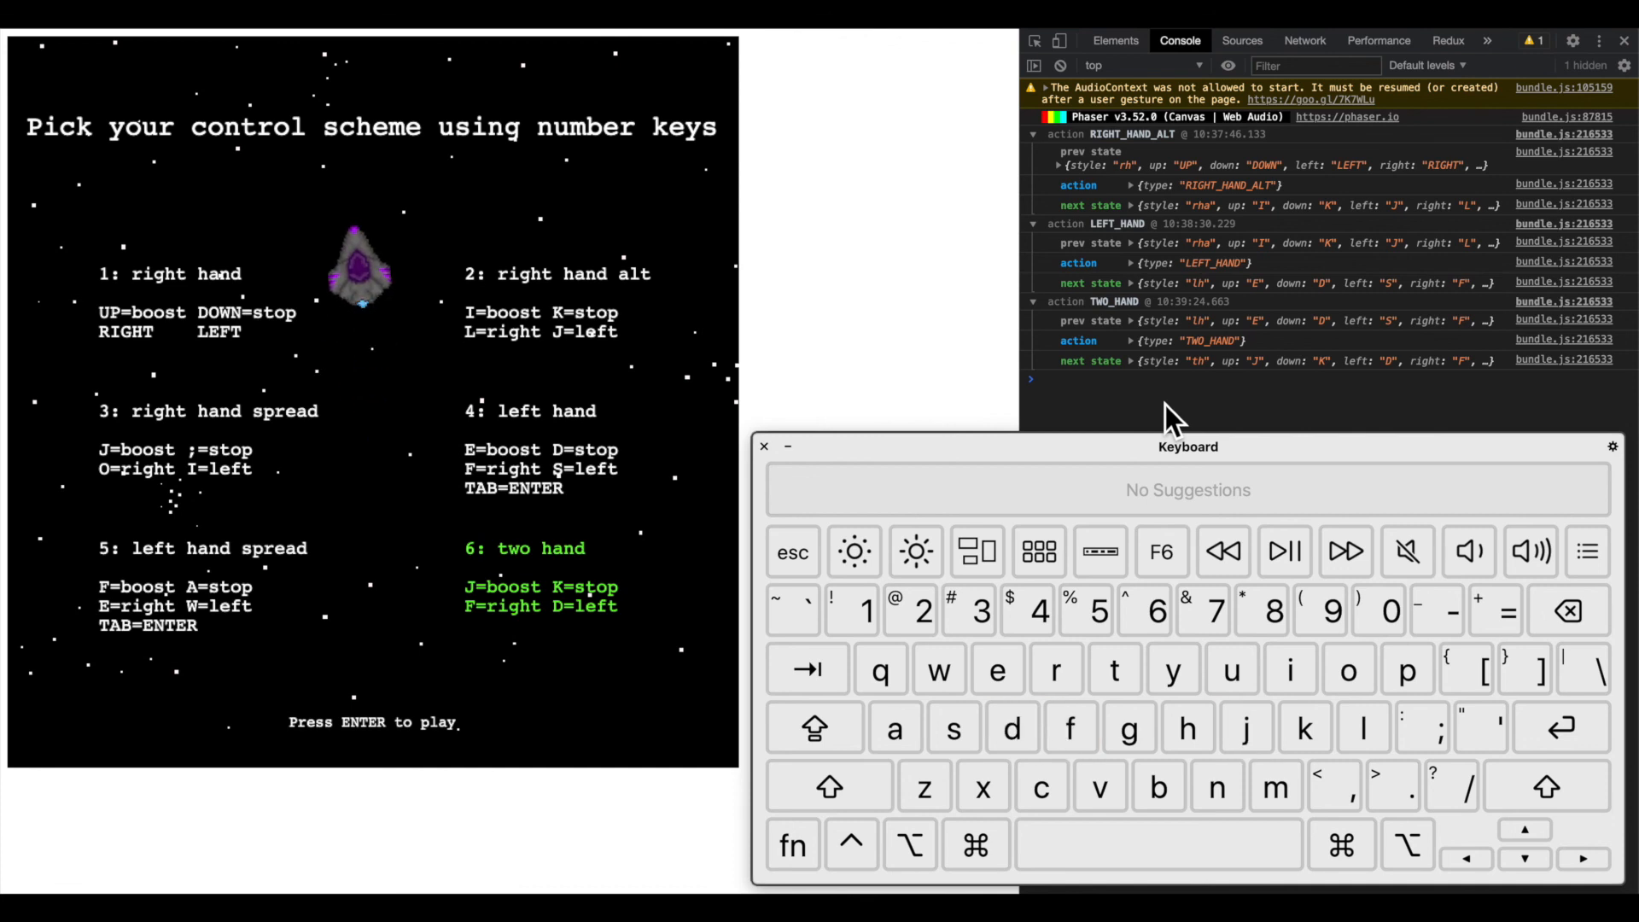
{"action": "key", "text": "enter"}
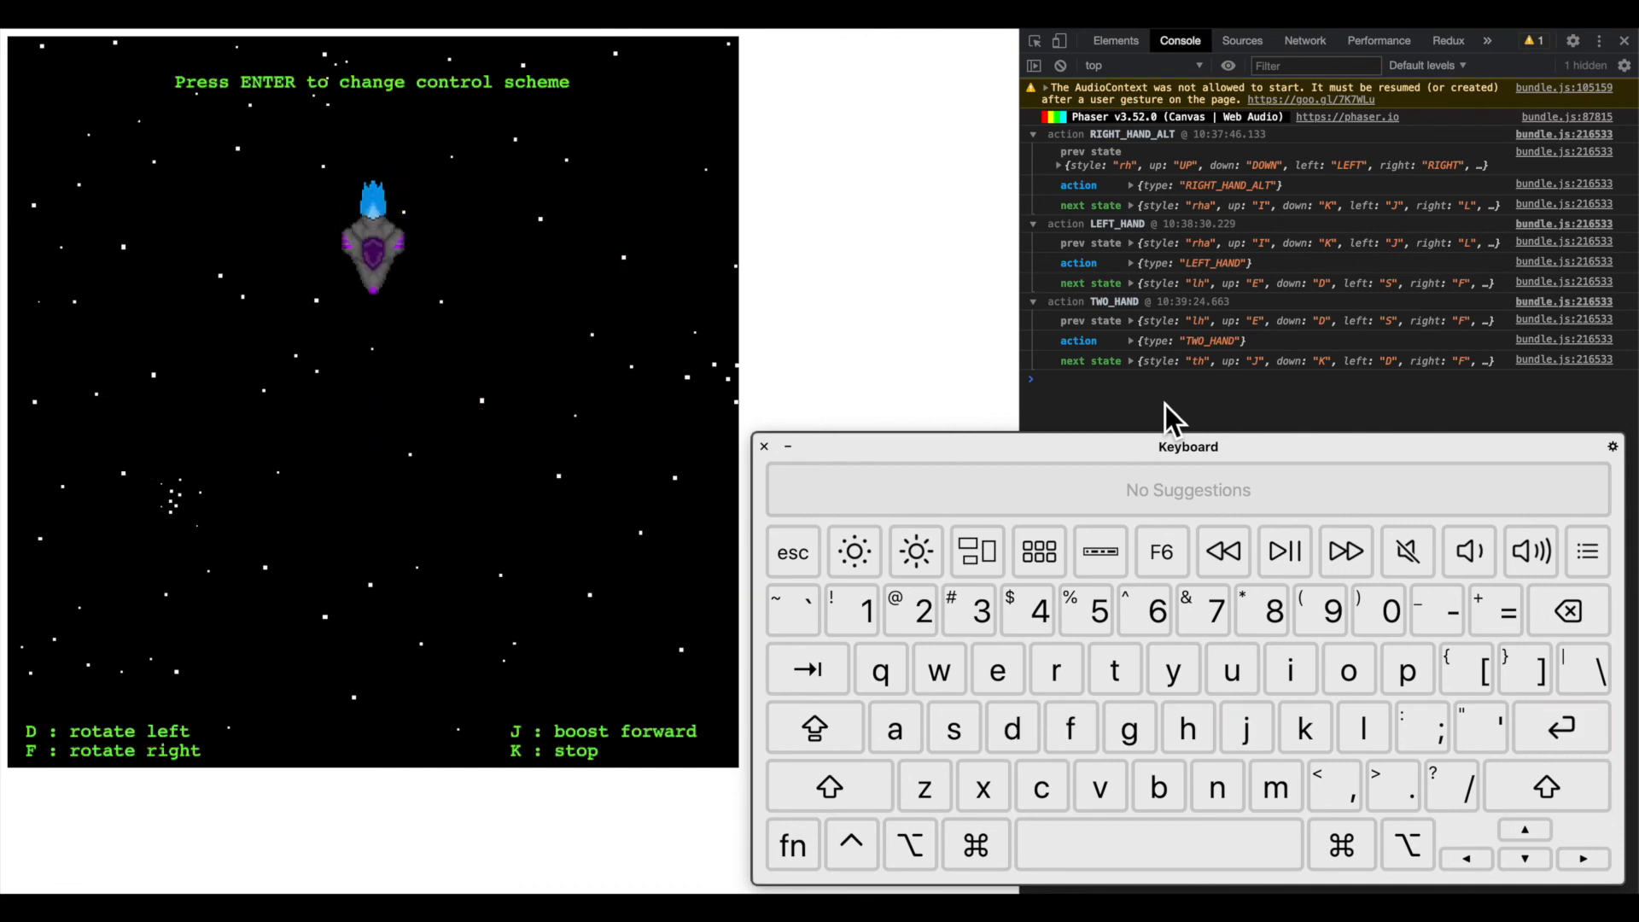
{"action": "key", "text": "j"}
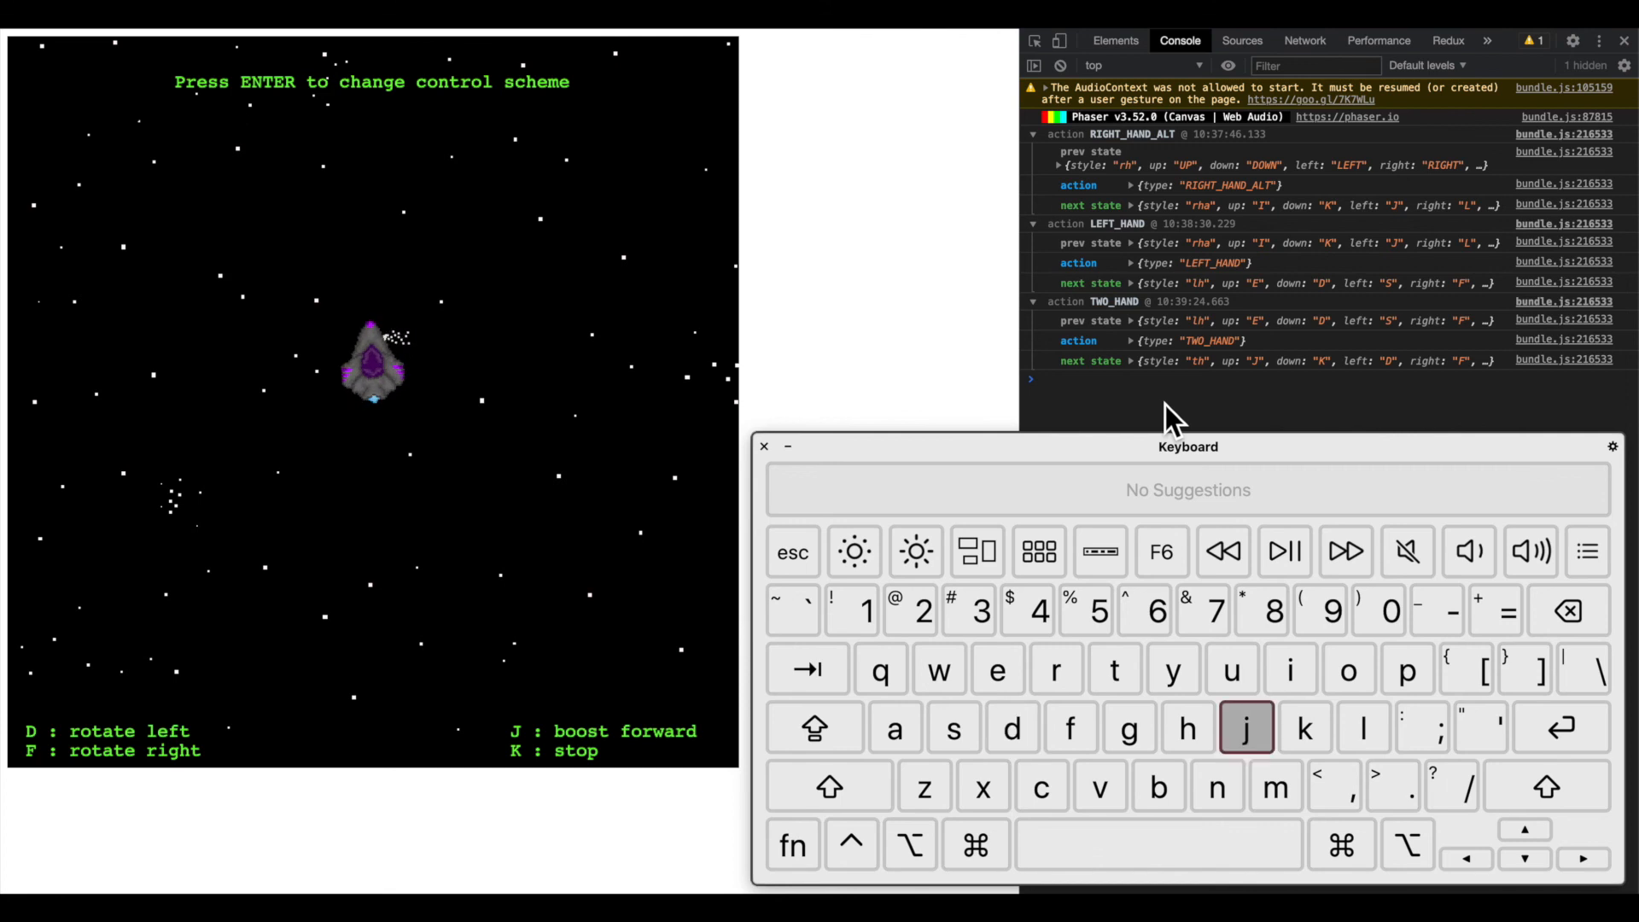
{"action": "key", "text": "d"}
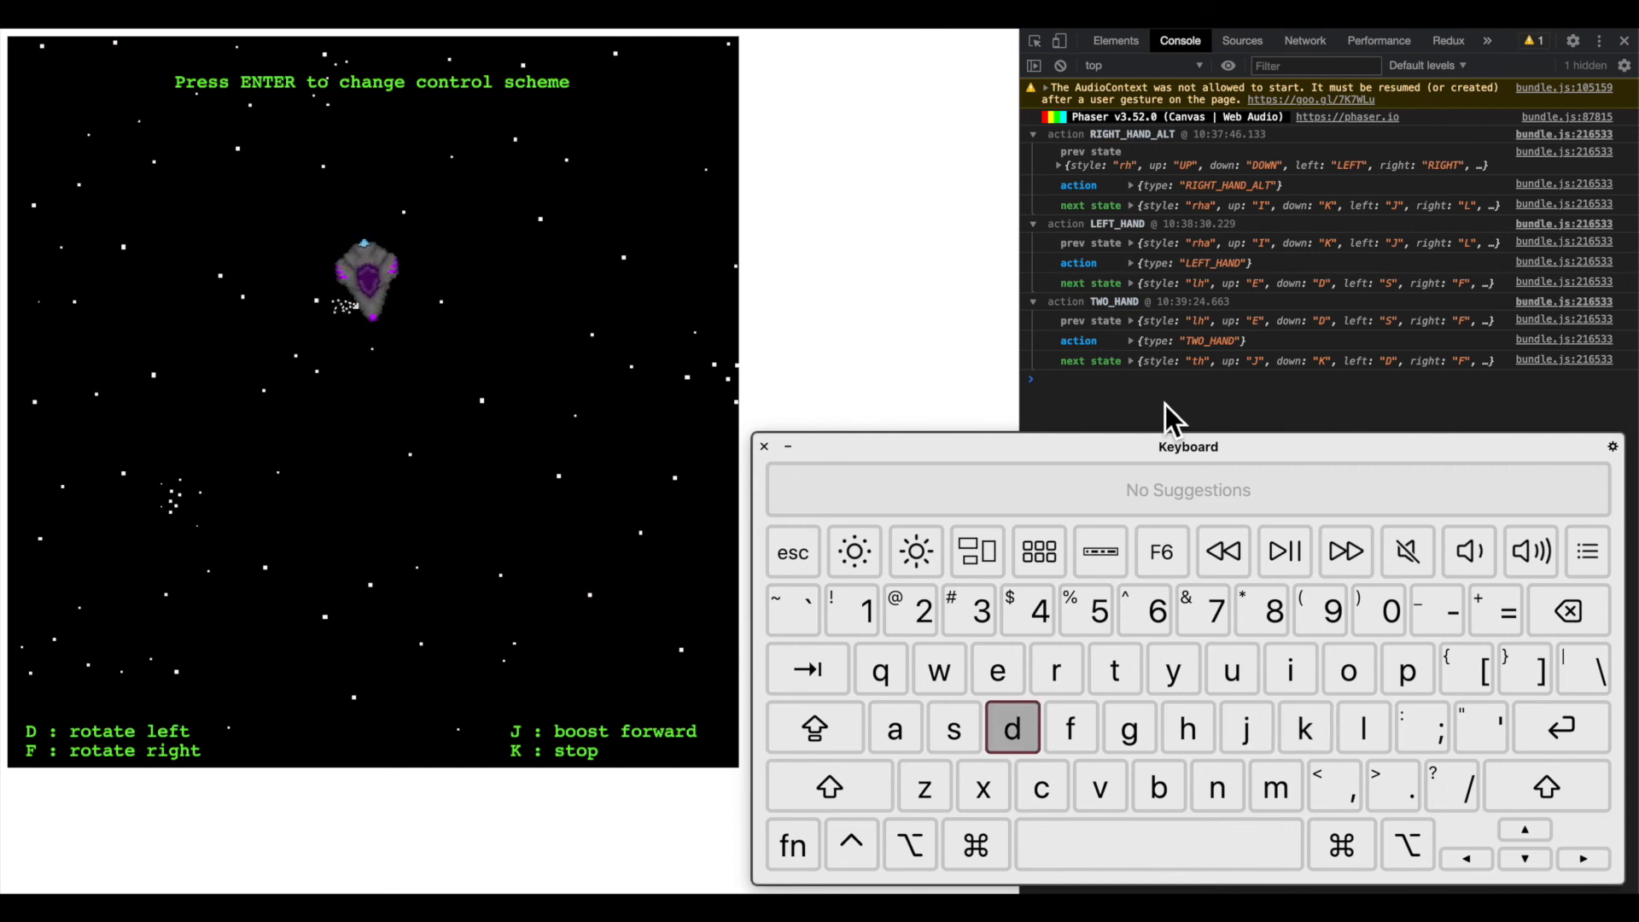
{"action": "key", "text": "j"}
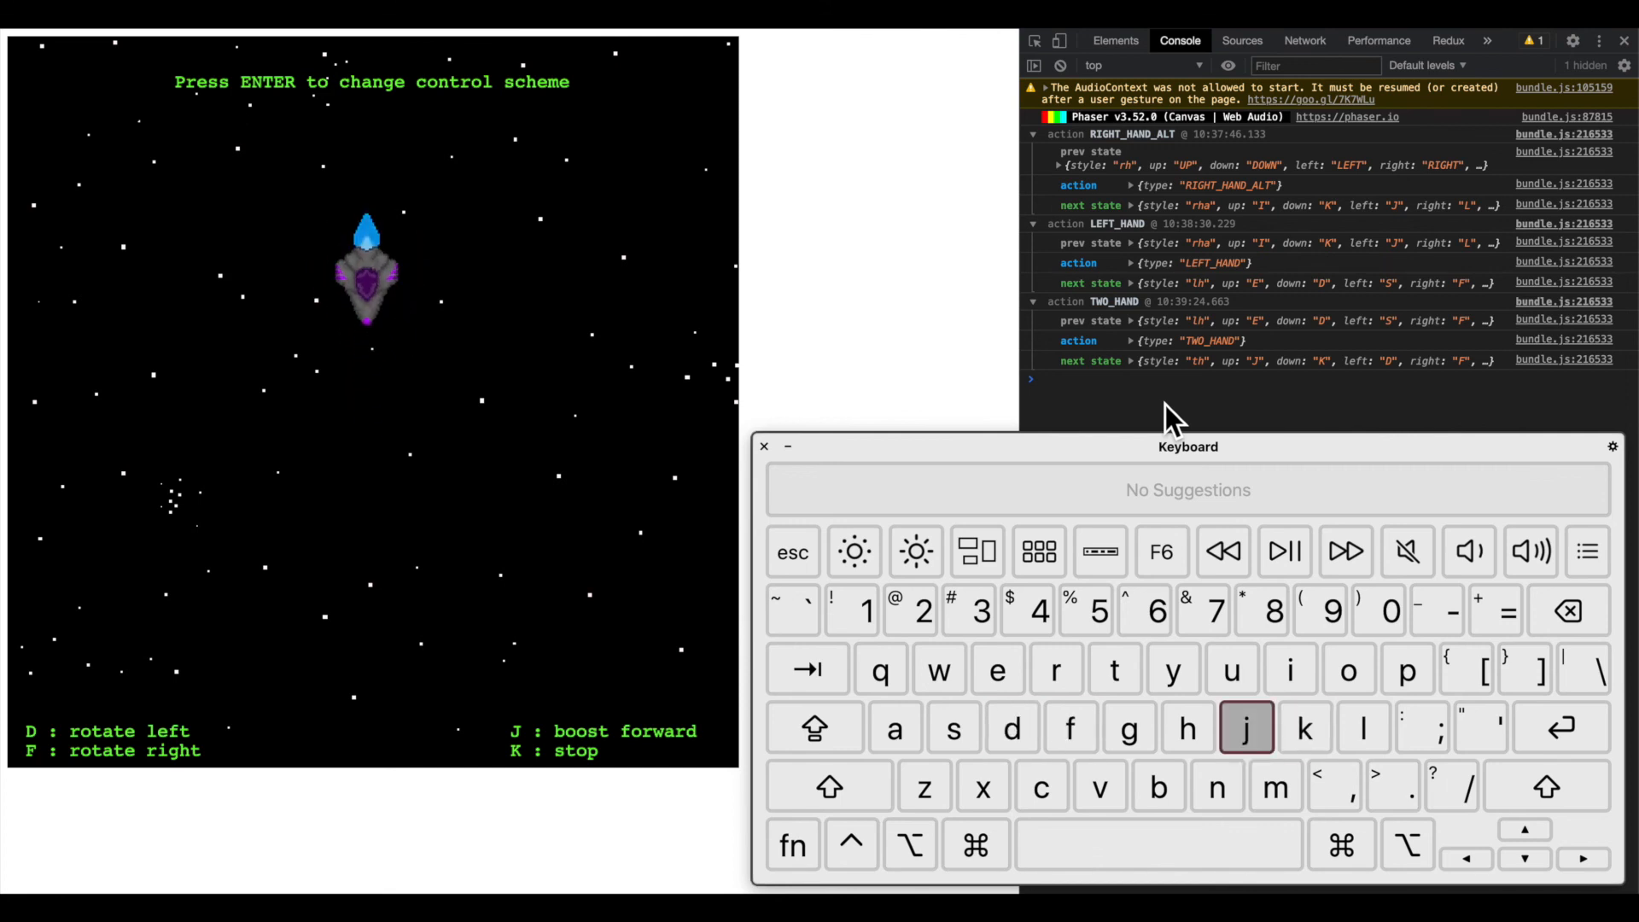